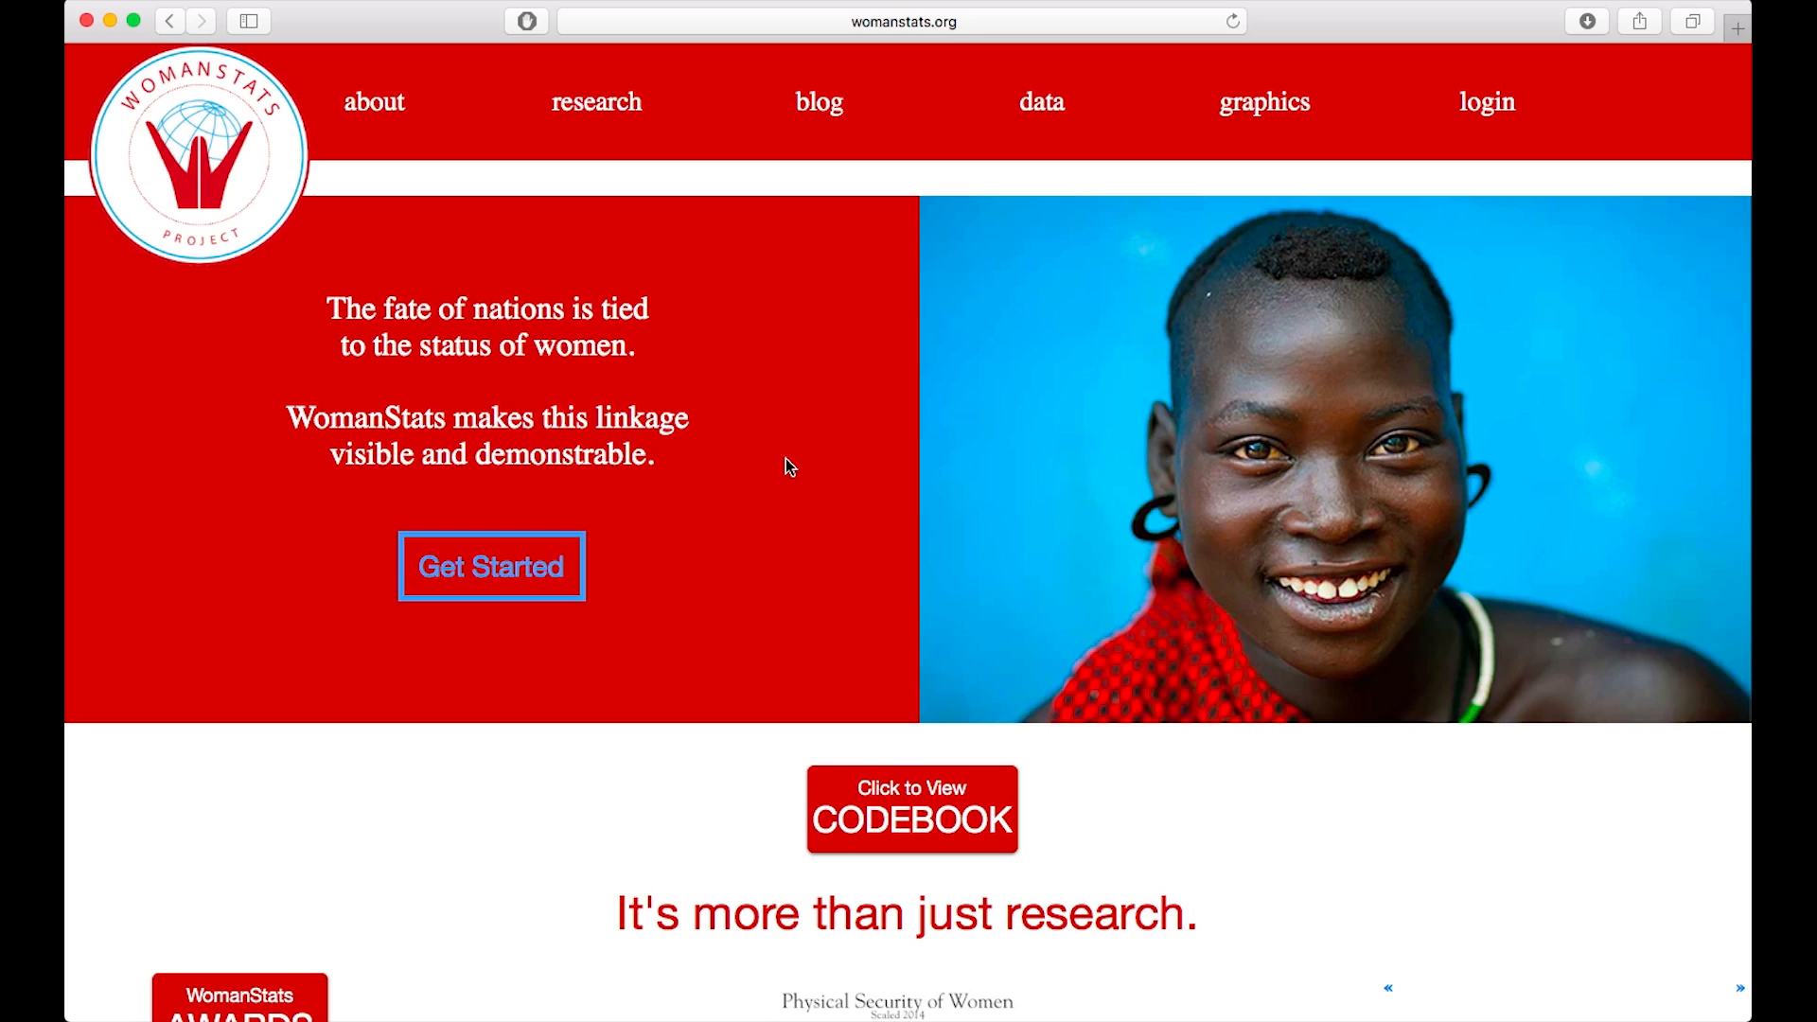
Step: Browse the project's codebook of variables, then go to the data section's welcome page
click(912, 808)
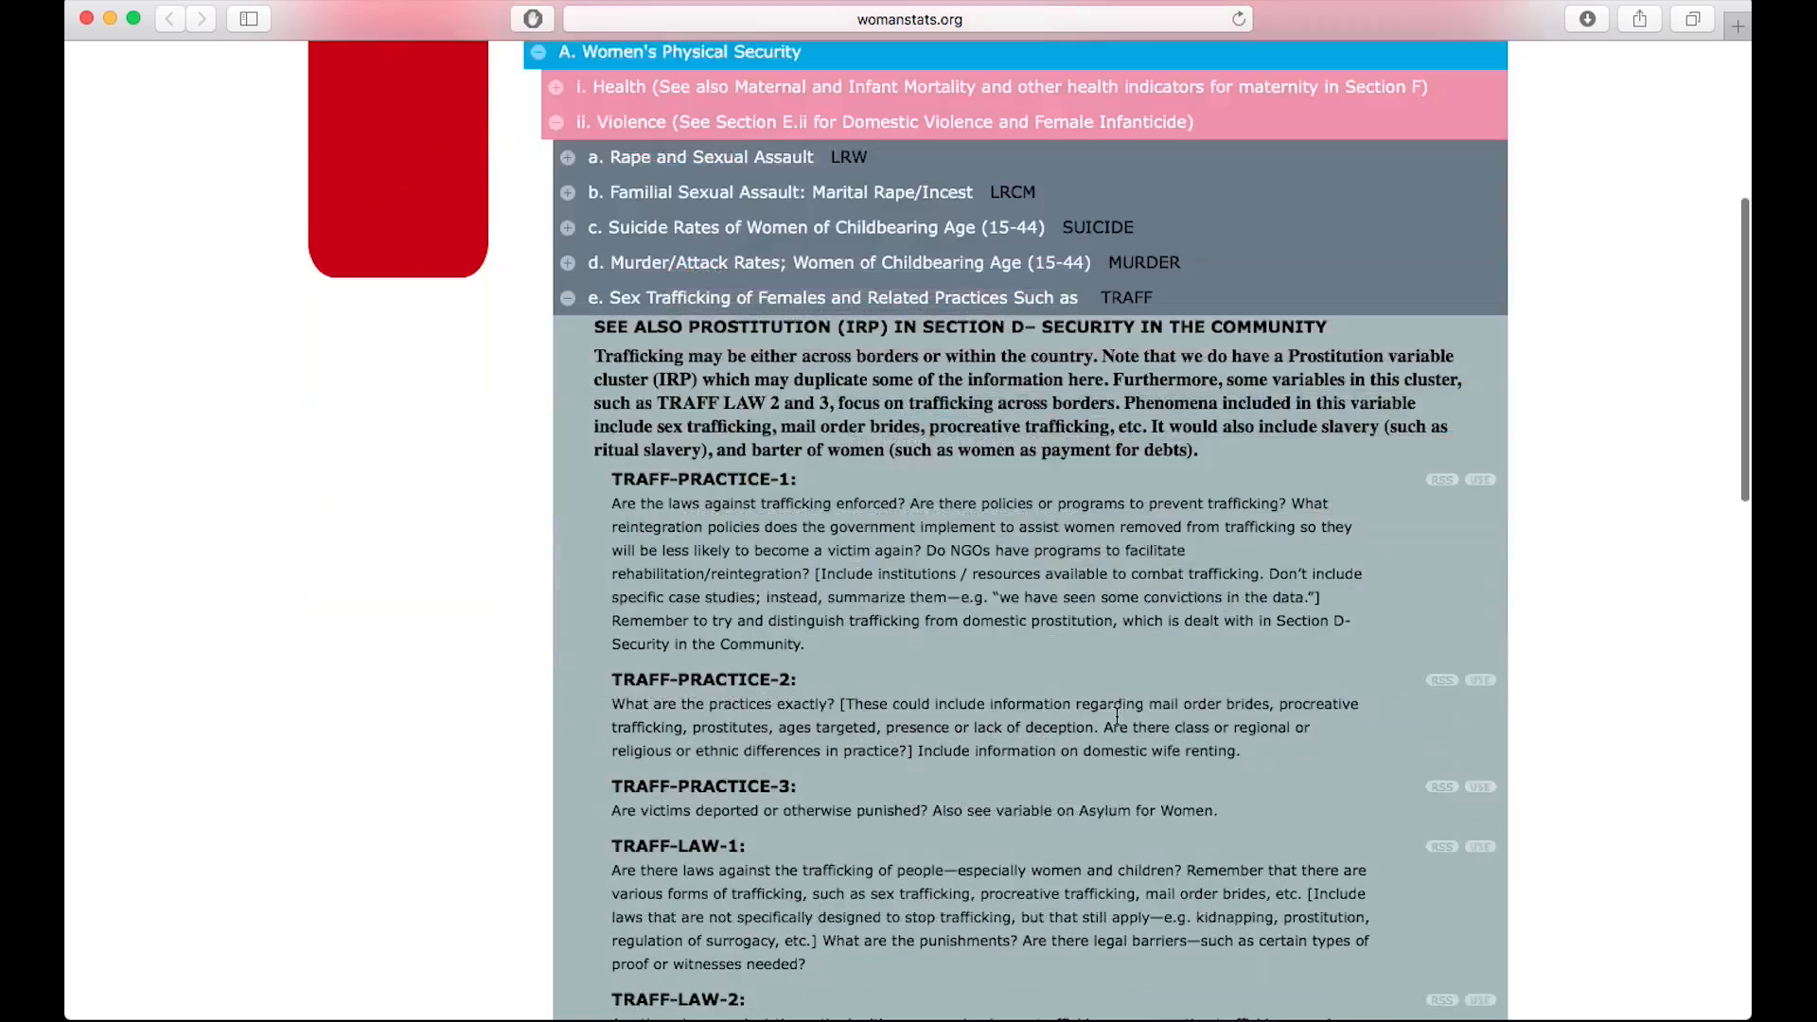
scroll(down, 3)
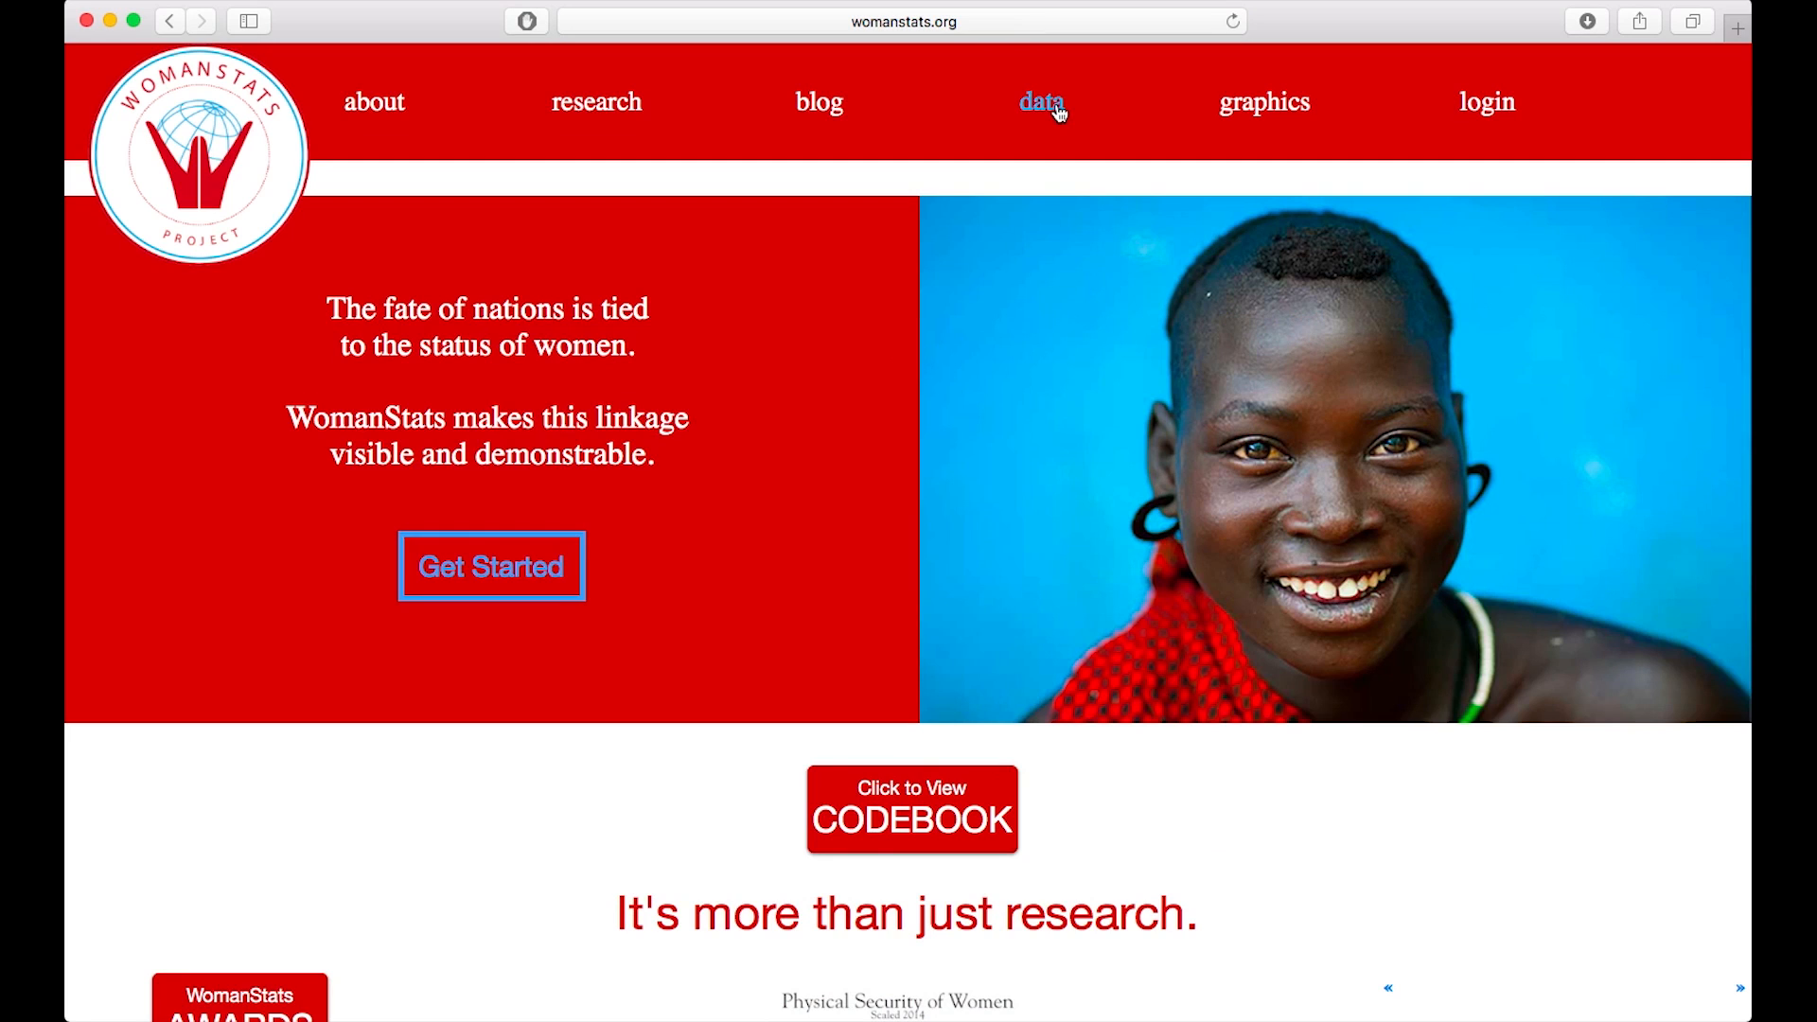
click(1041, 102)
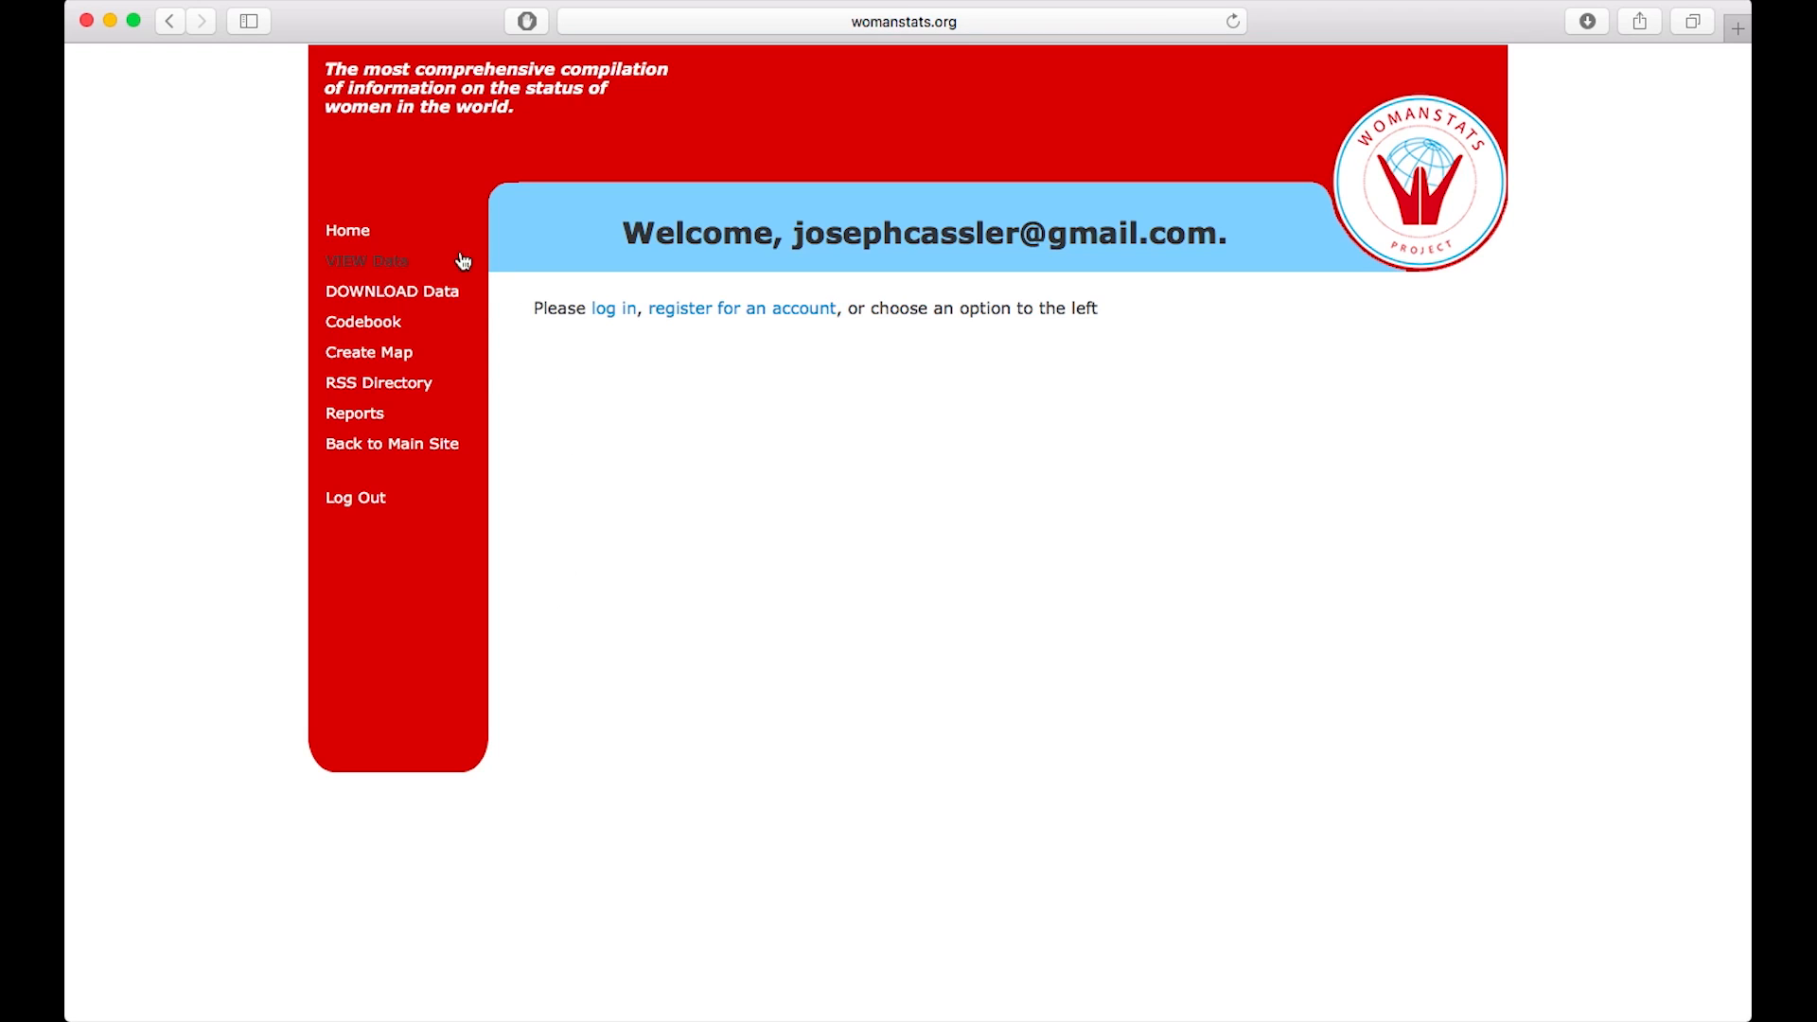
Step: Load the VIEW Data parameters page with empty country and variable slots
click(365, 262)
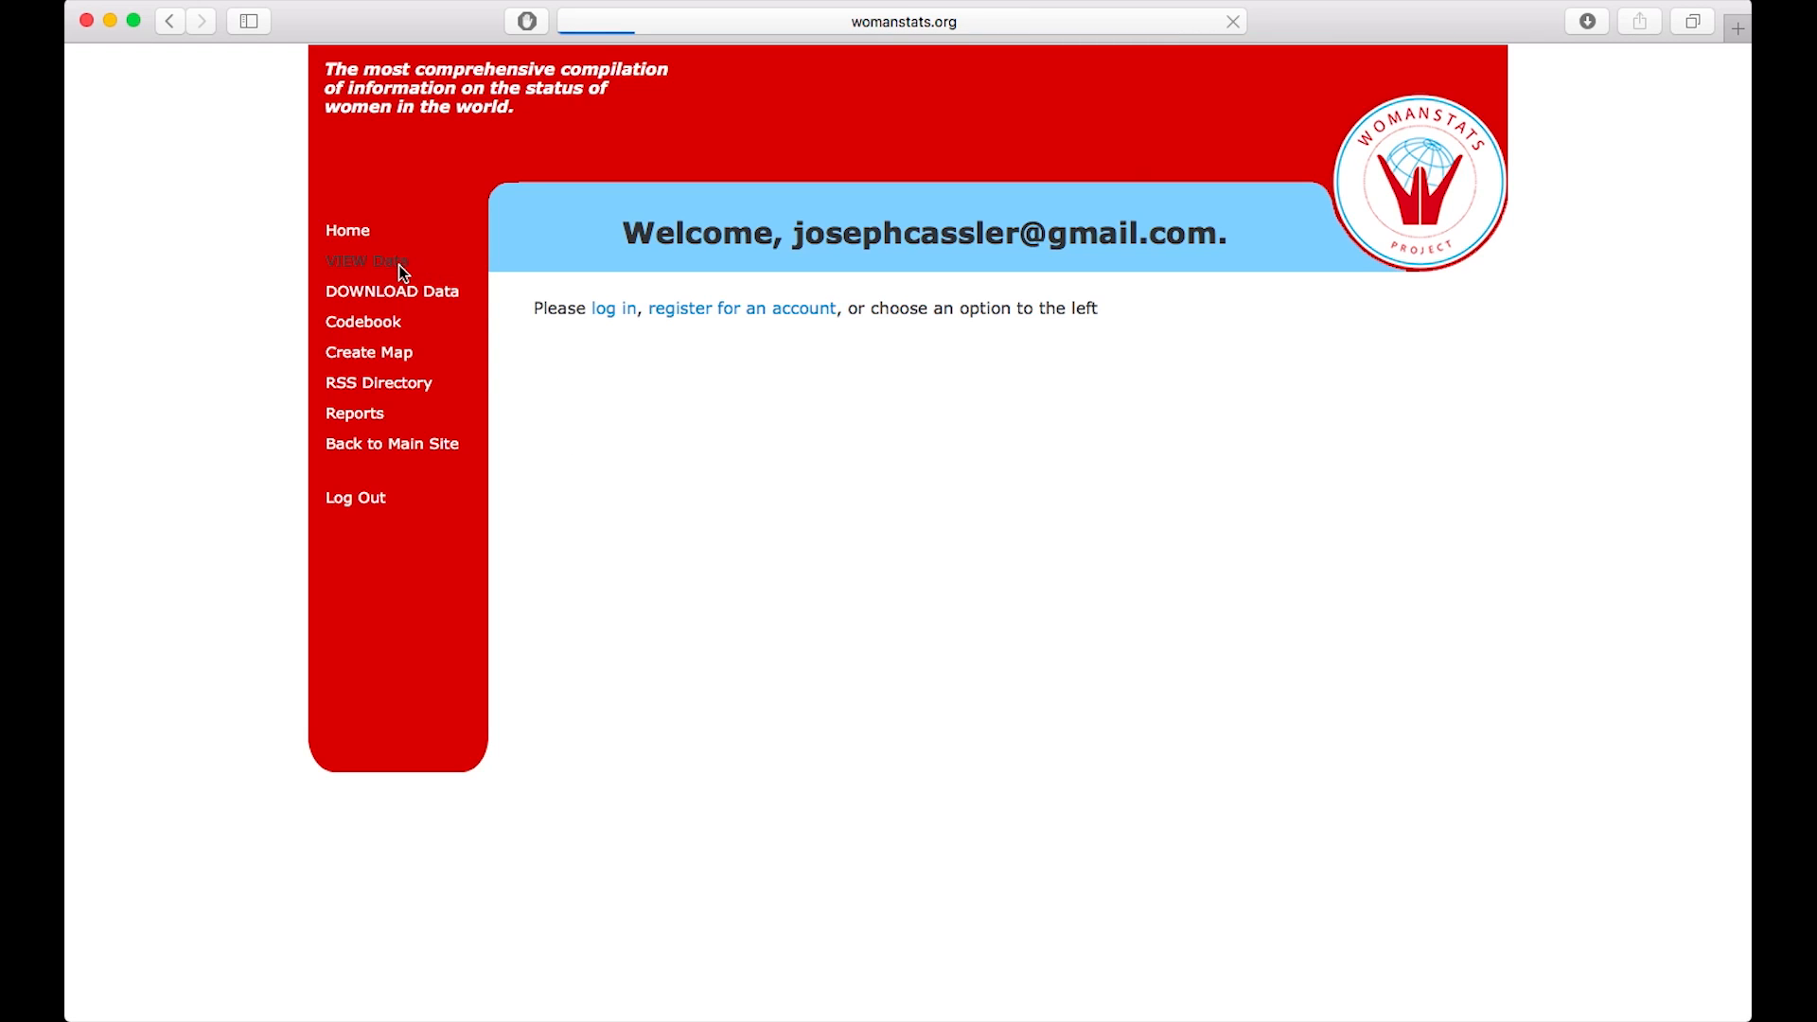
click(365, 259)
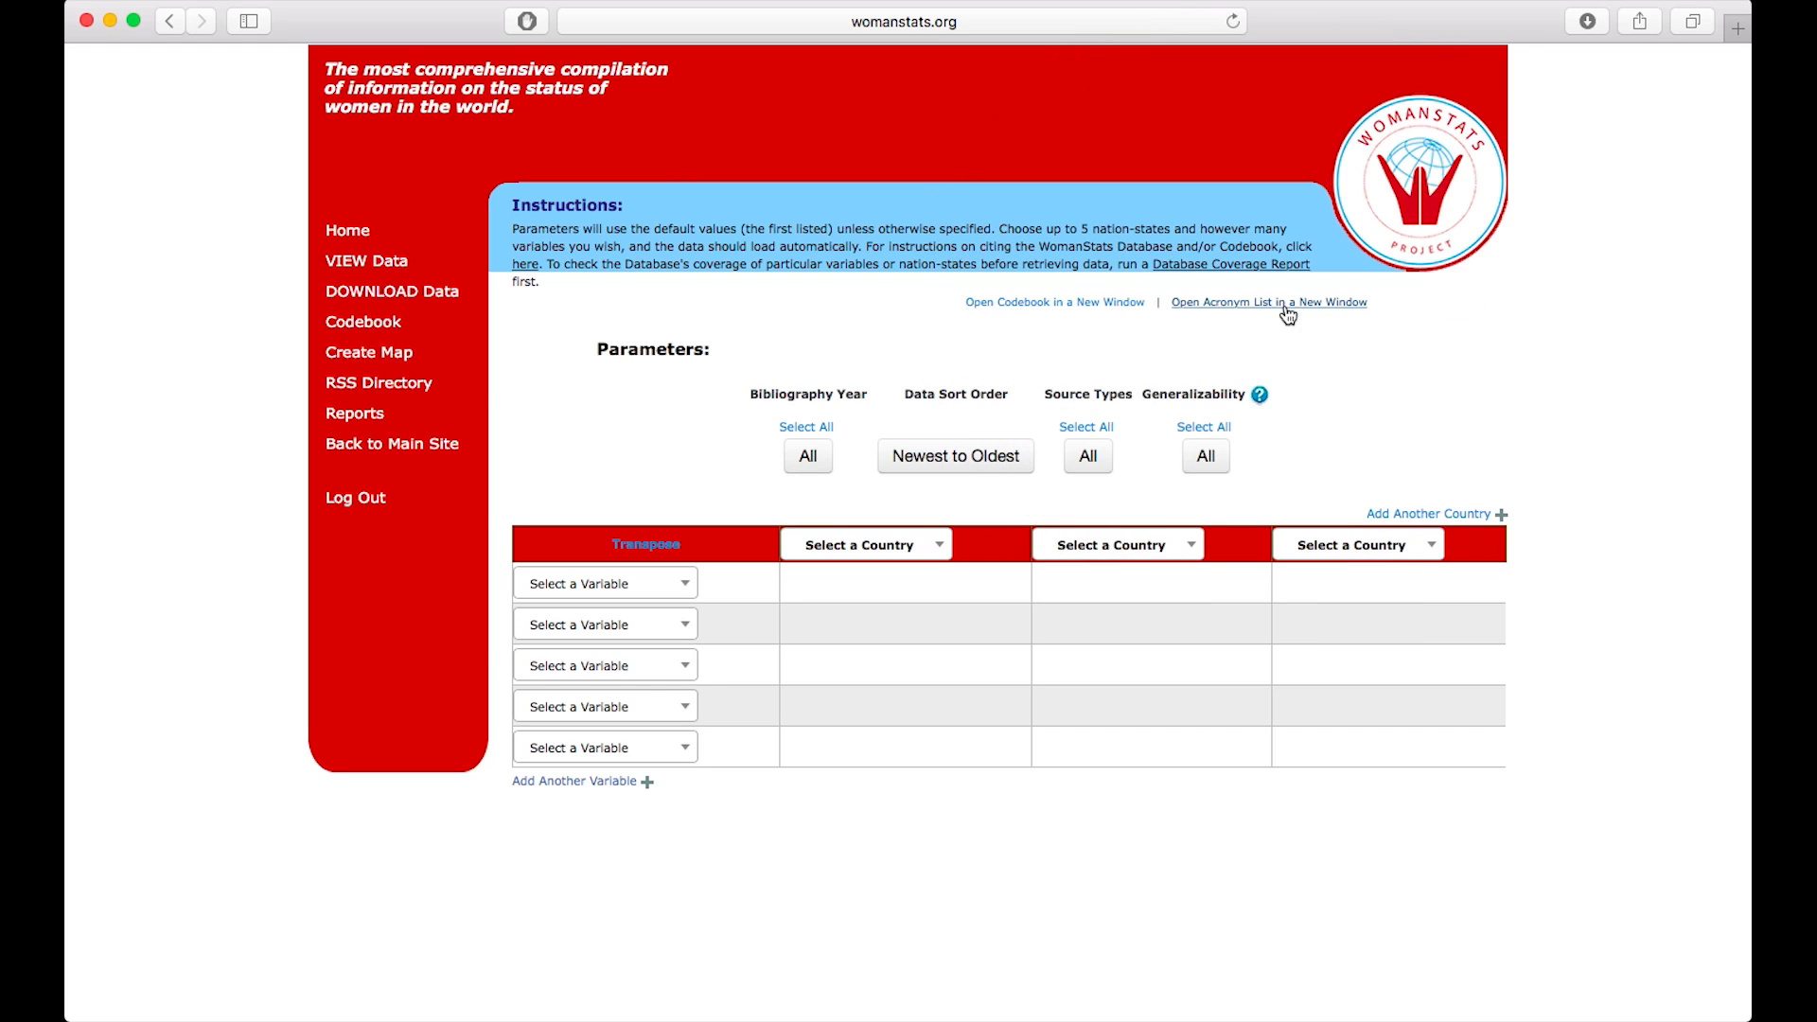
mouse_move(1294, 354)
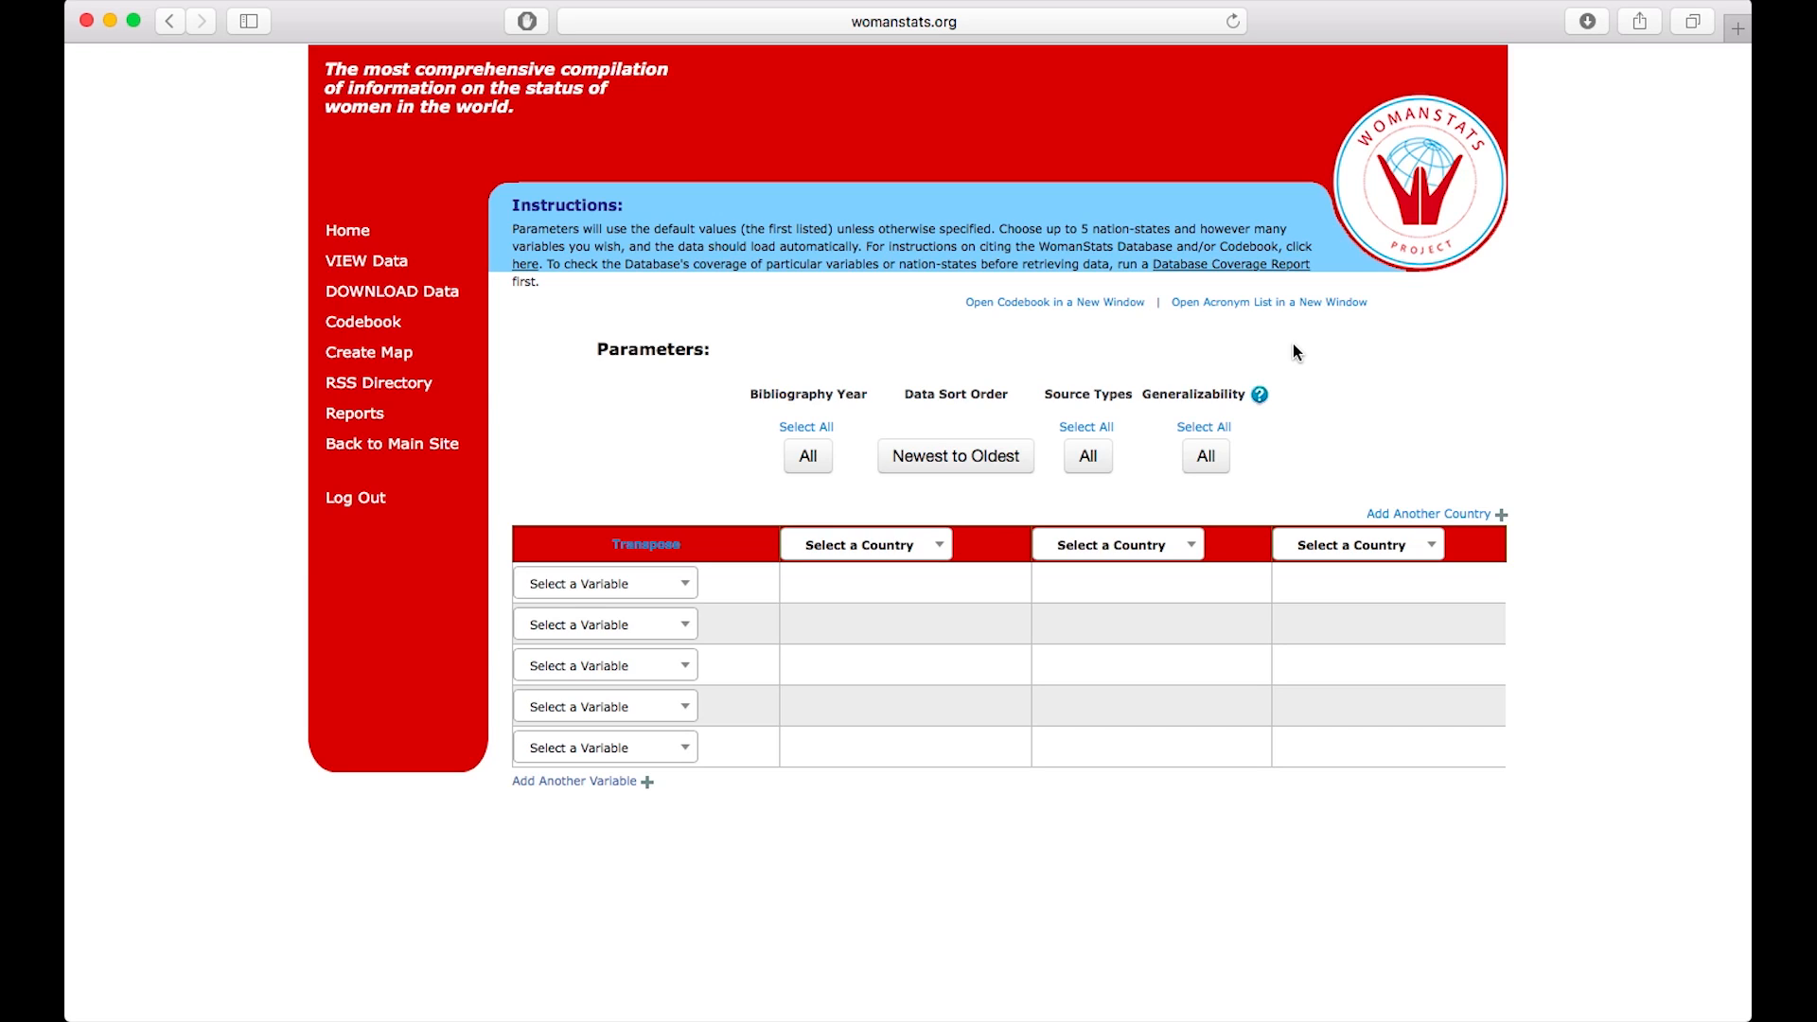
mouse_move(711, 420)
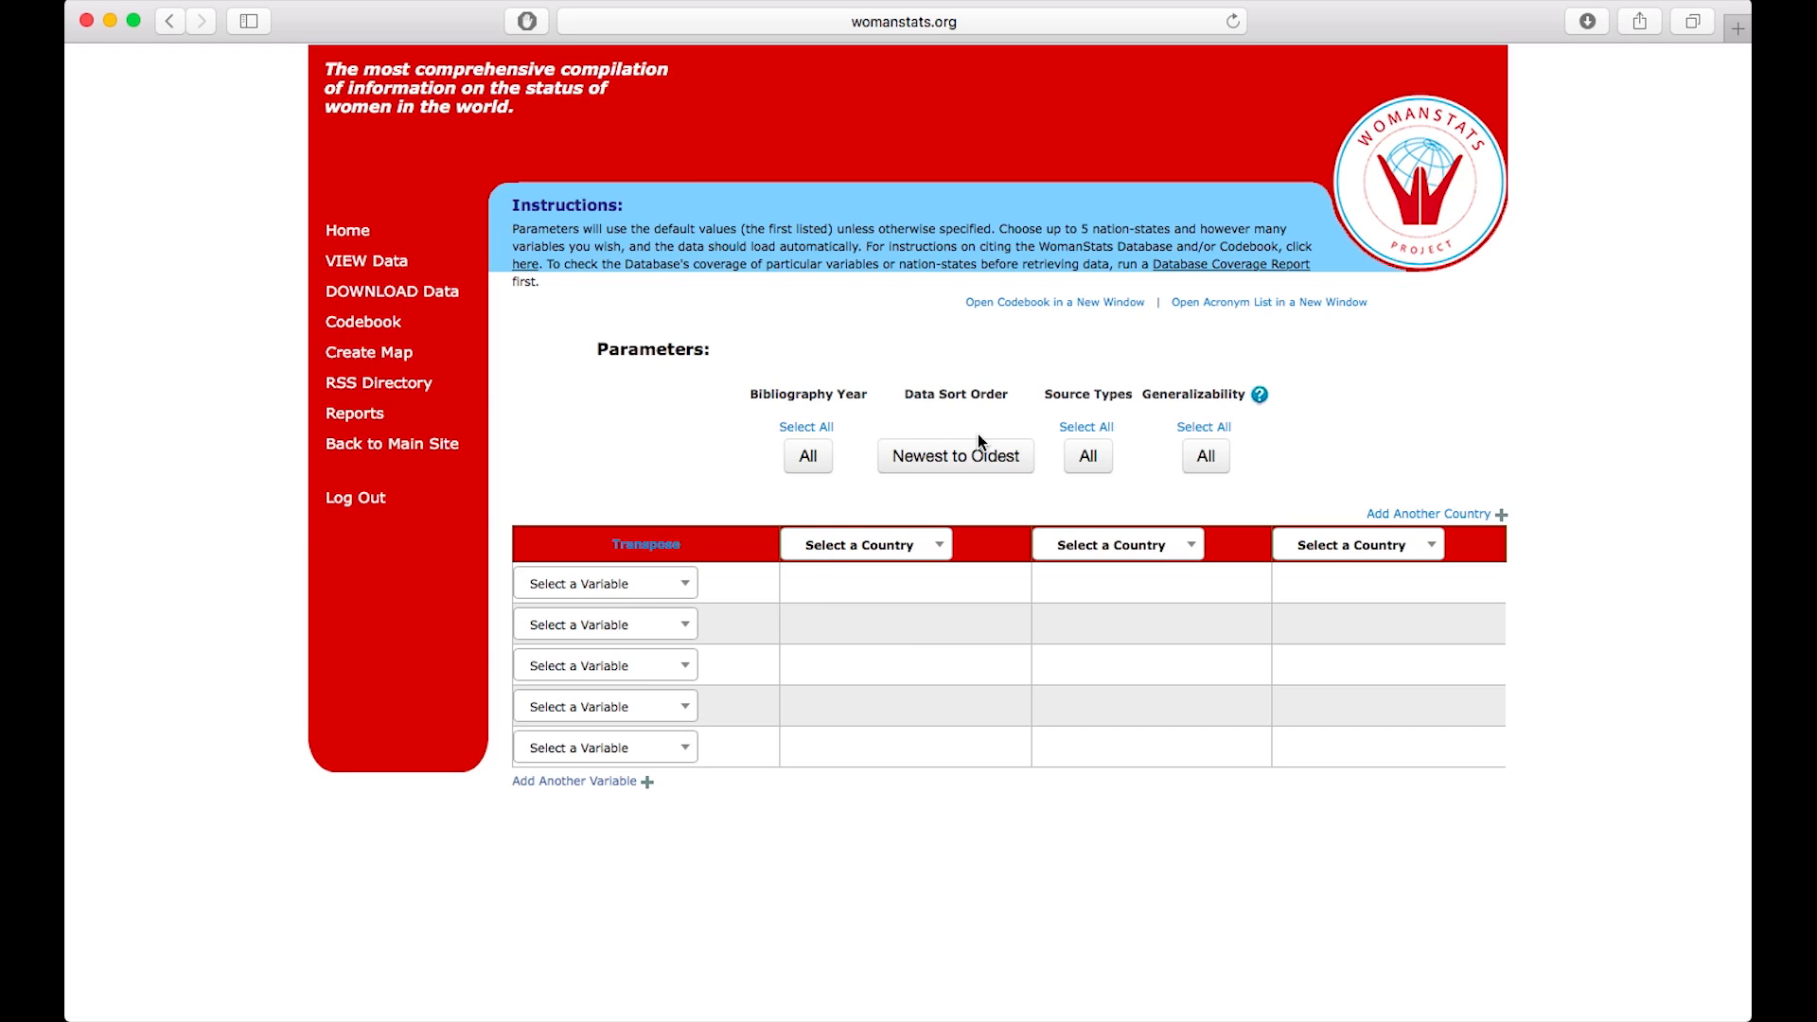
mouse_move(1177, 443)
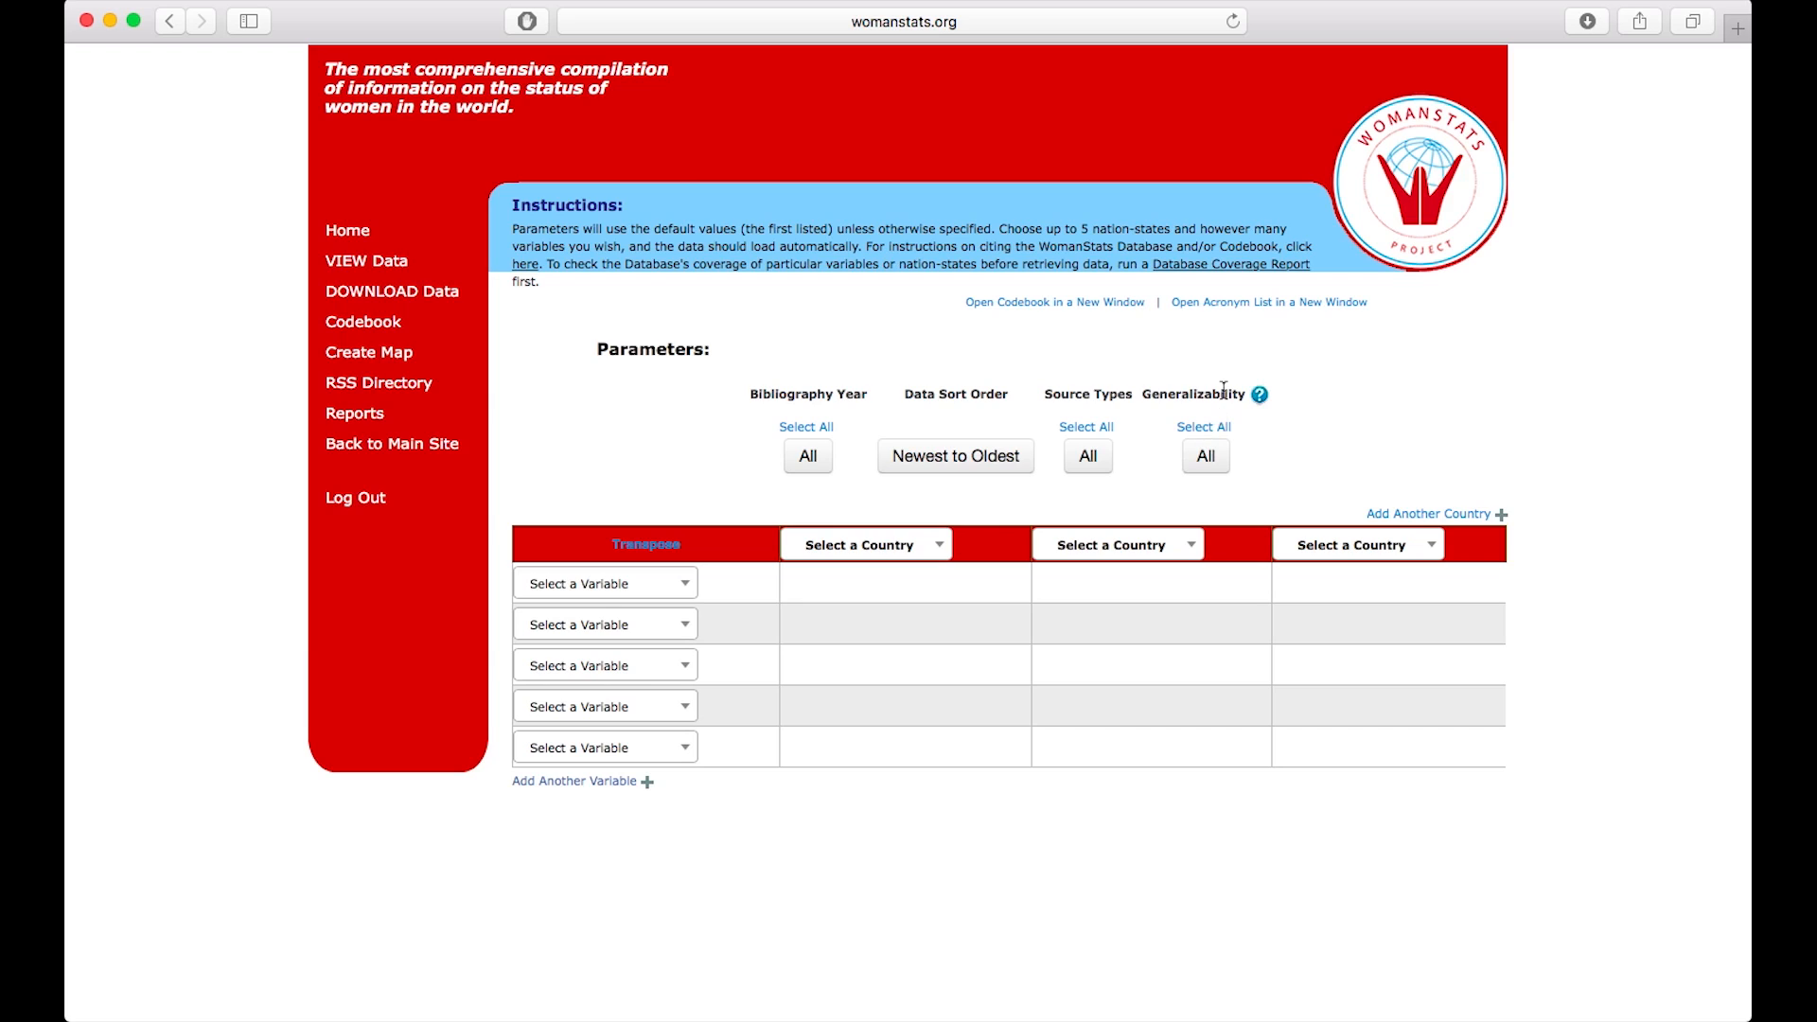
mouse_move(1245, 344)
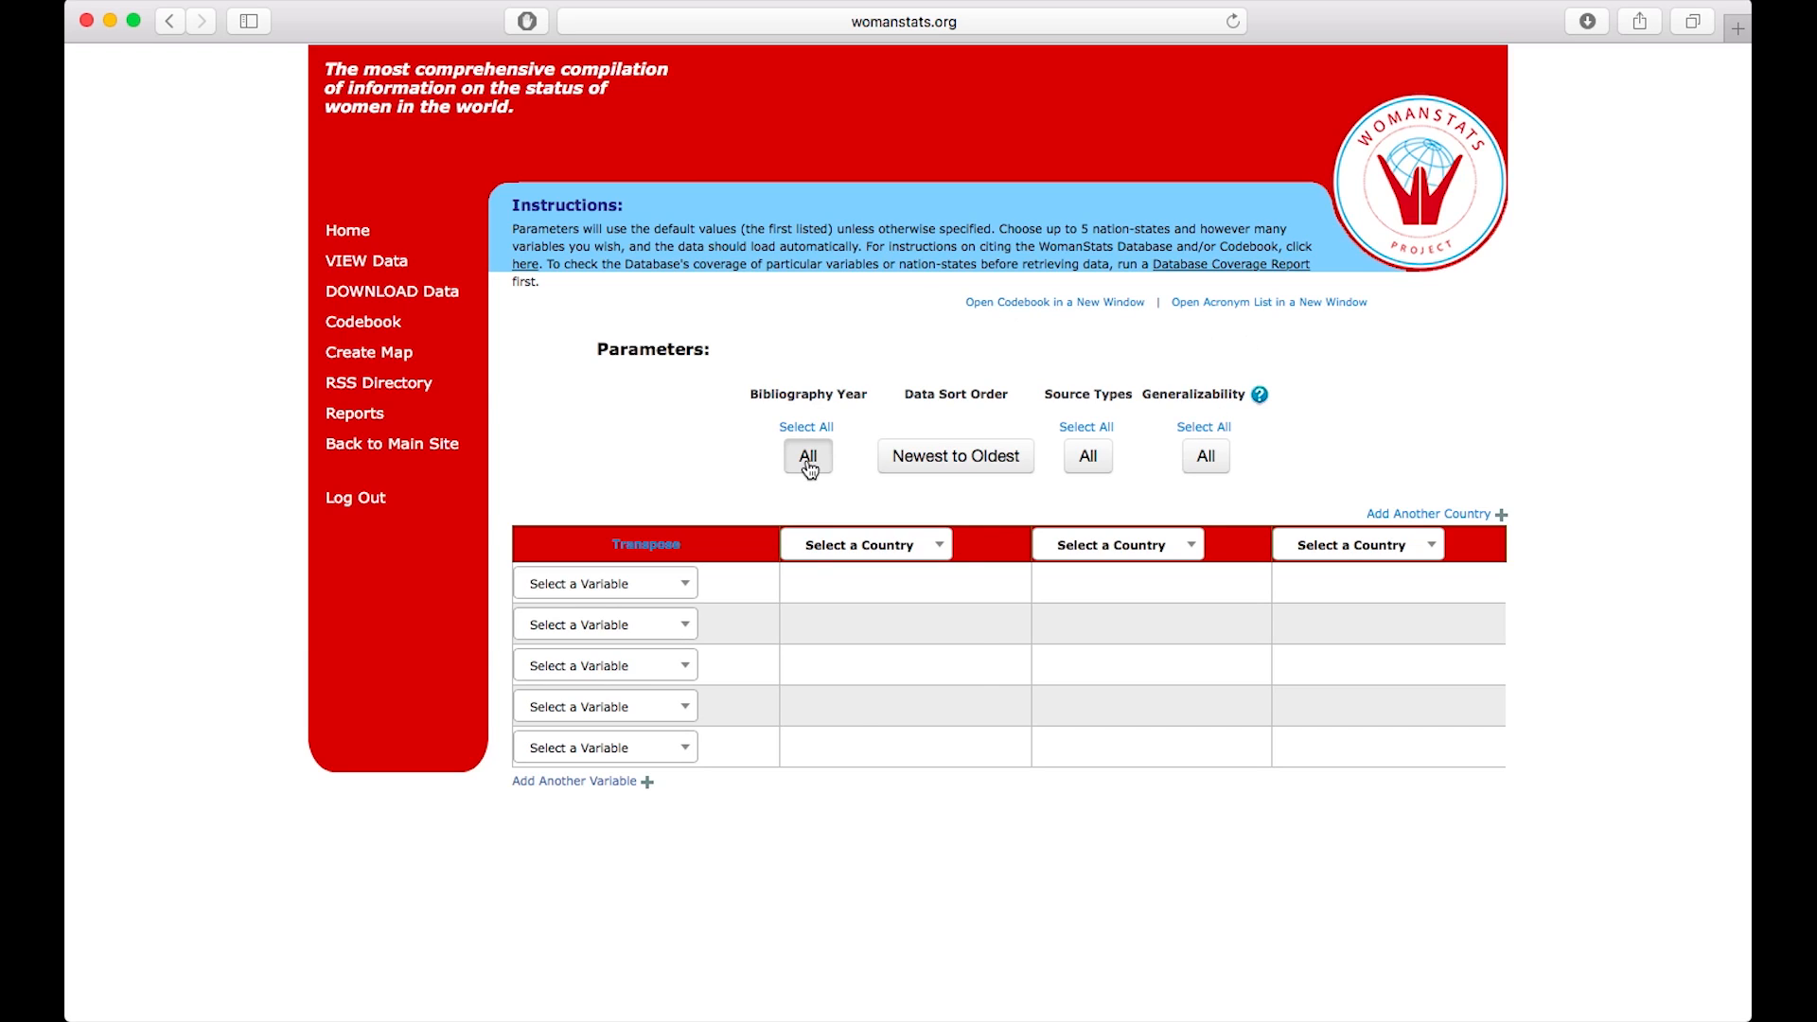
Step: Limit bibliography year to 2010-present and review source type and generalizability choices unchanged
click(806, 457)
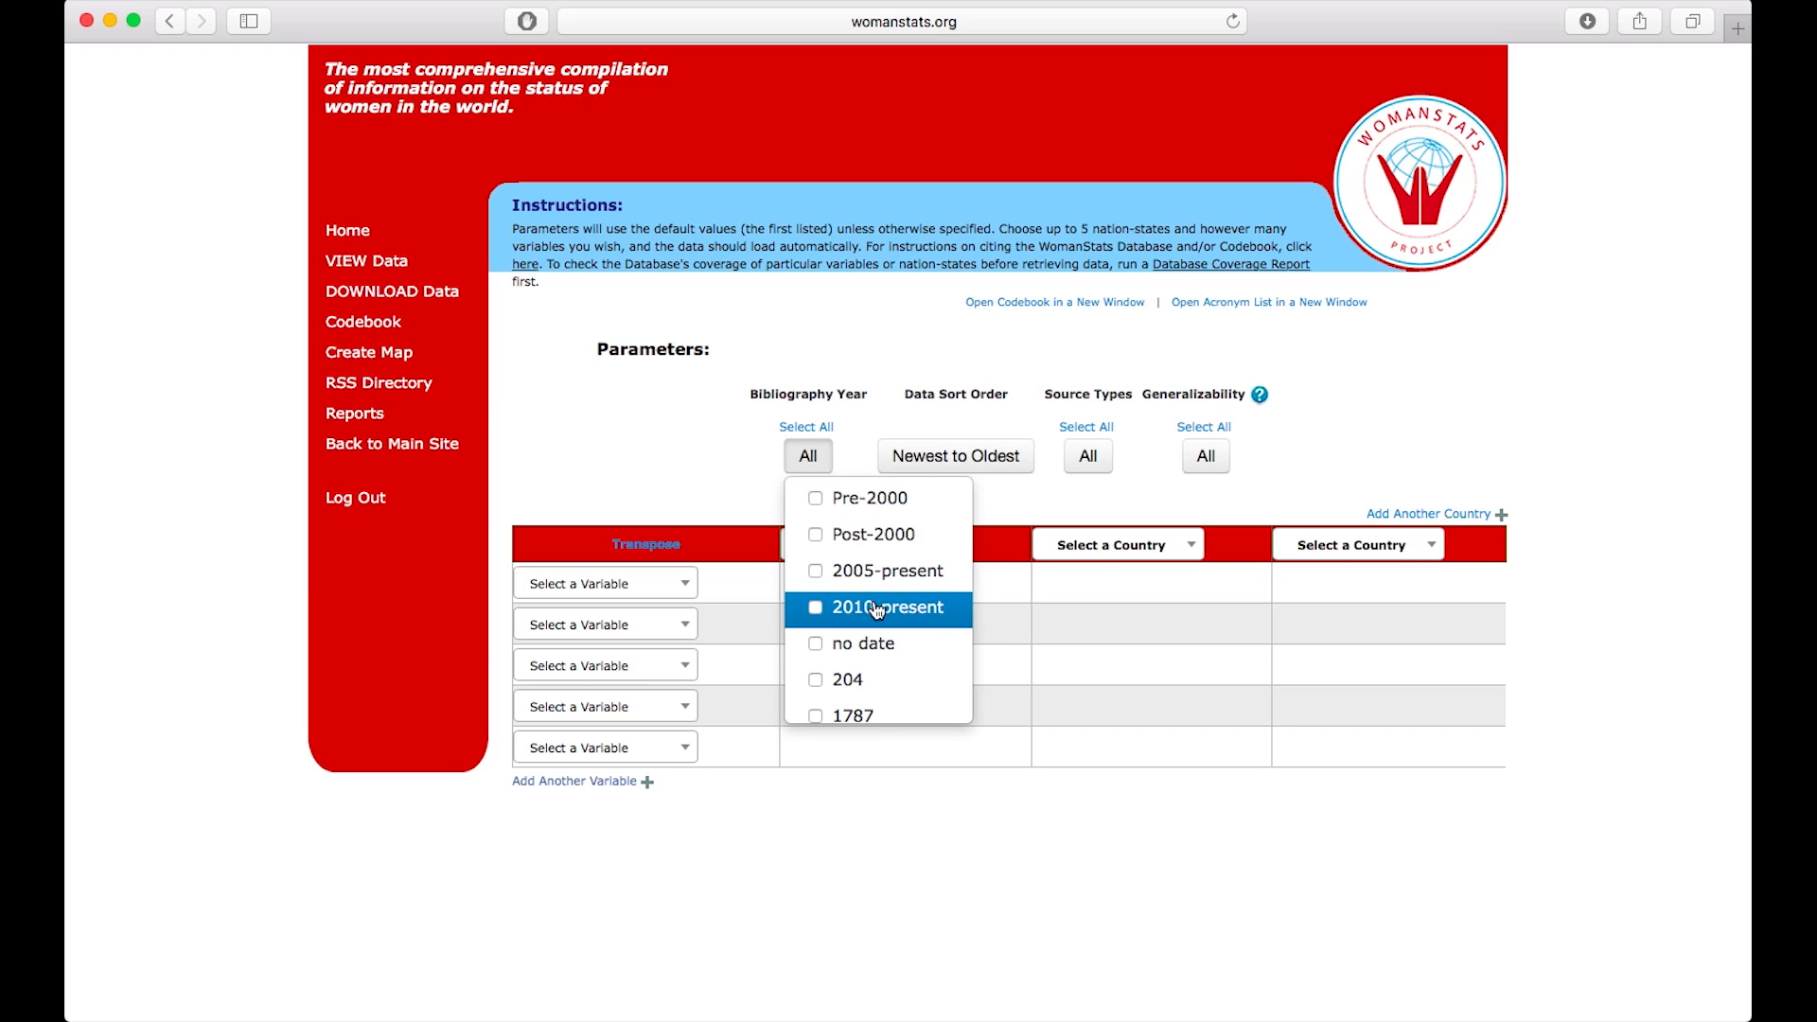
click(814, 608)
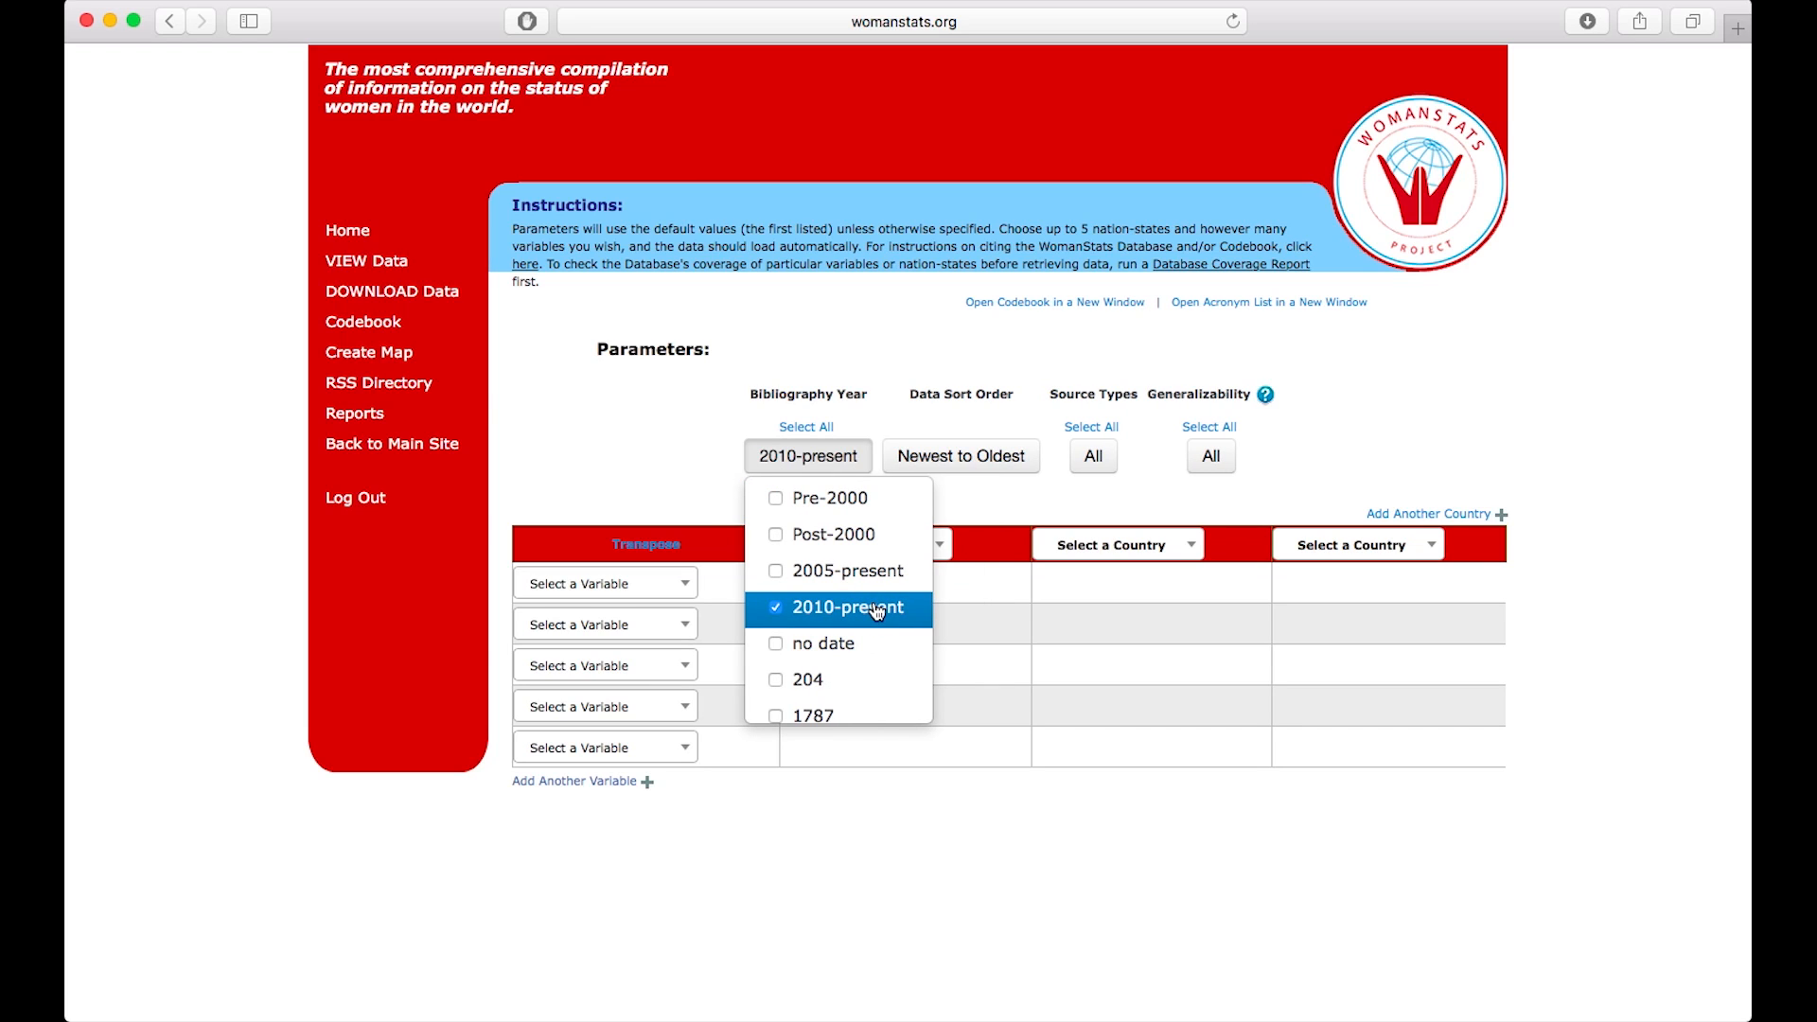
mouse_move(747, 454)
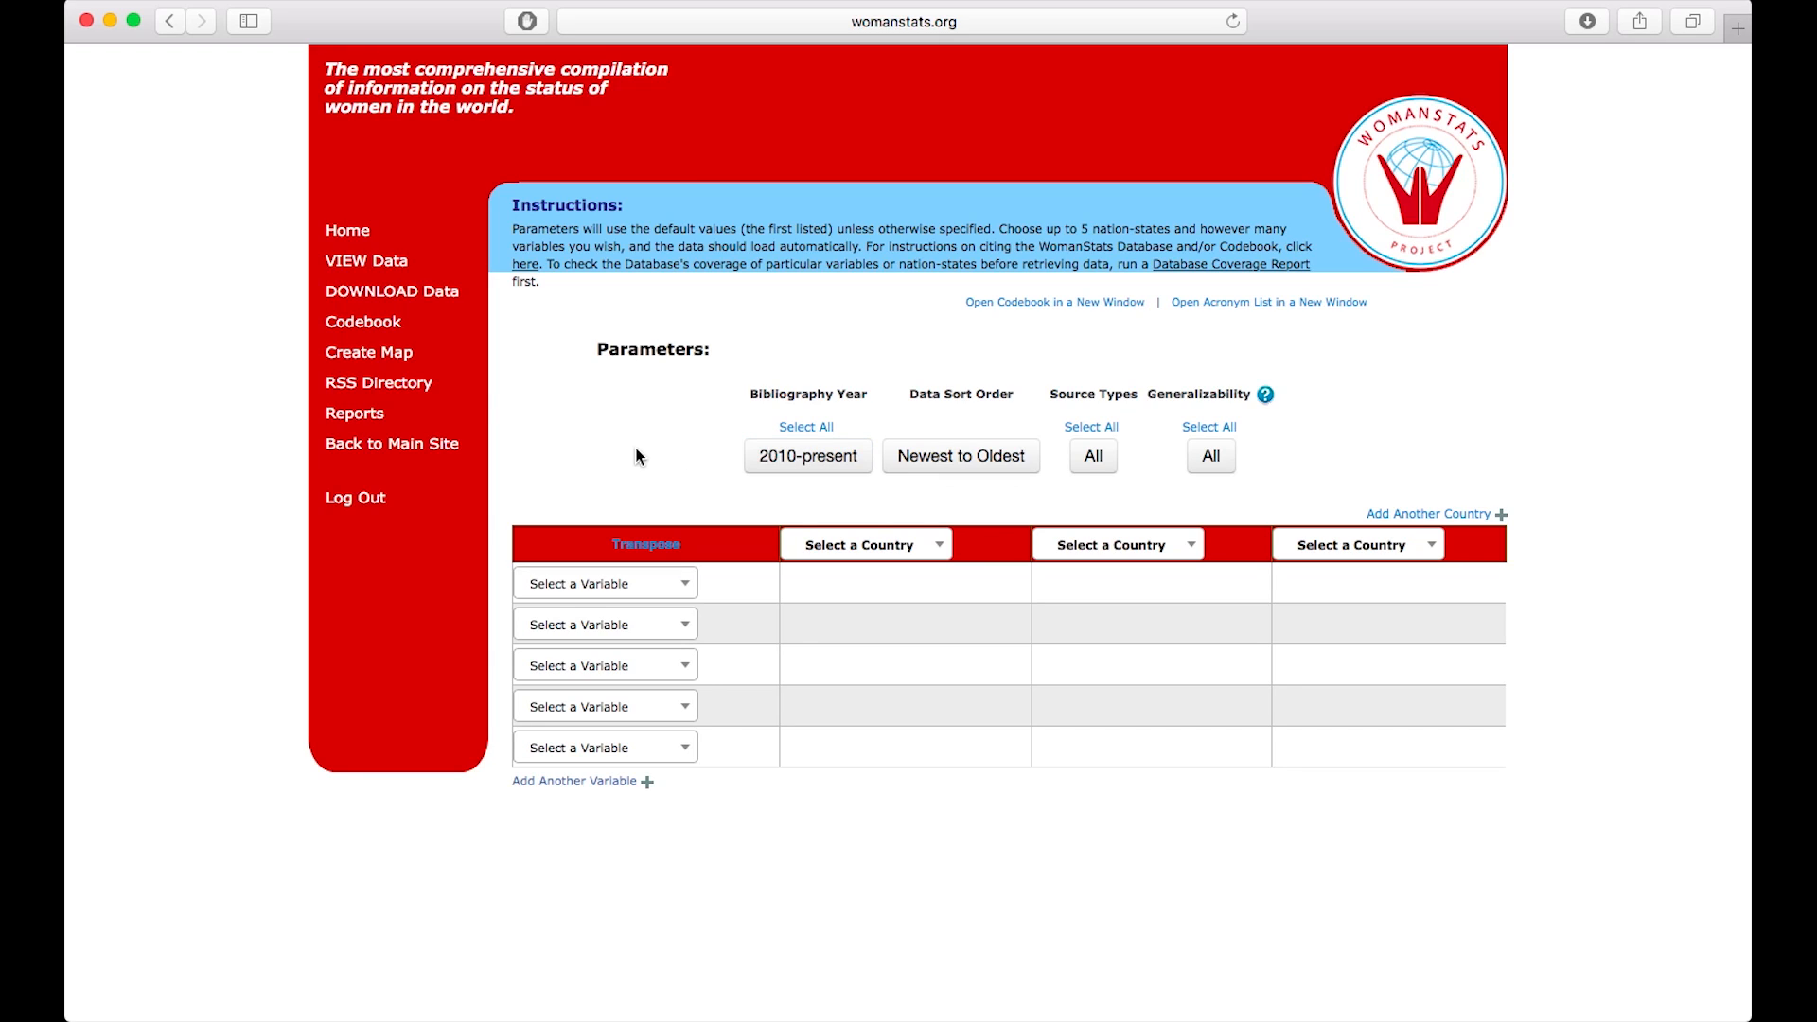
mouse_move(697, 430)
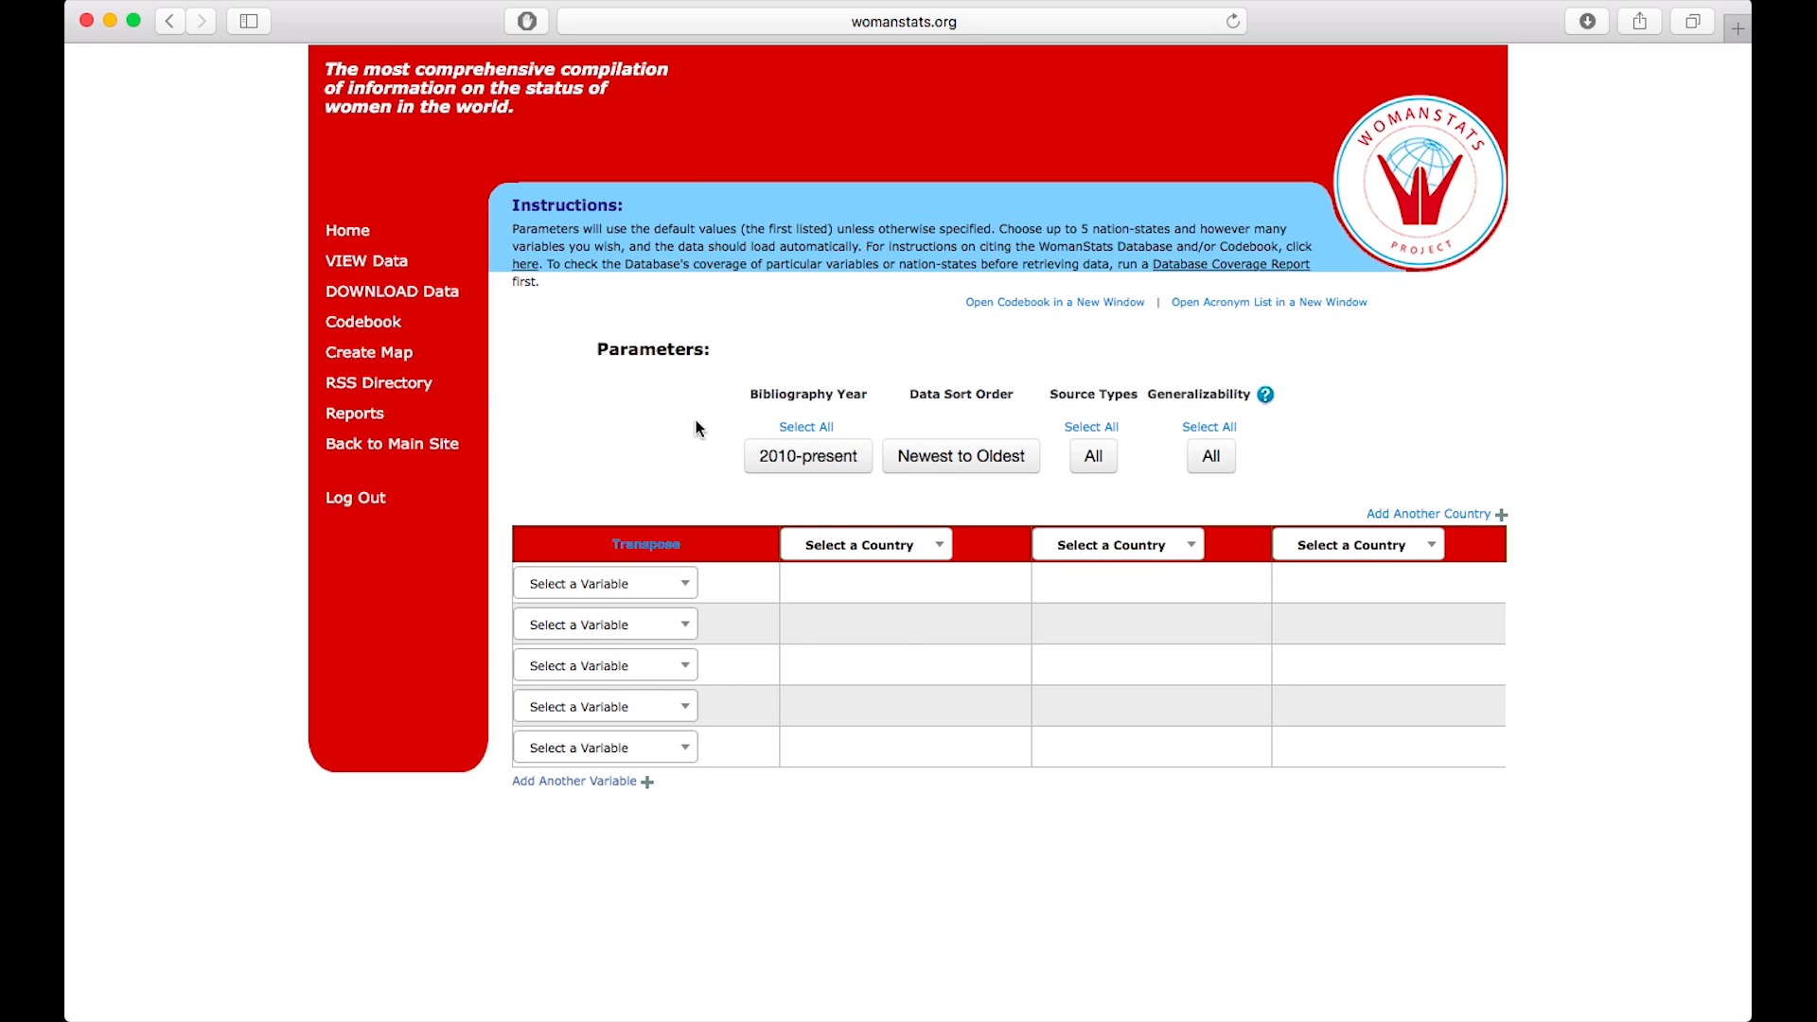
click(962, 456)
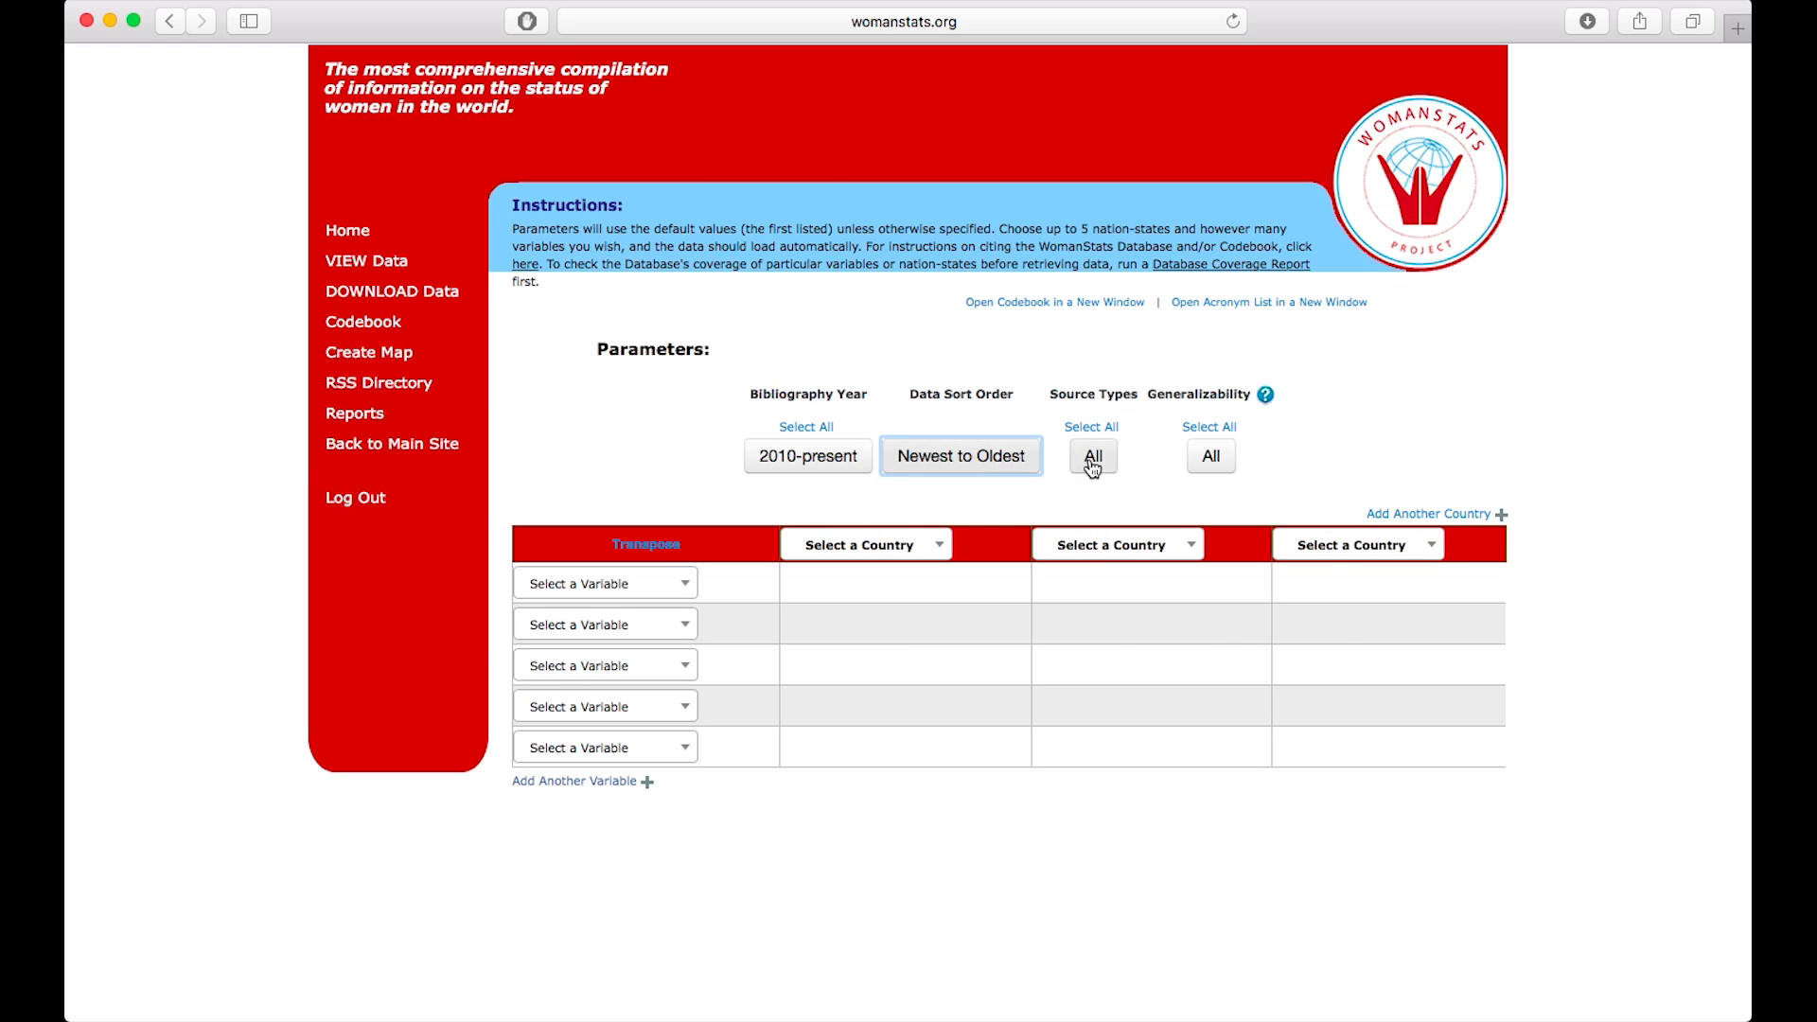
click(1090, 456)
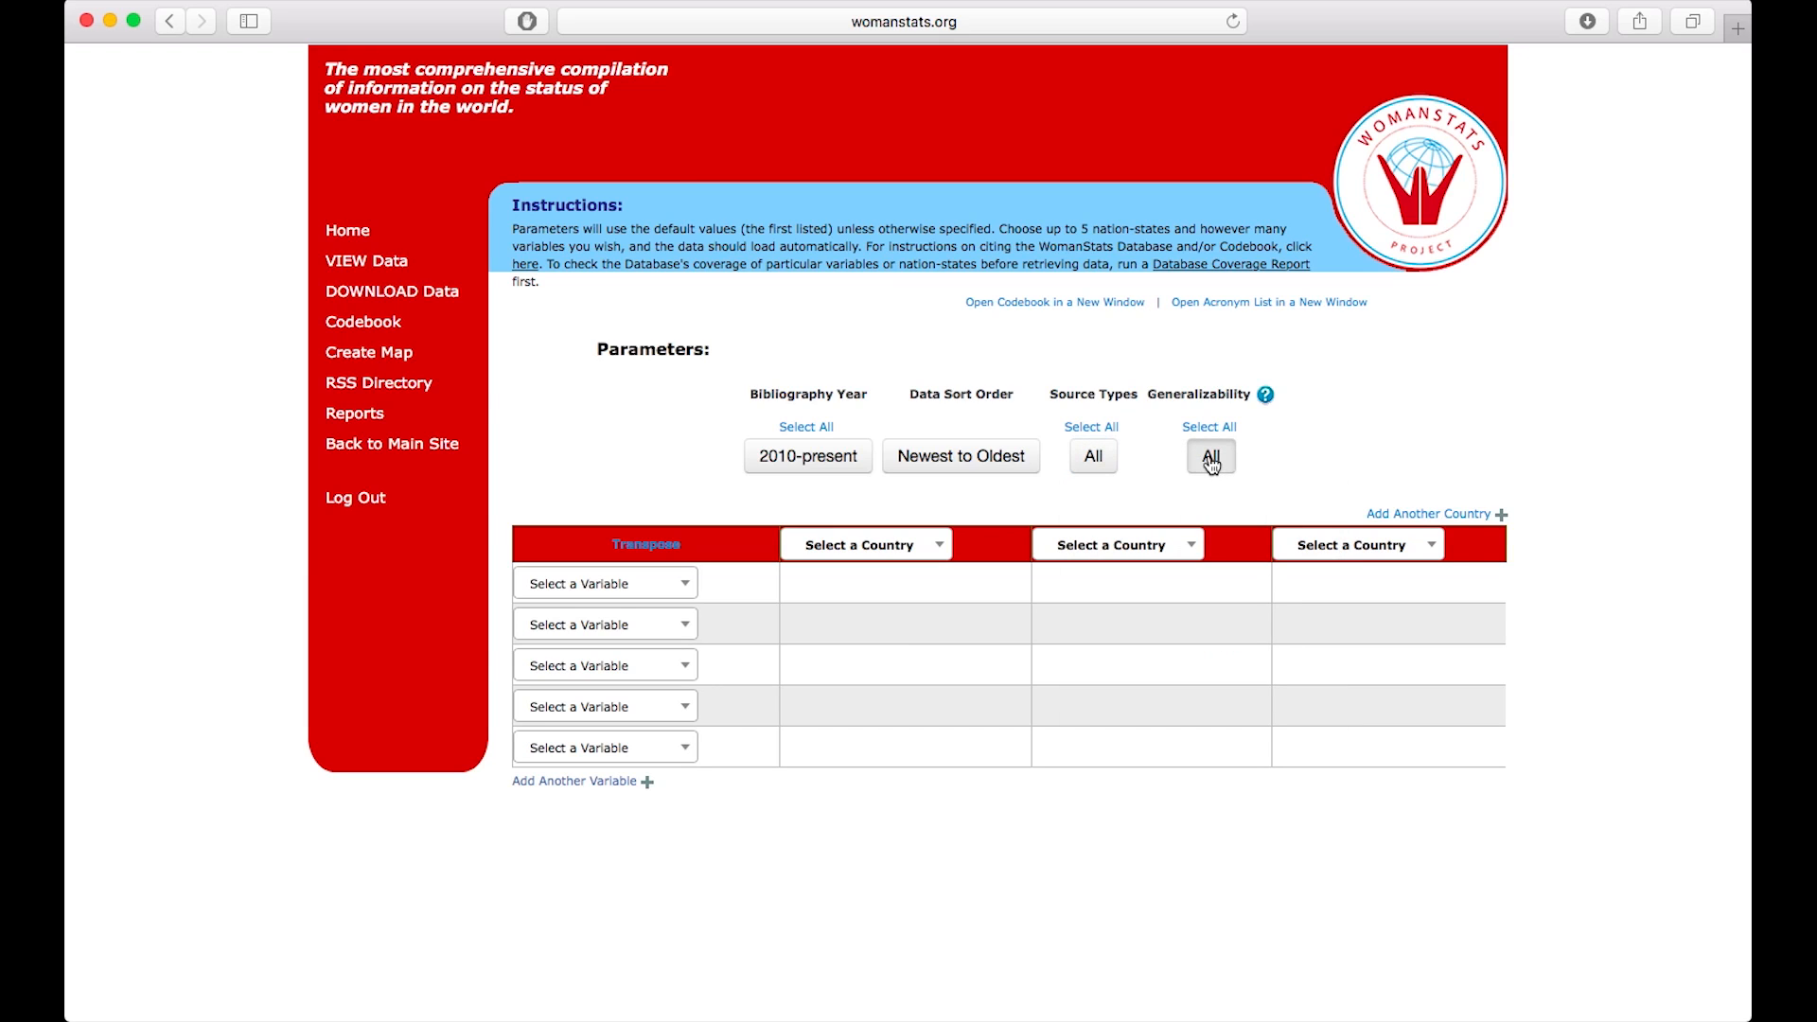
click(1210, 456)
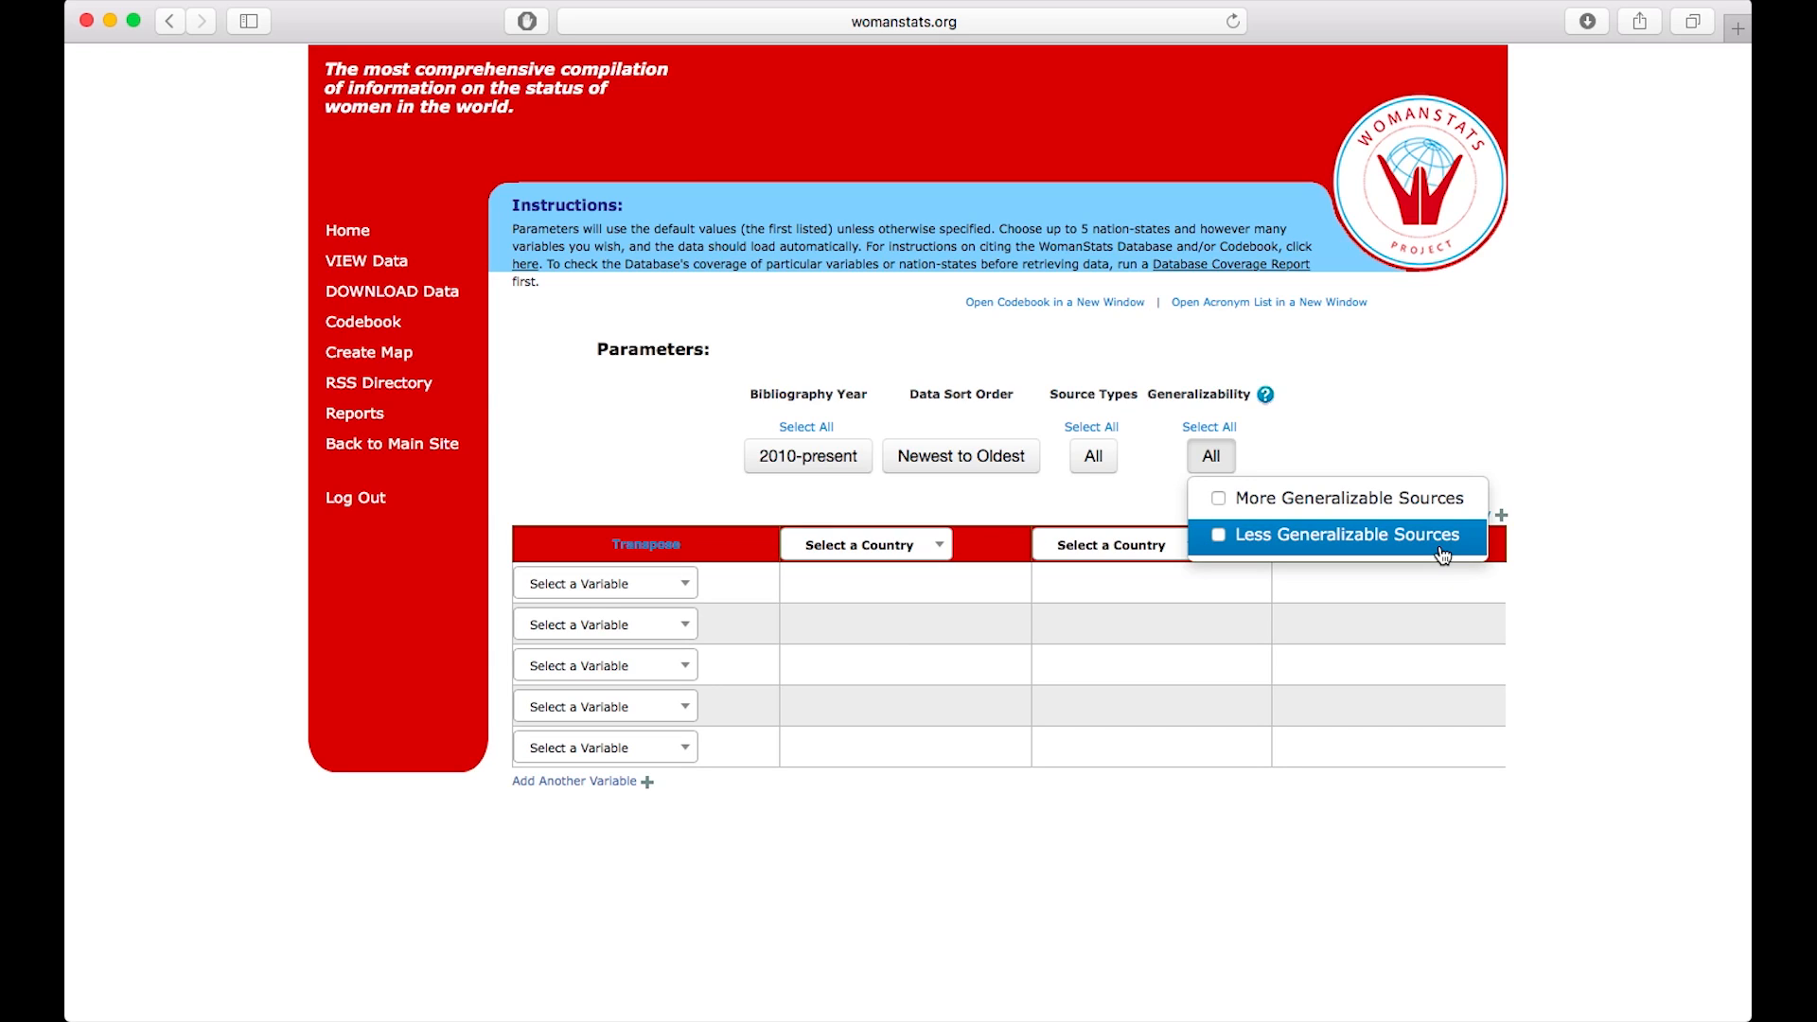
mouse_move(1362, 507)
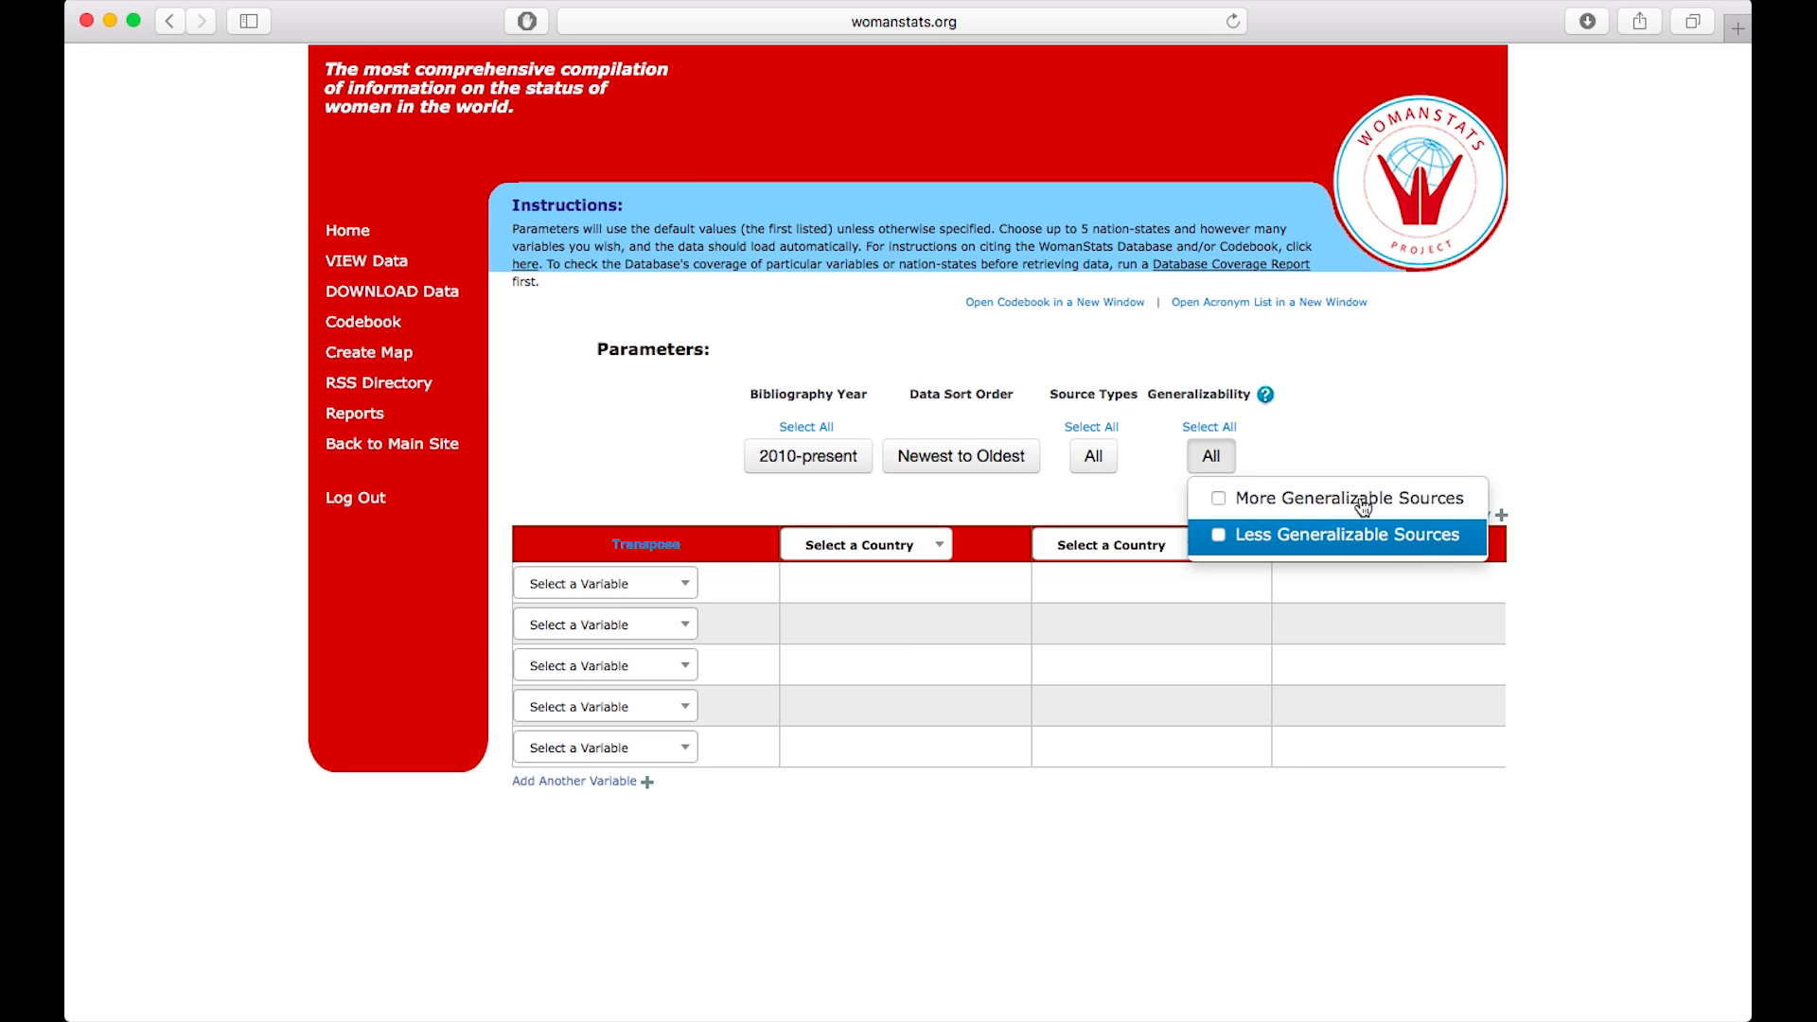
click(1209, 456)
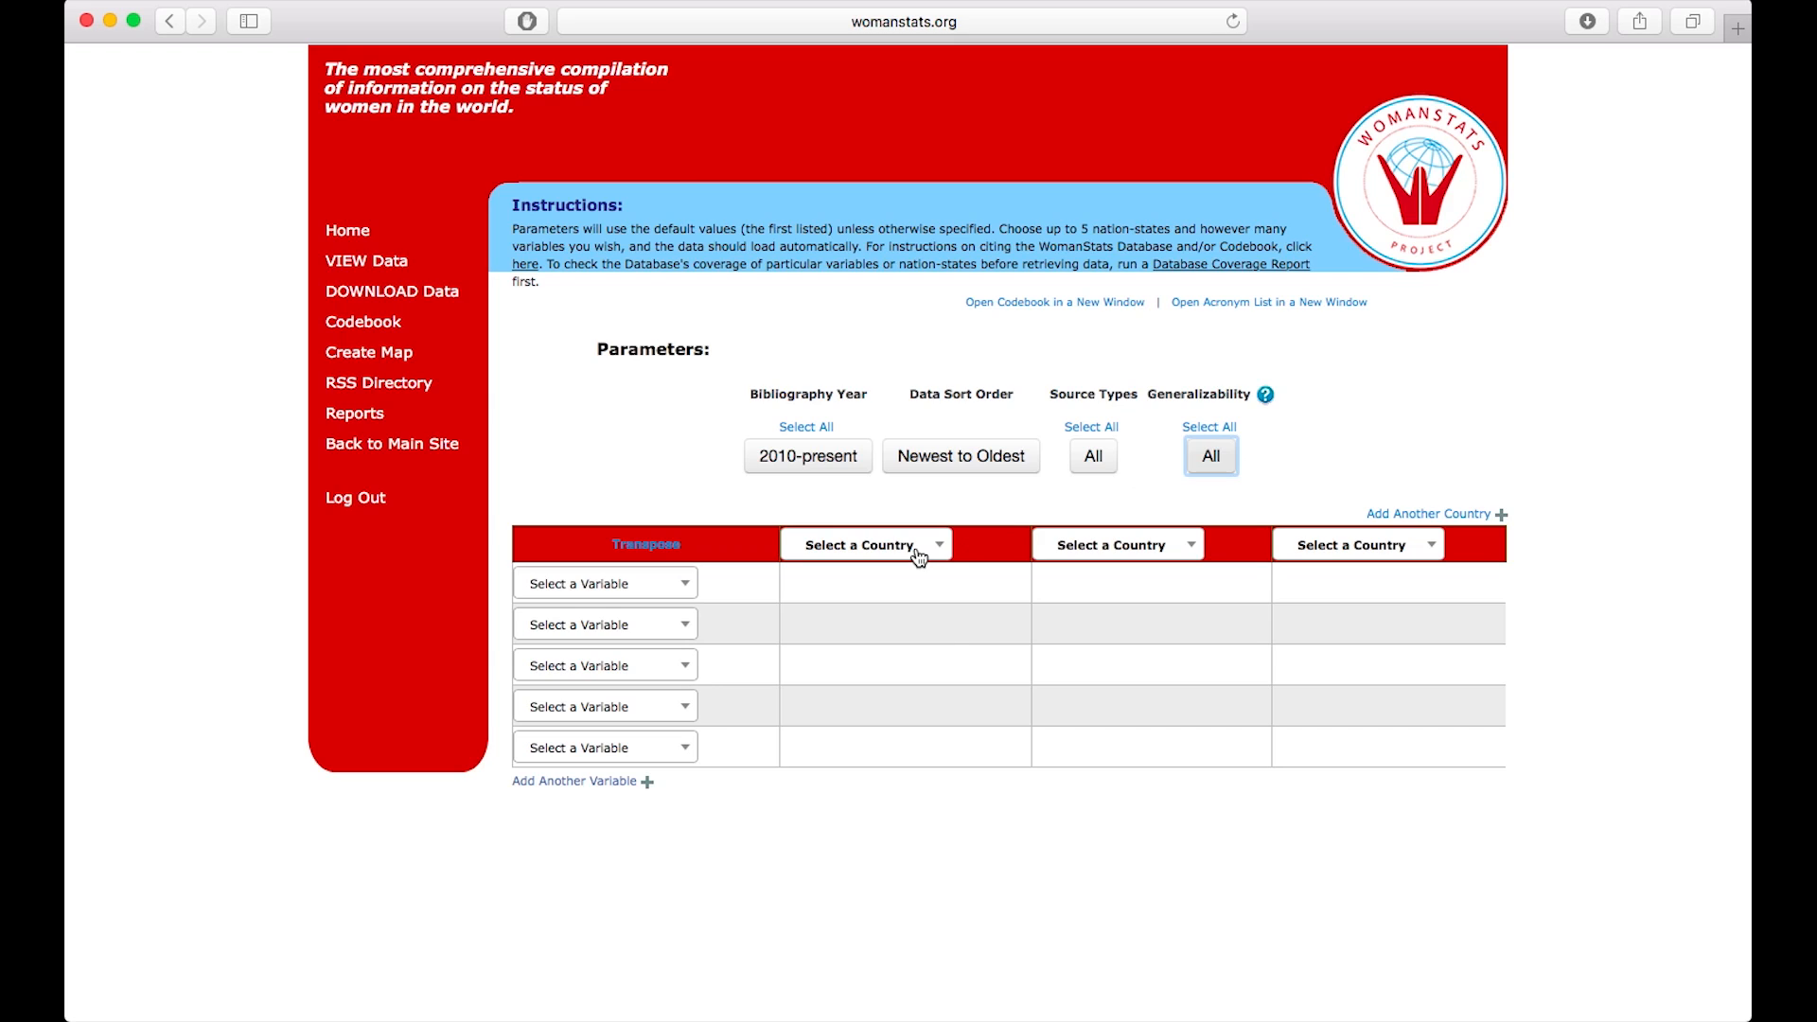
text(germ)
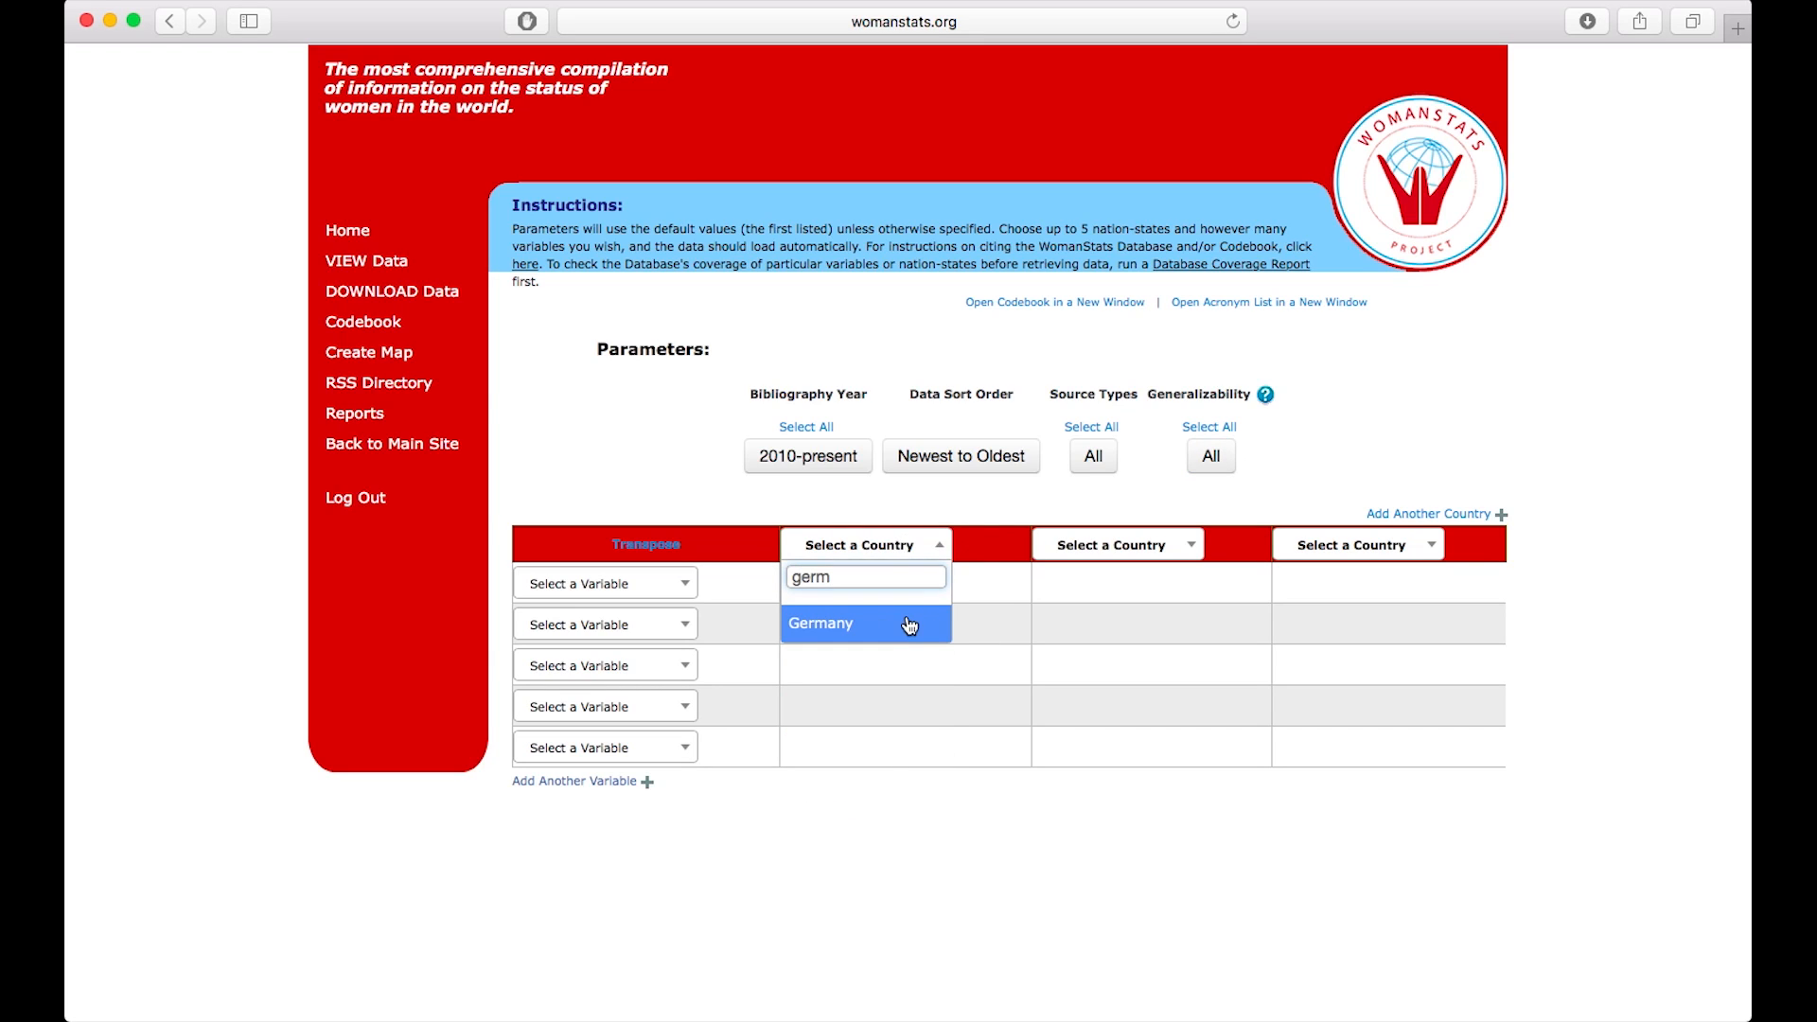
click(819, 622)
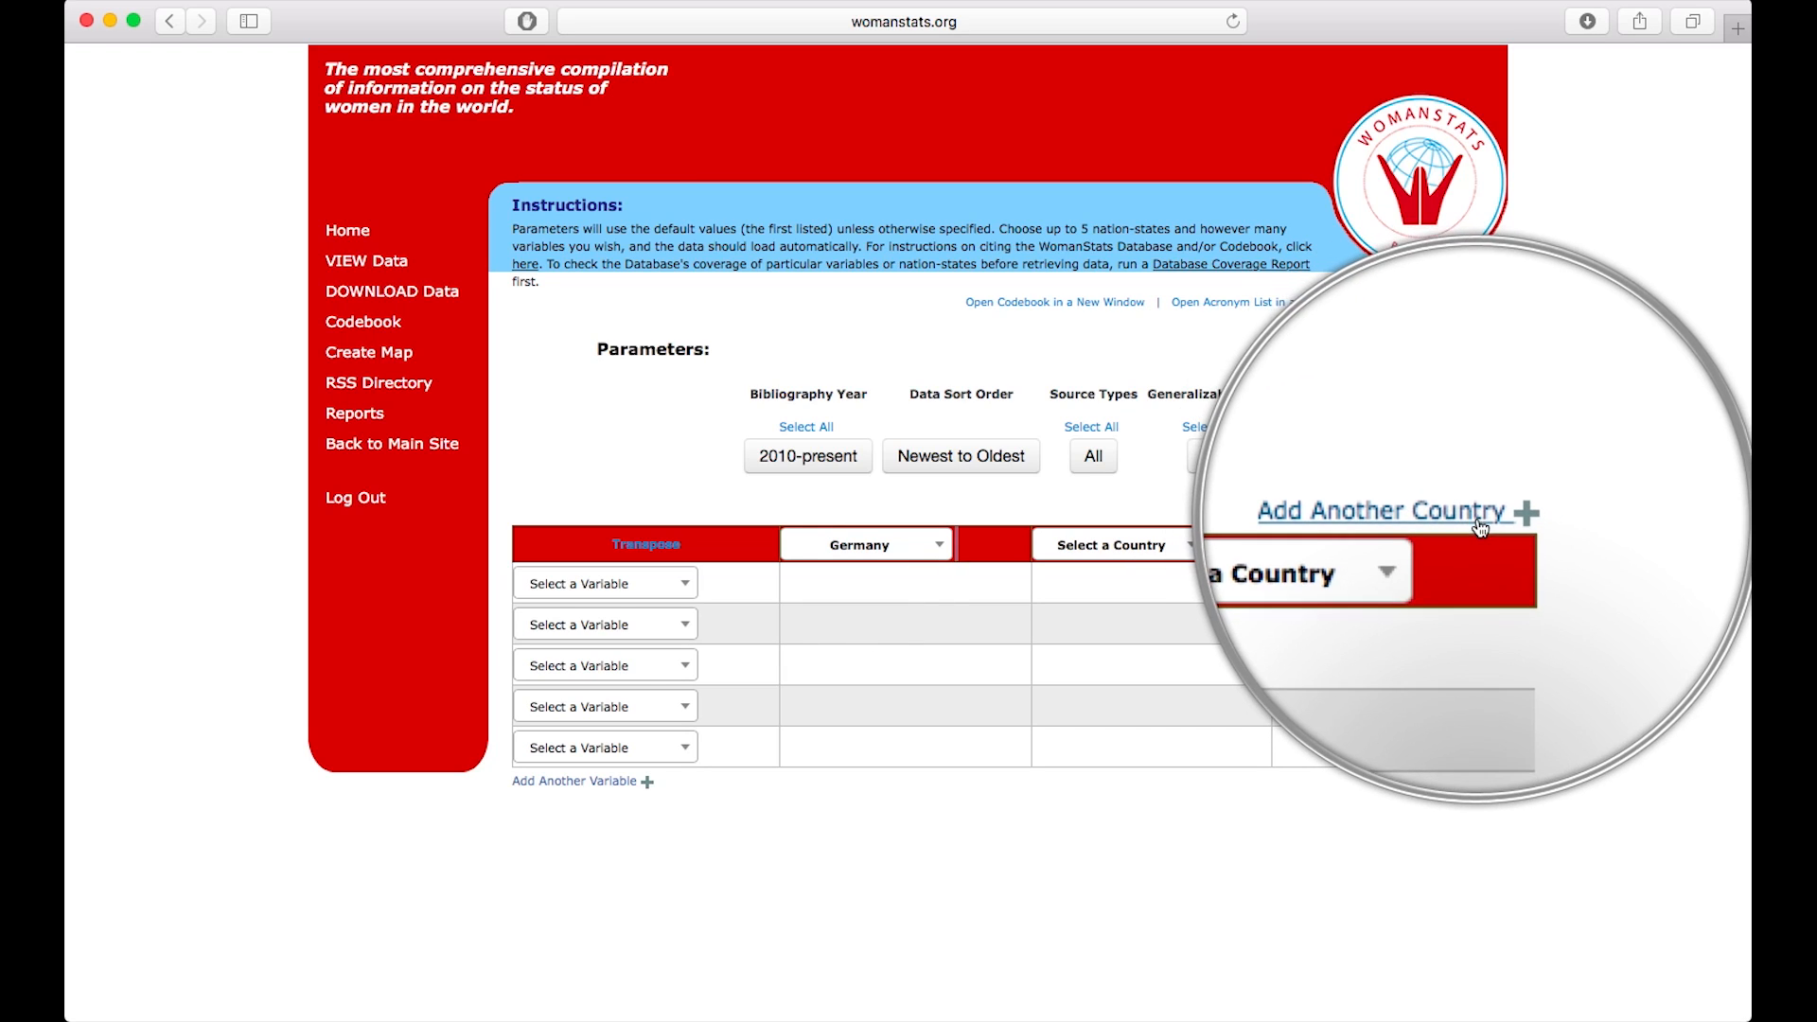
click(1382, 509)
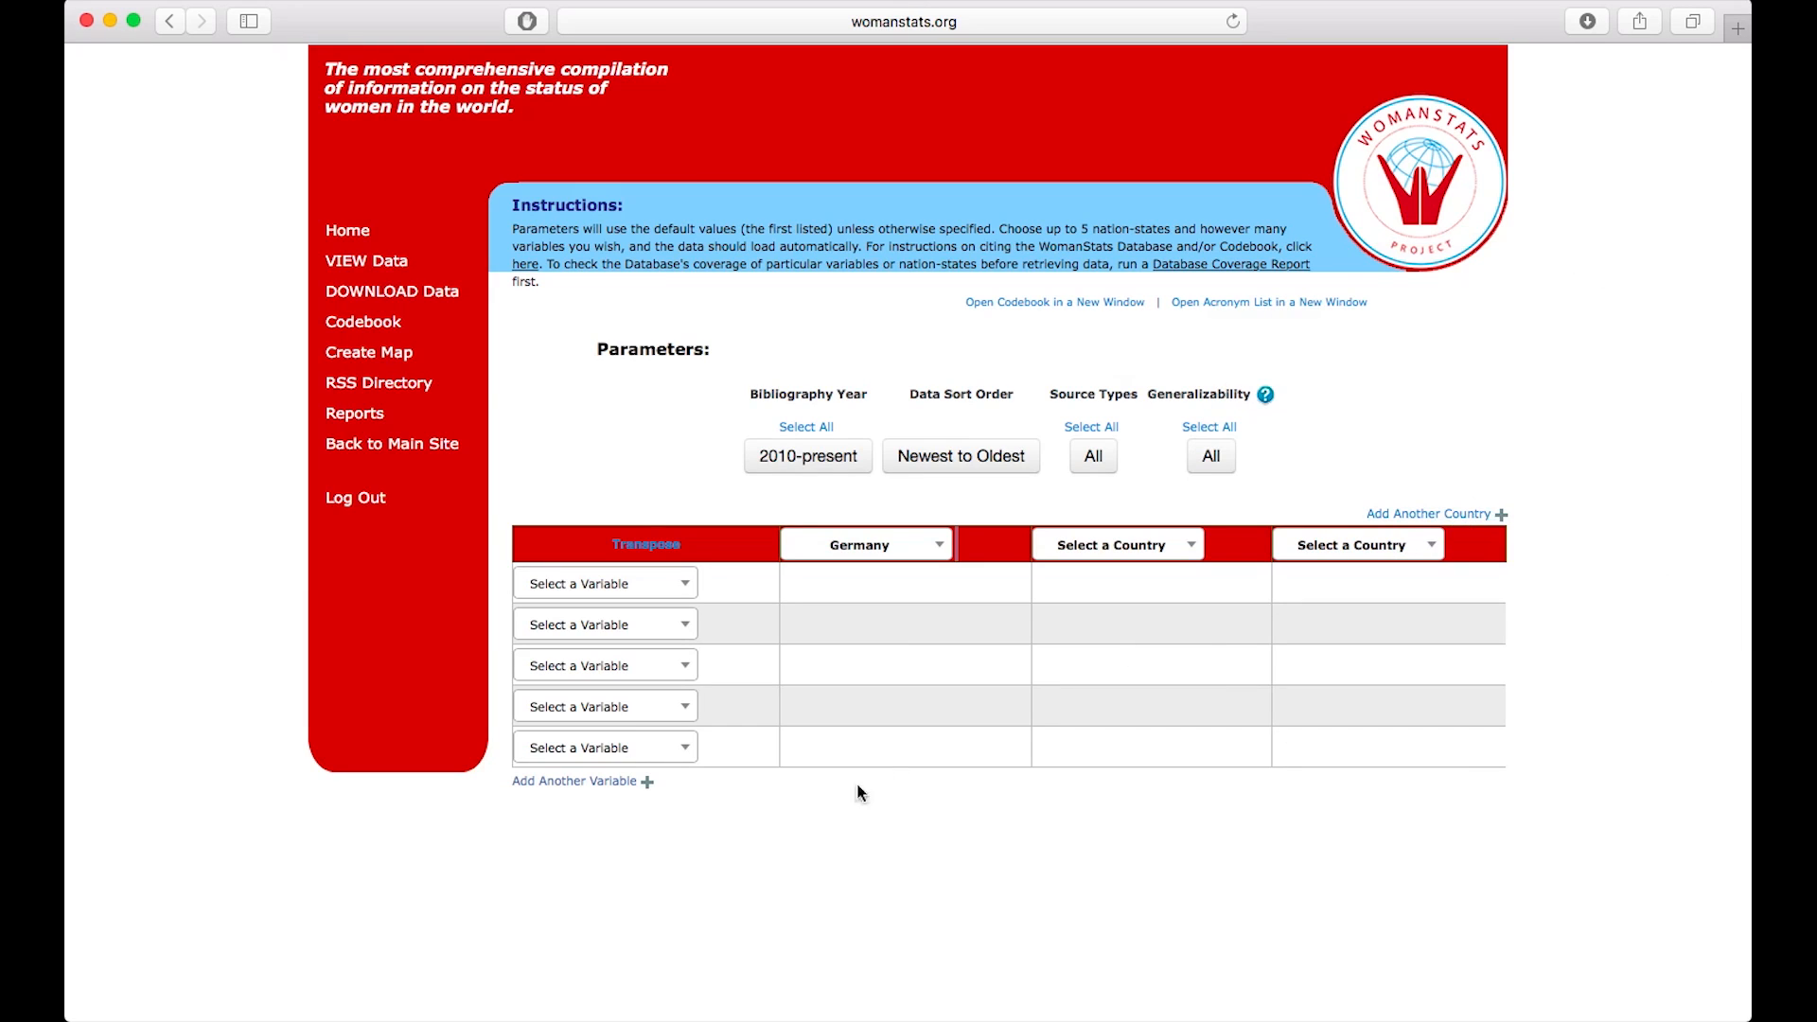
mouse_move(581, 781)
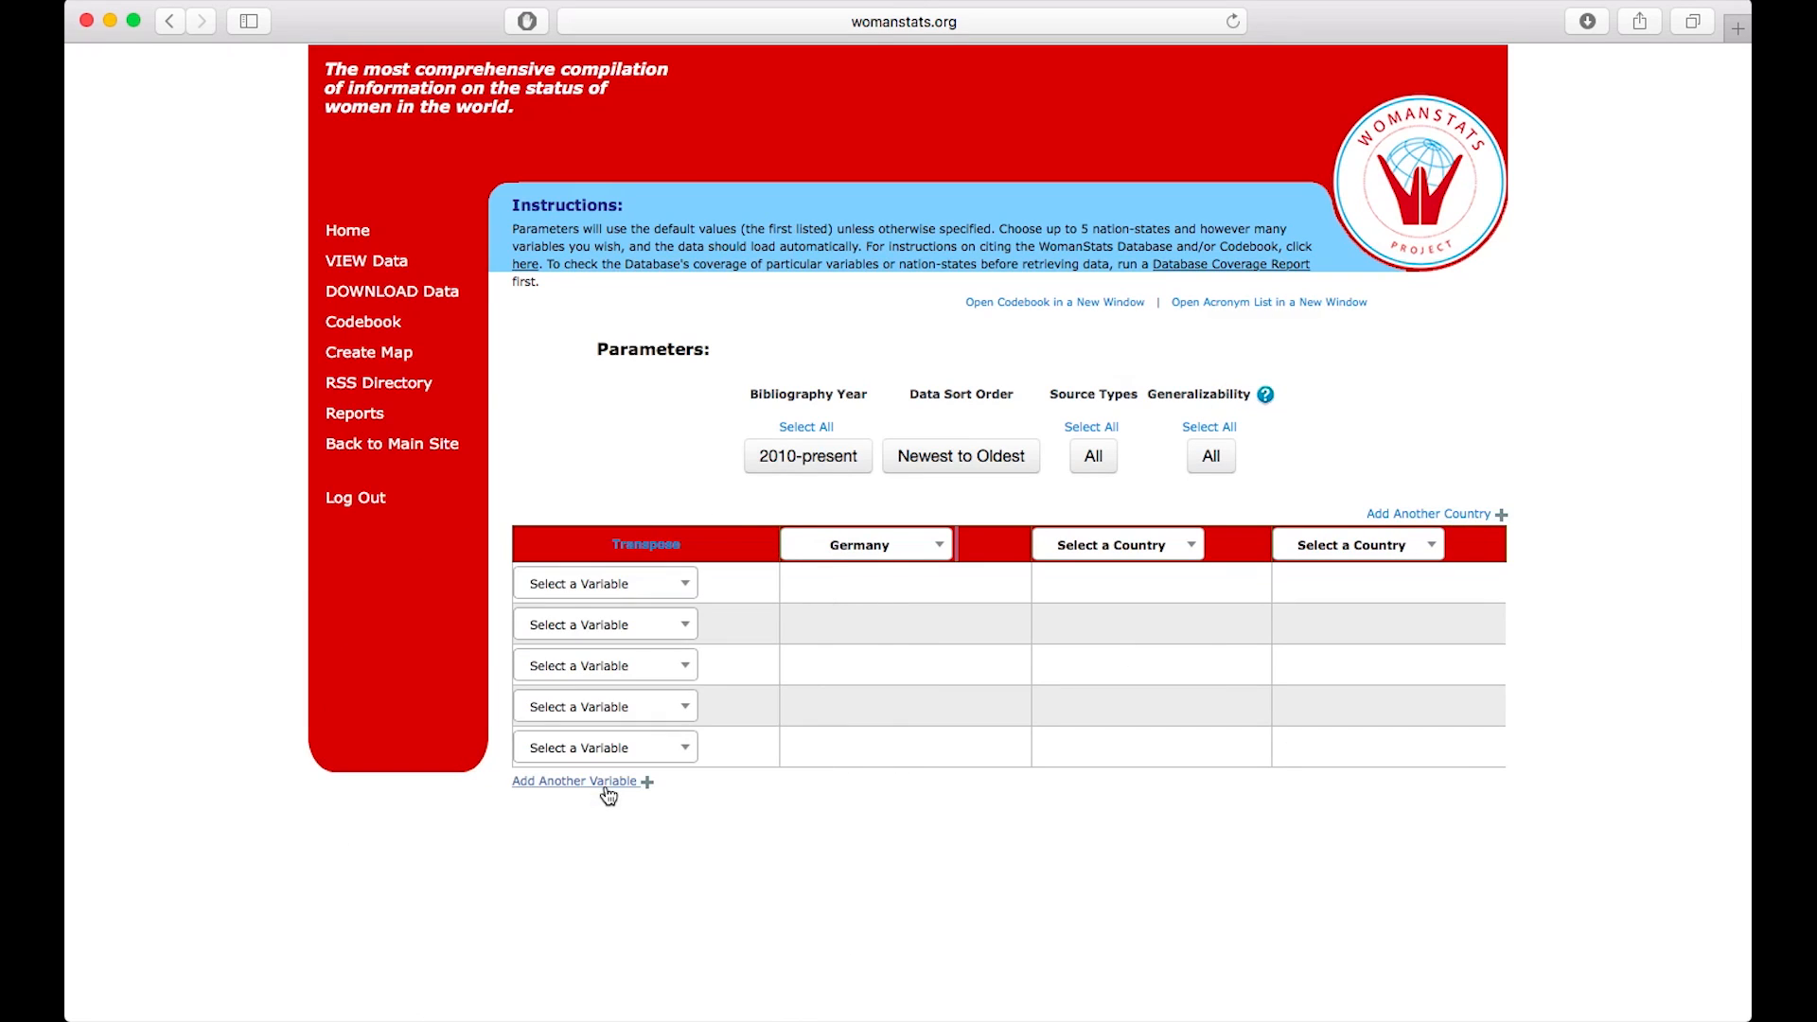
mouse_move(734, 613)
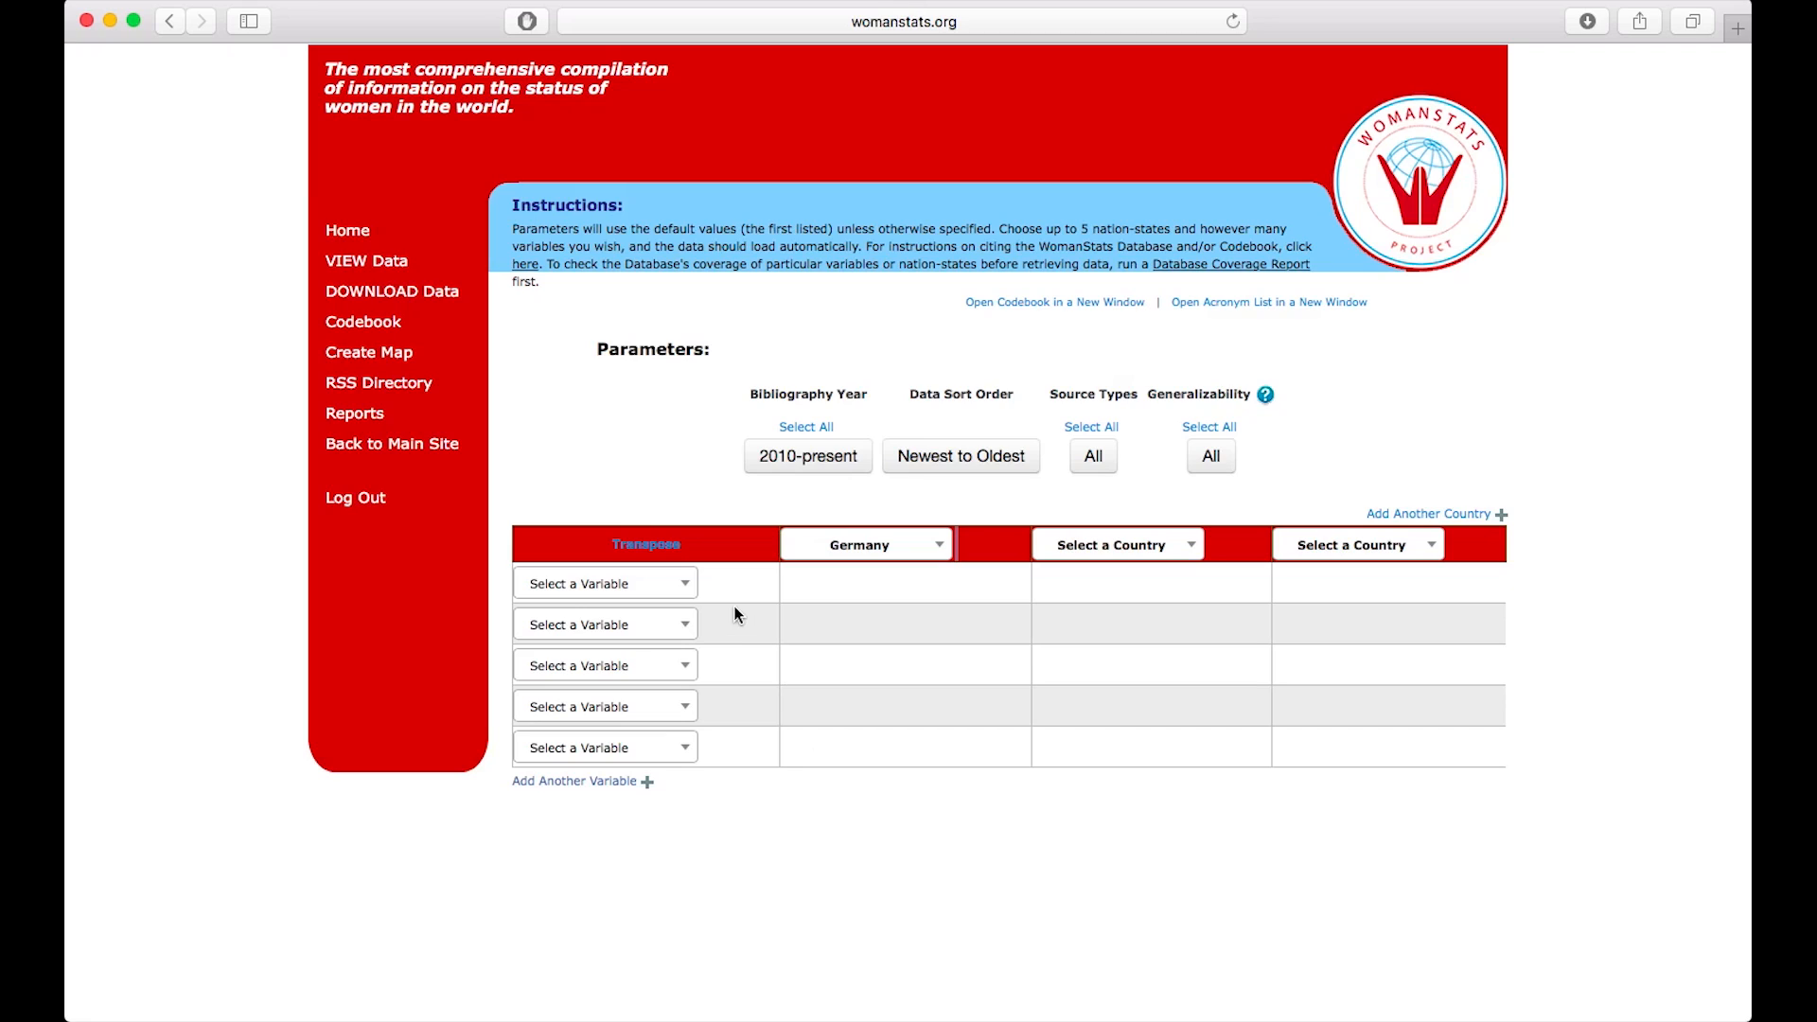
mouse_move(778, 583)
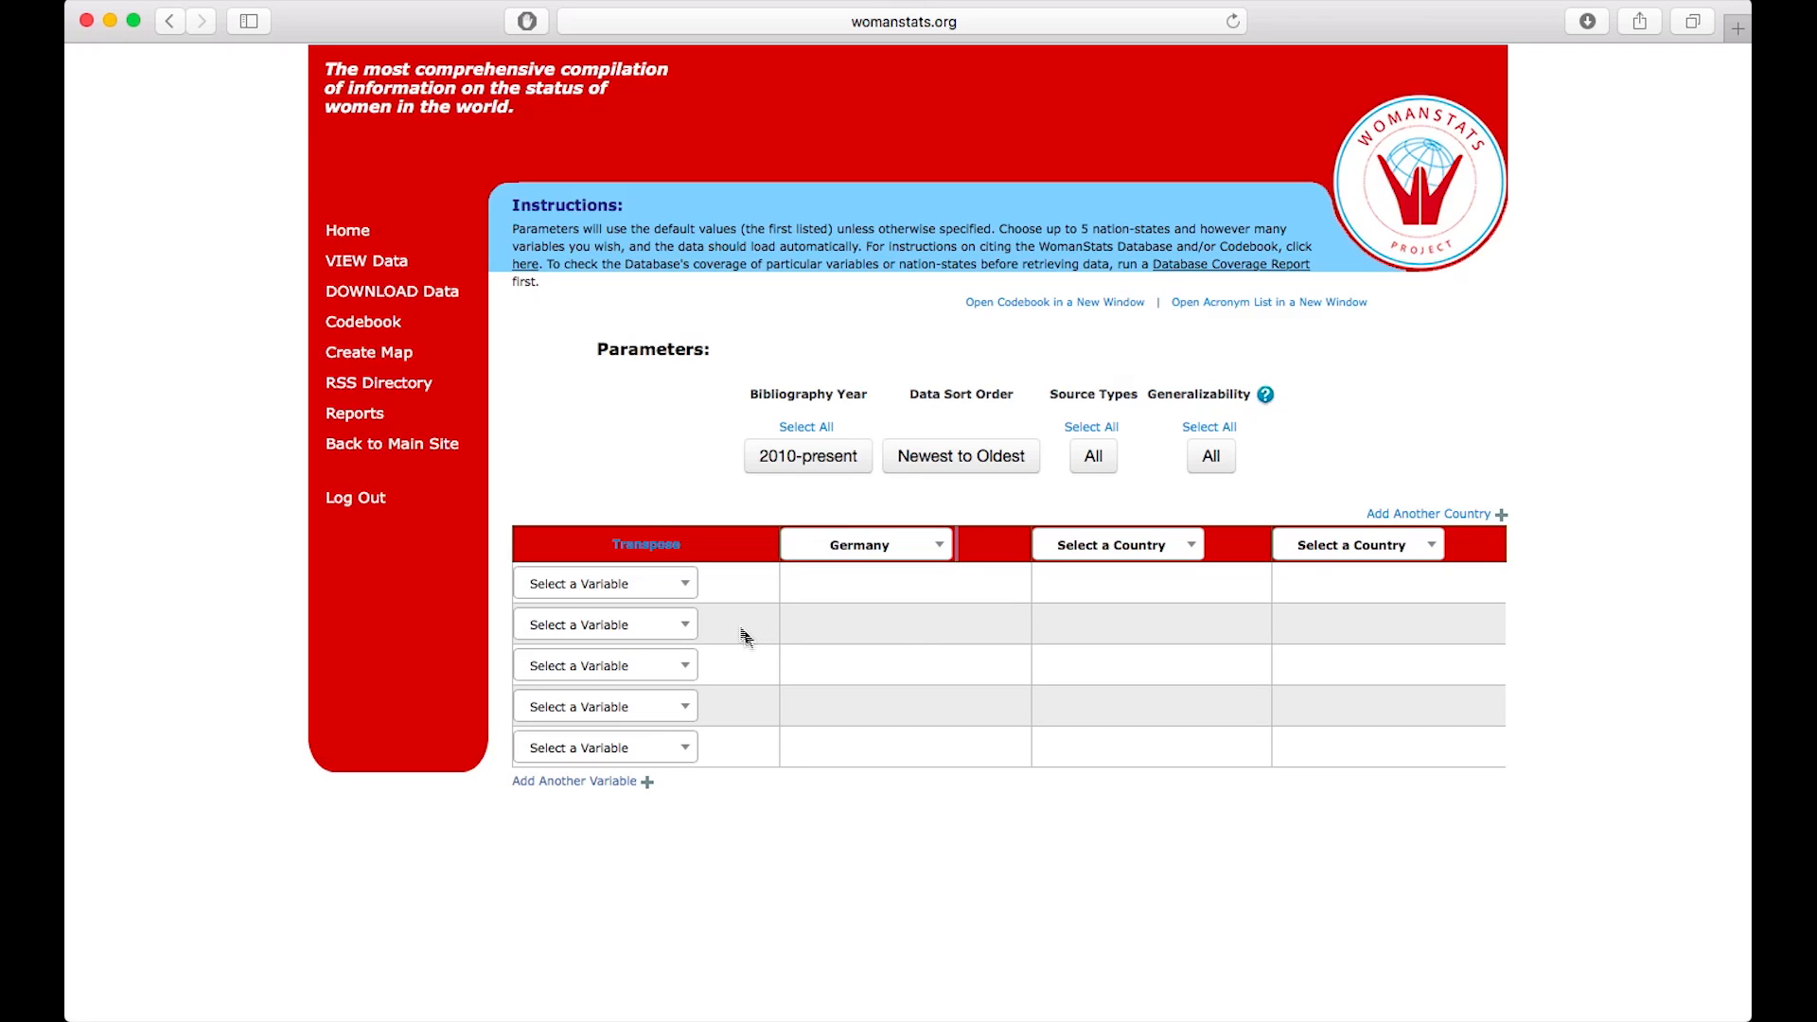
click(865, 545)
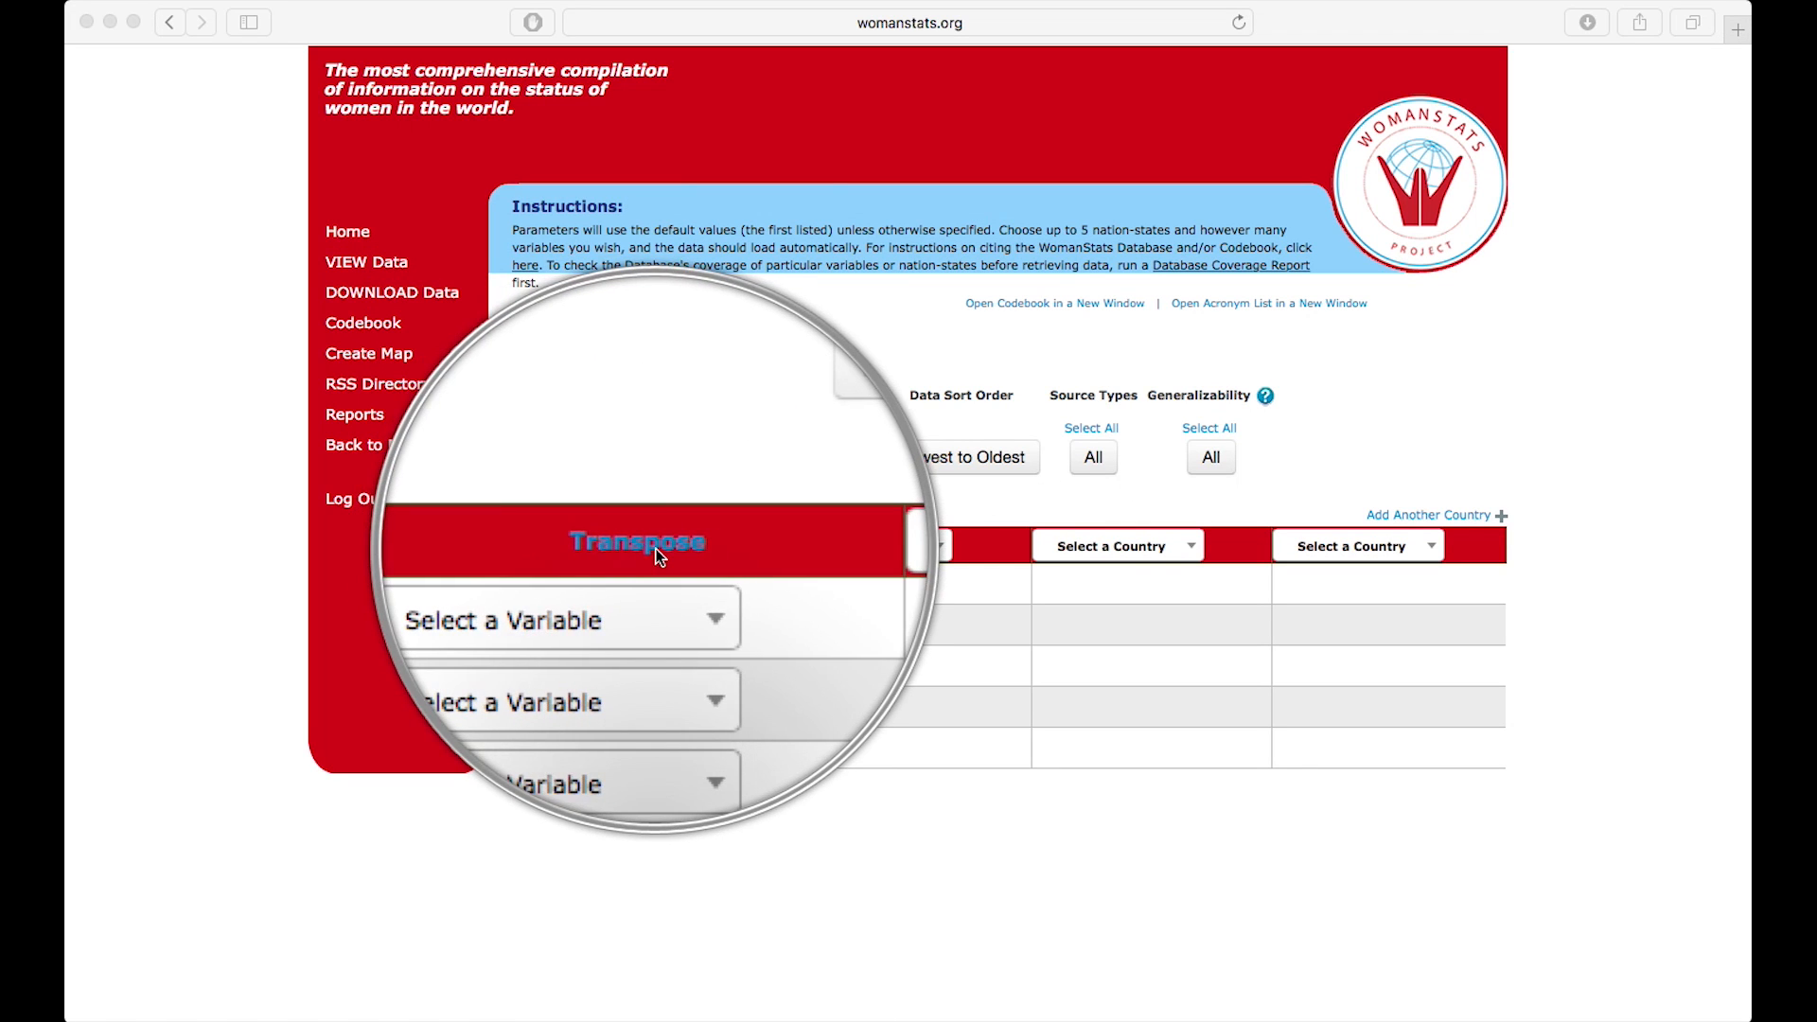
Step: Transpose the table so variables run across, then filter the first variable list by 'traff'
click(638, 542)
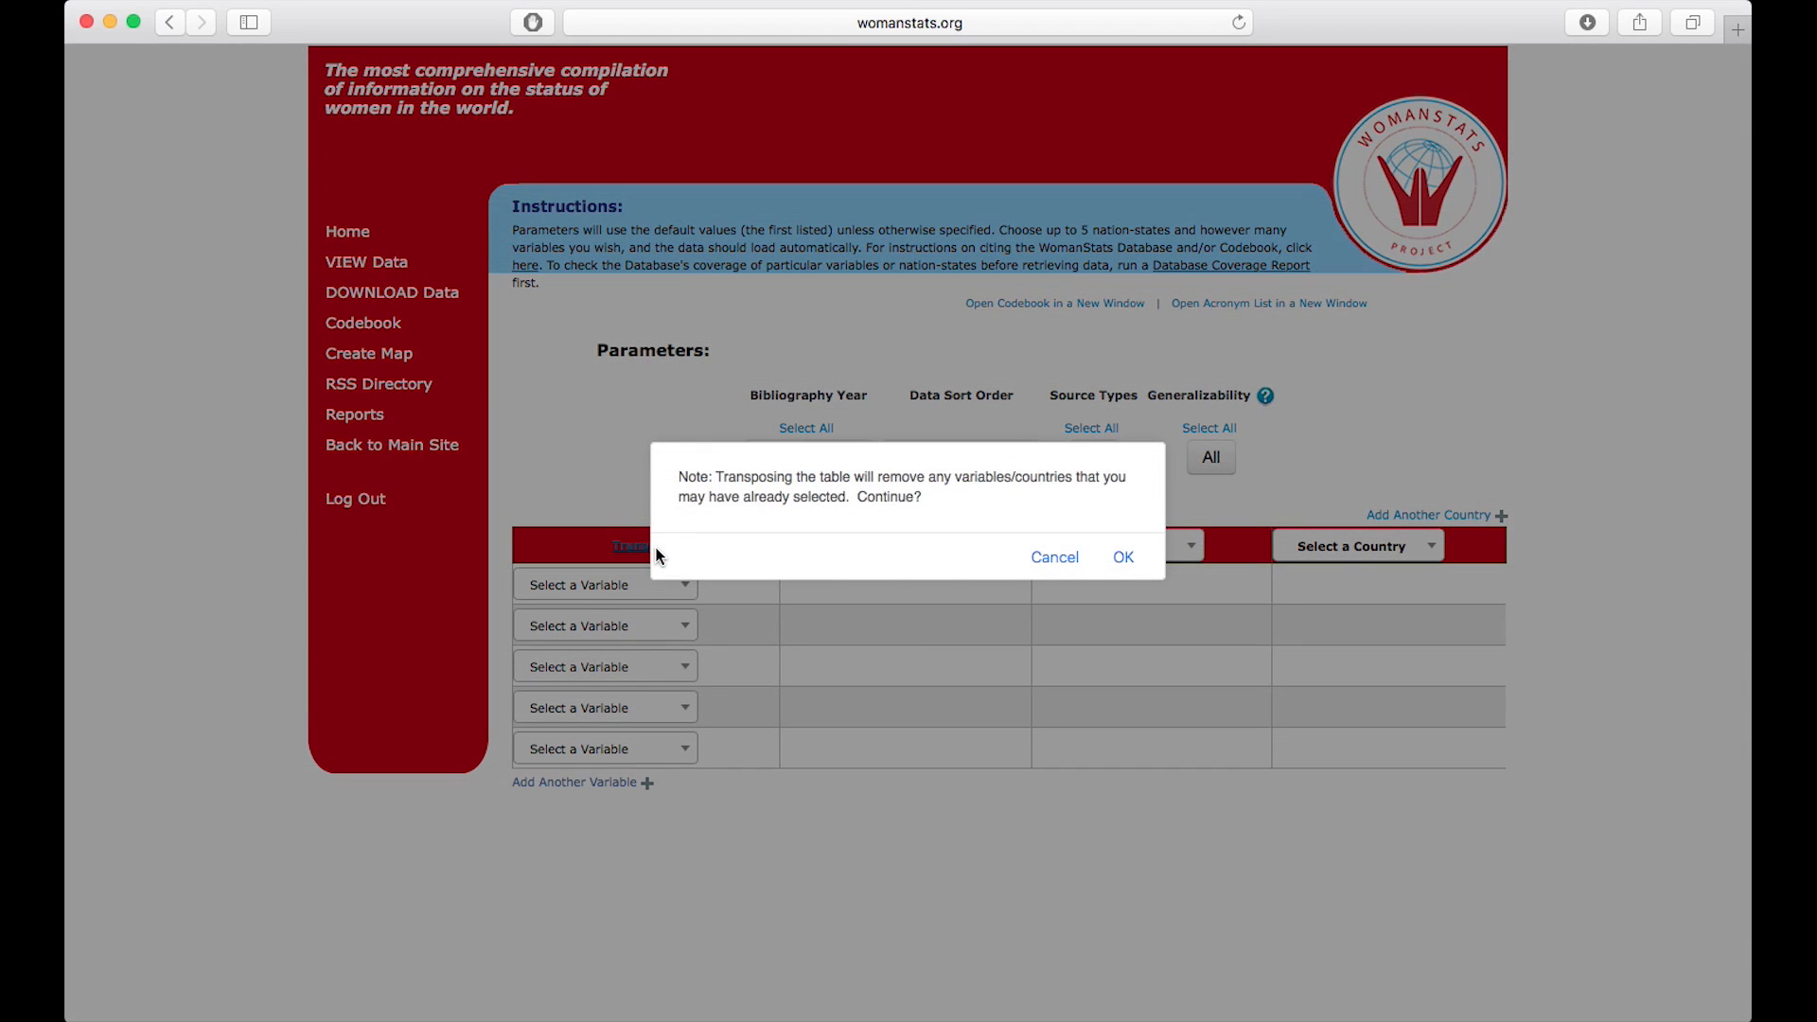
click(1121, 557)
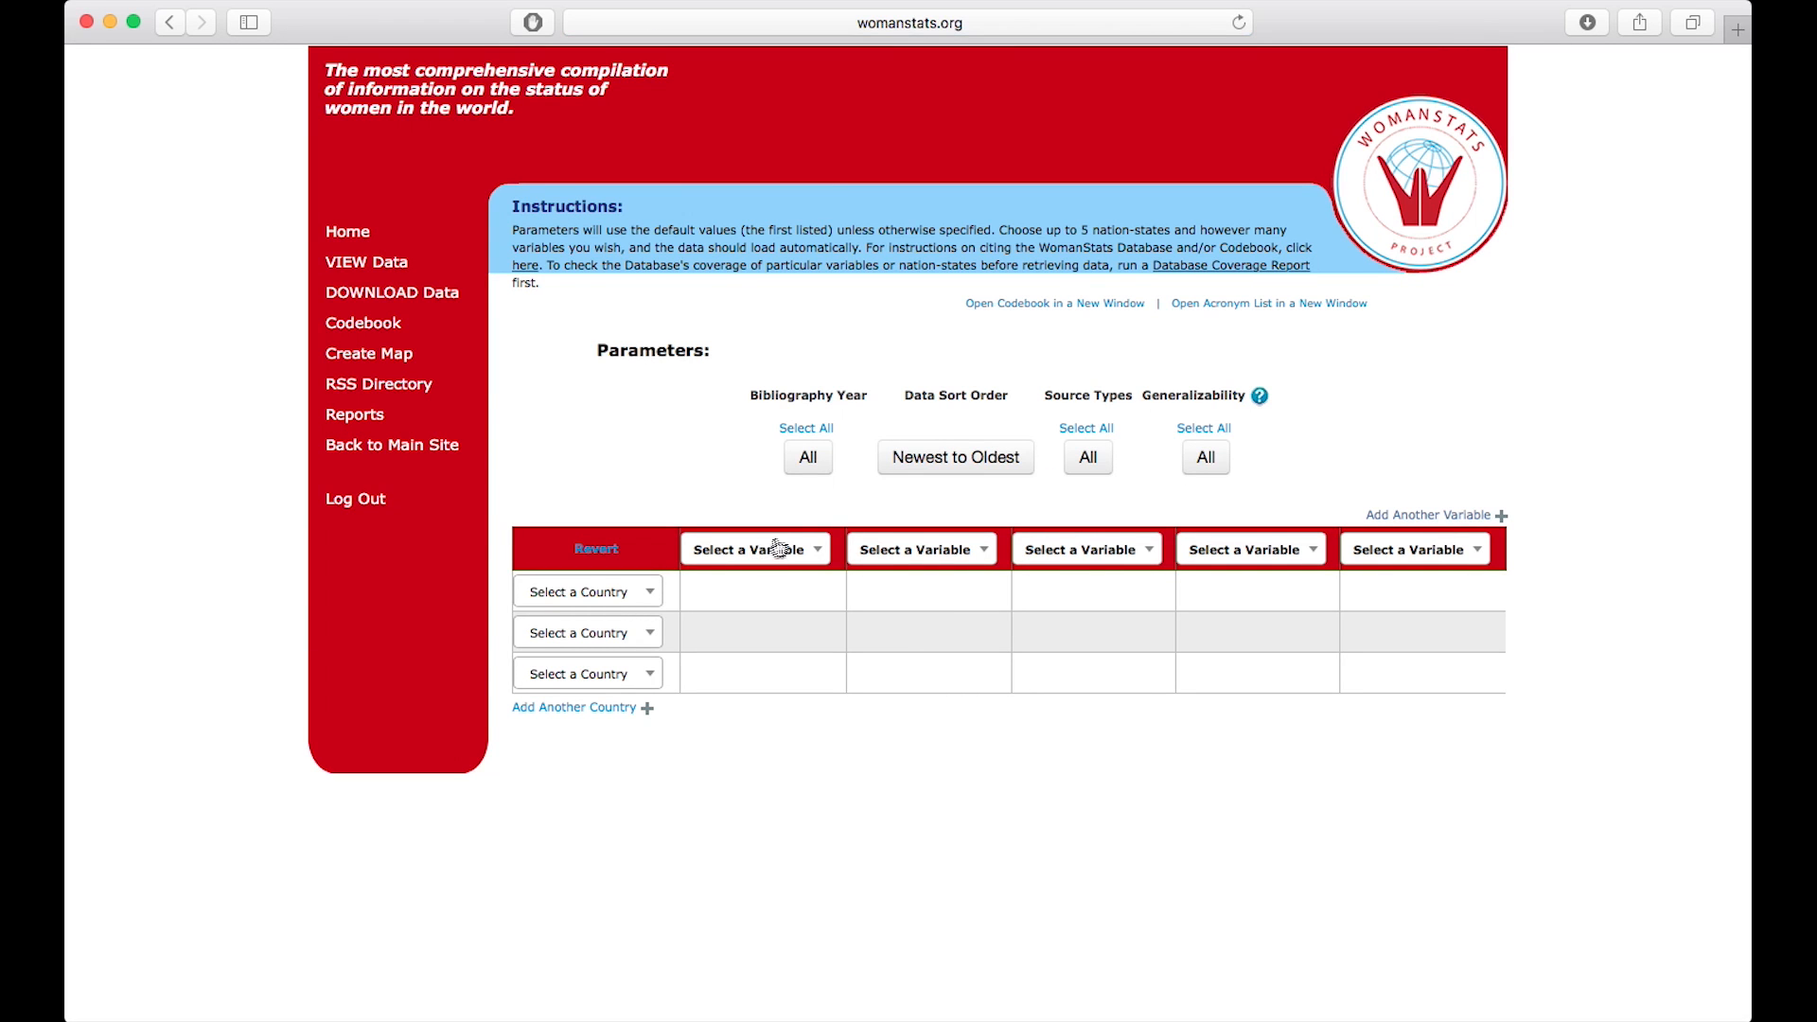
click(755, 549)
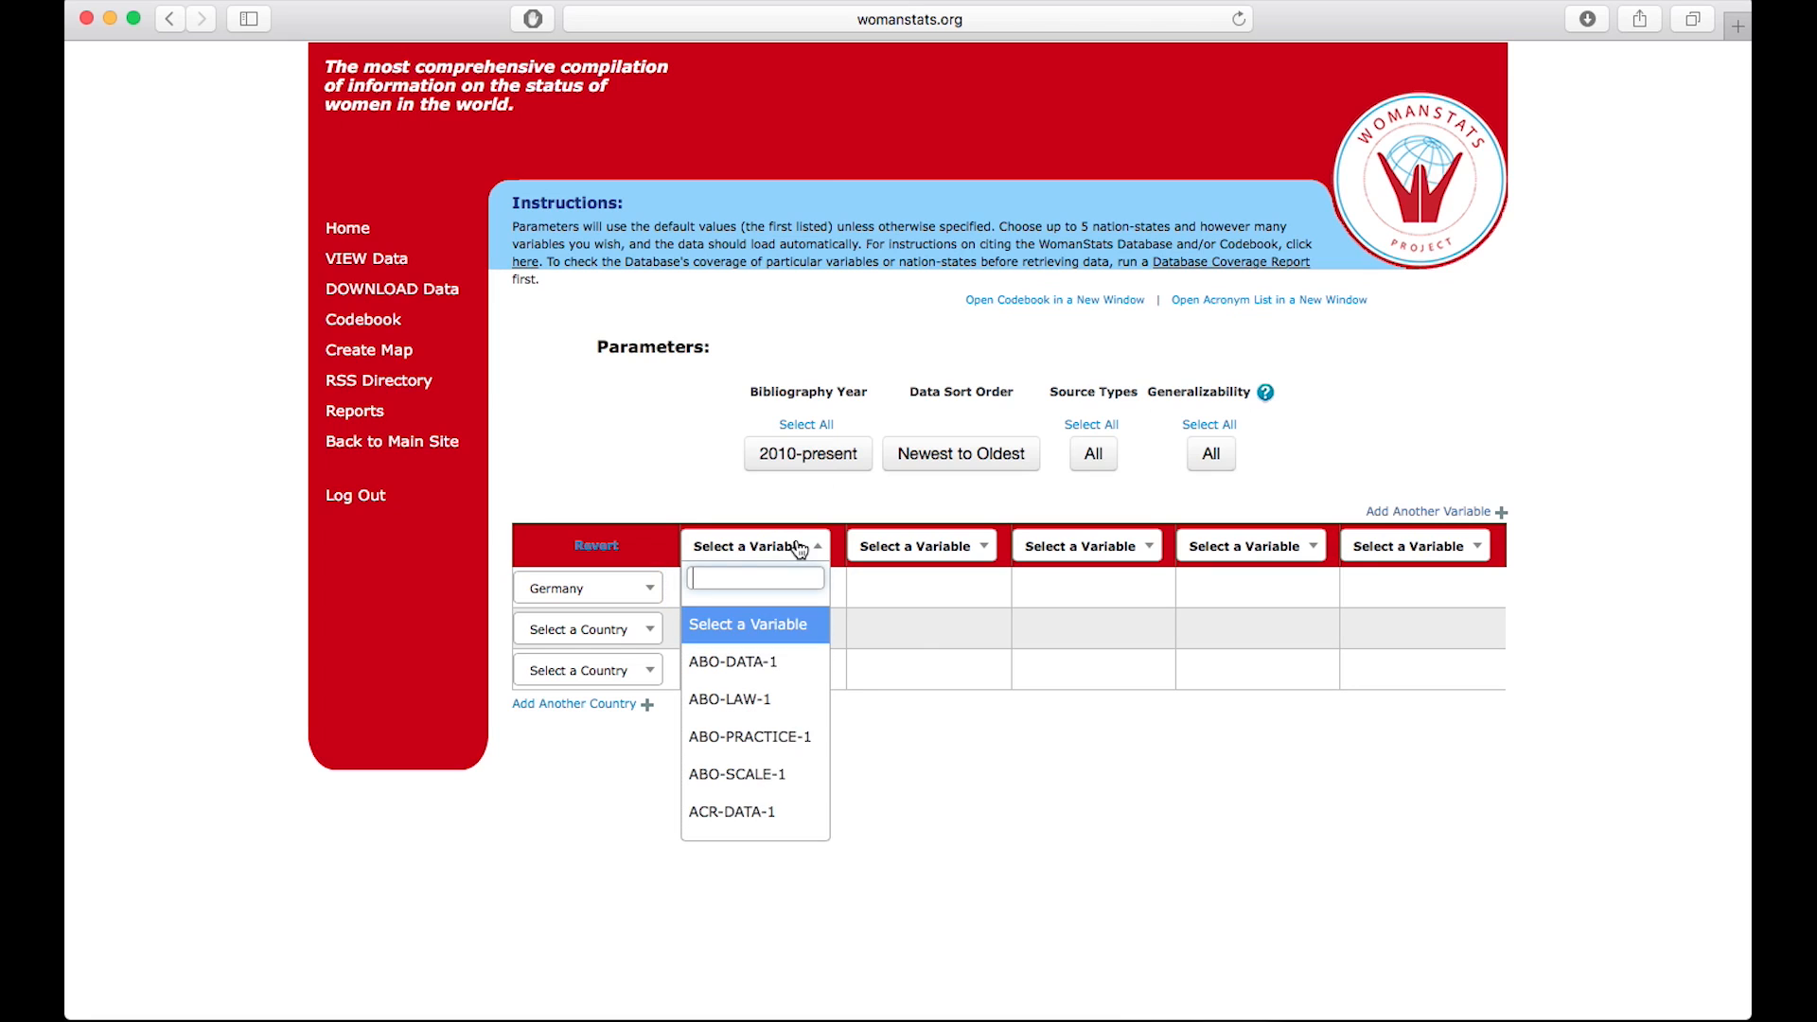
mouse_move(732, 662)
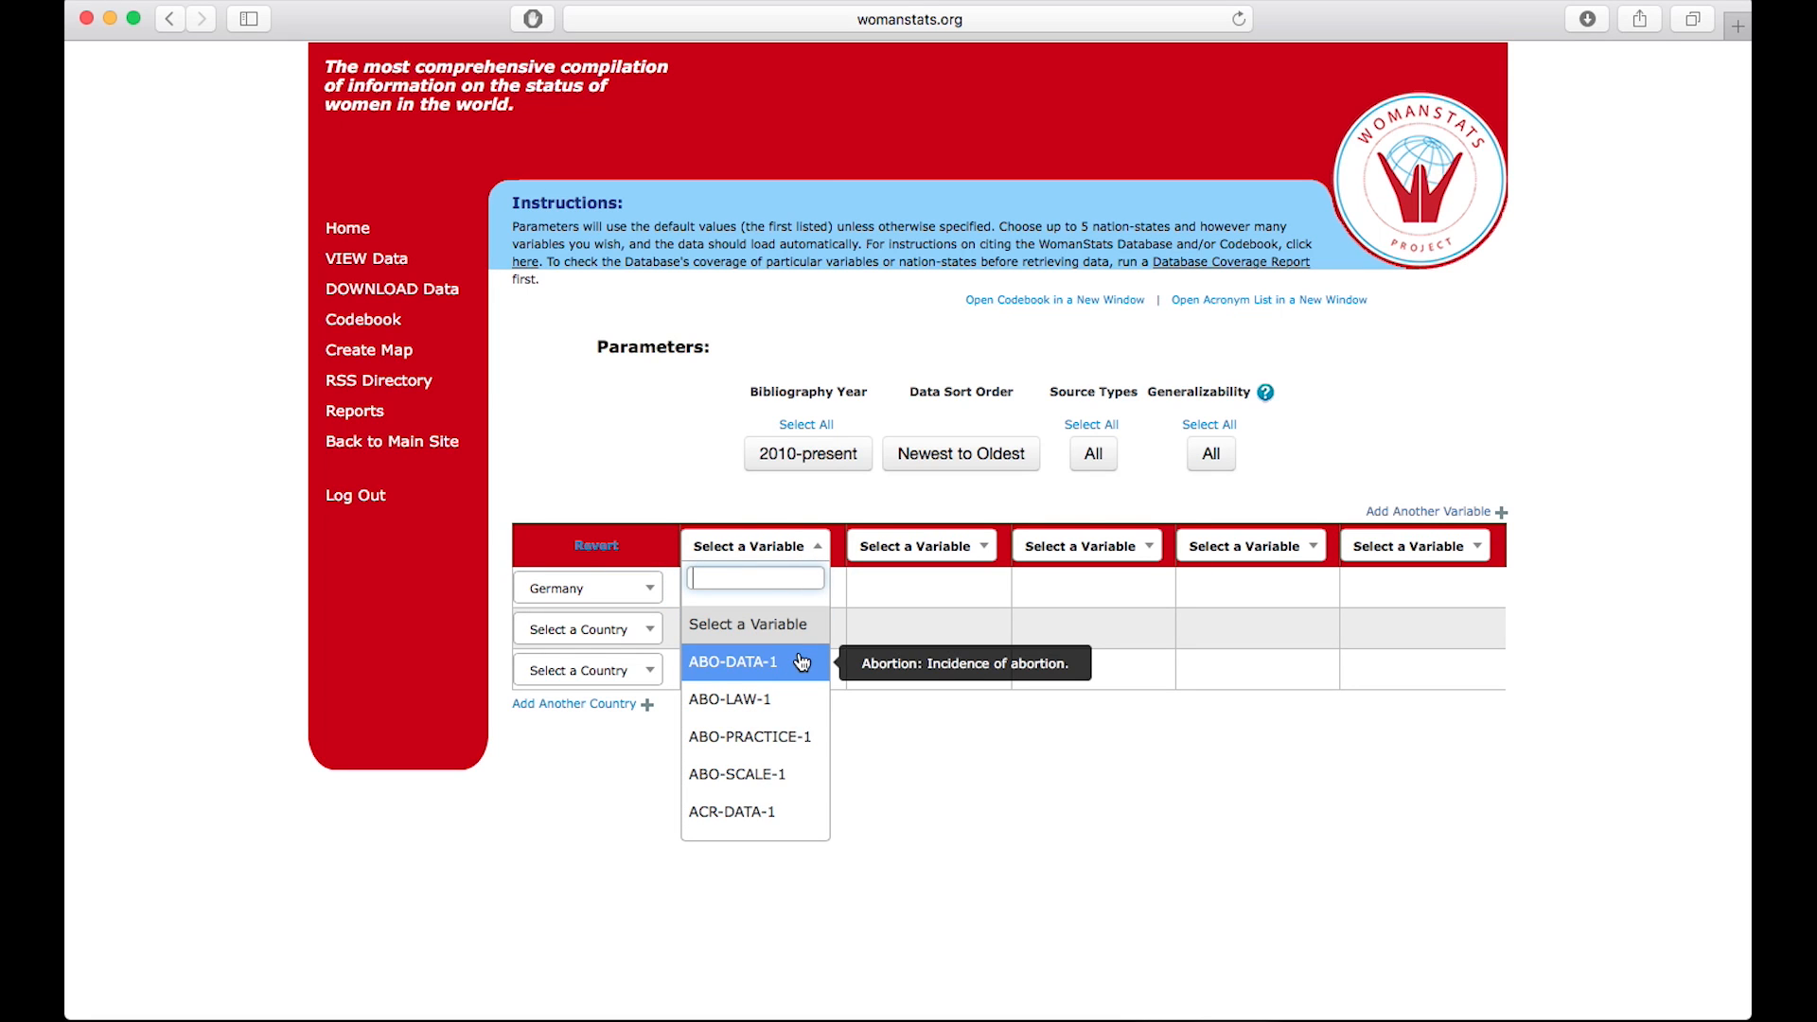
text(traff)
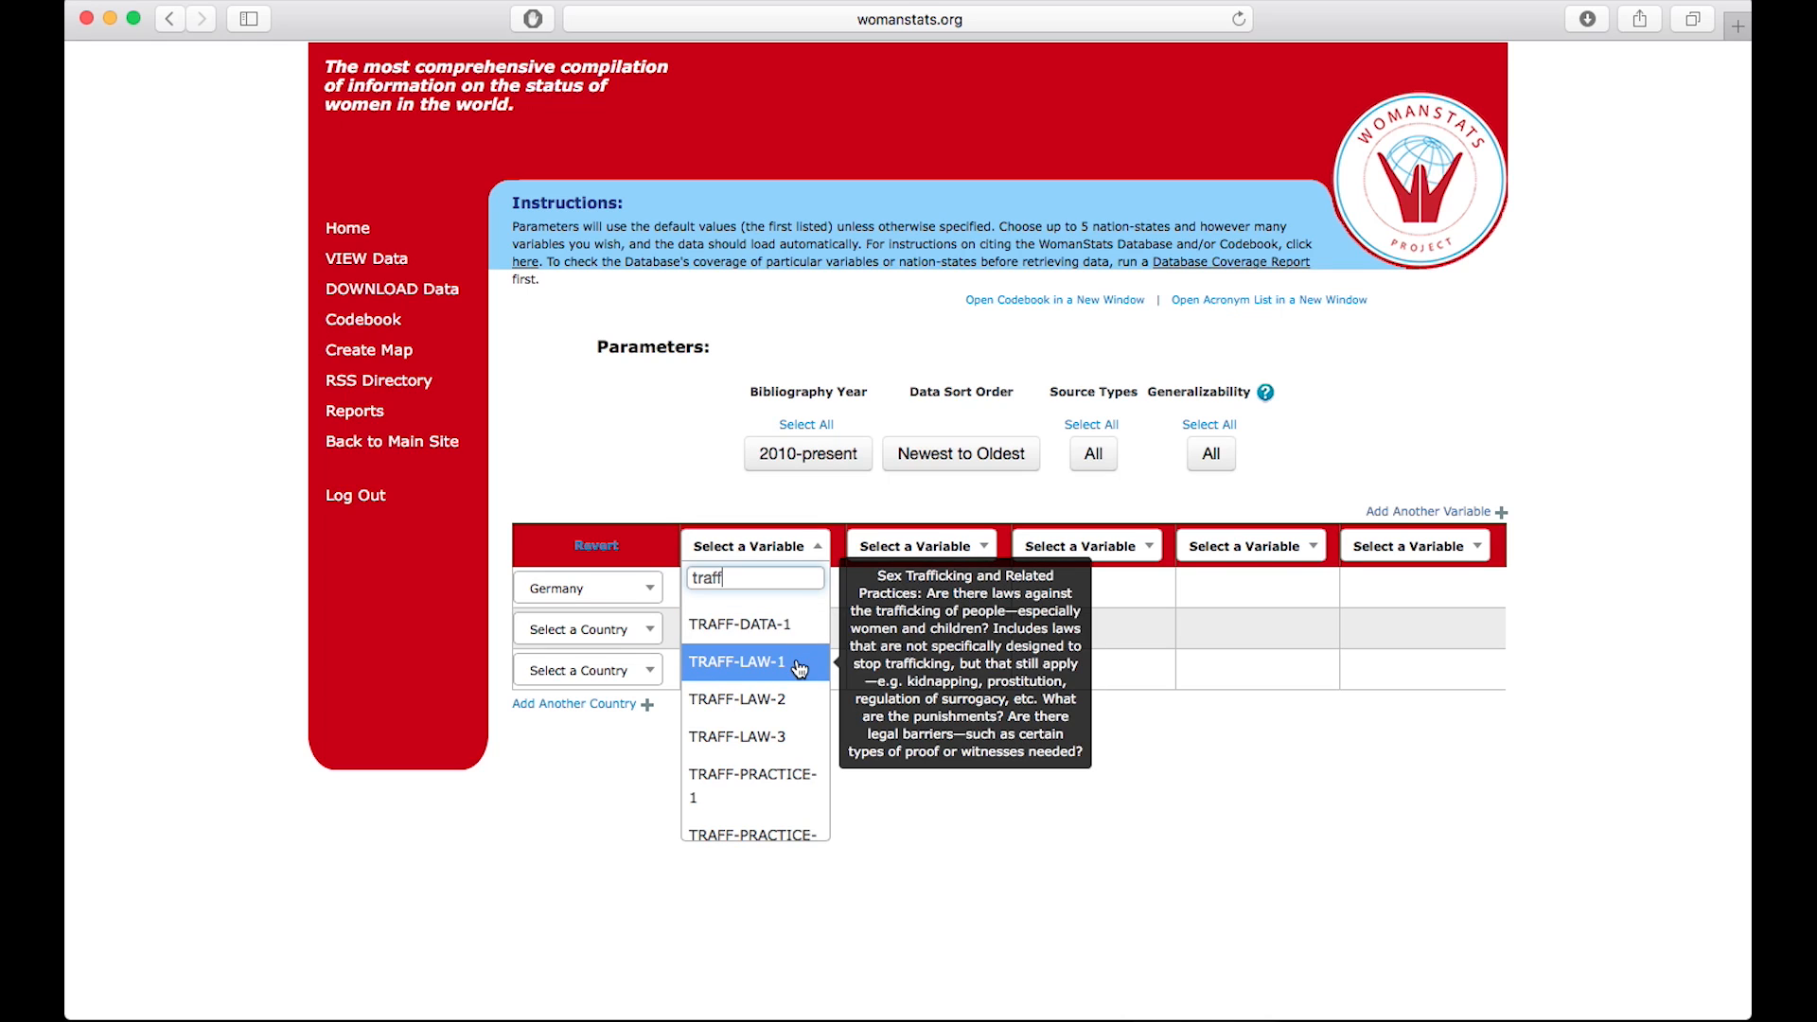
mouse_move(797, 773)
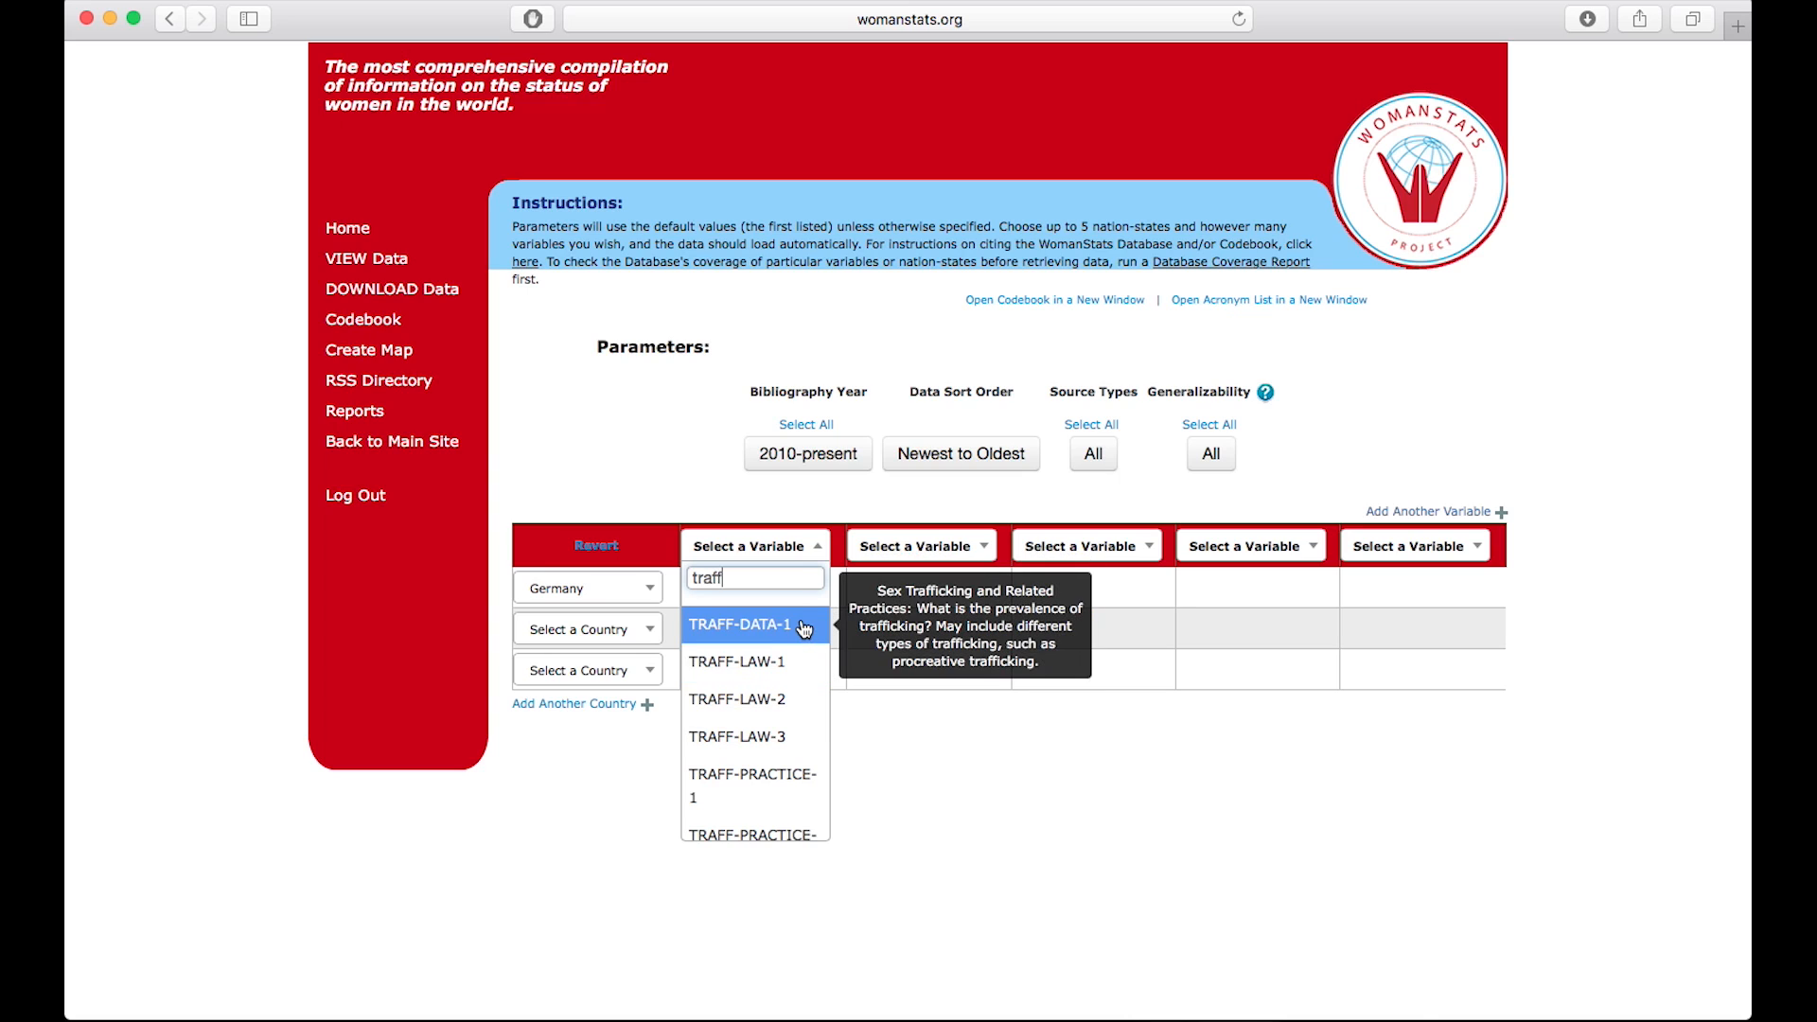
mouse_move(753, 785)
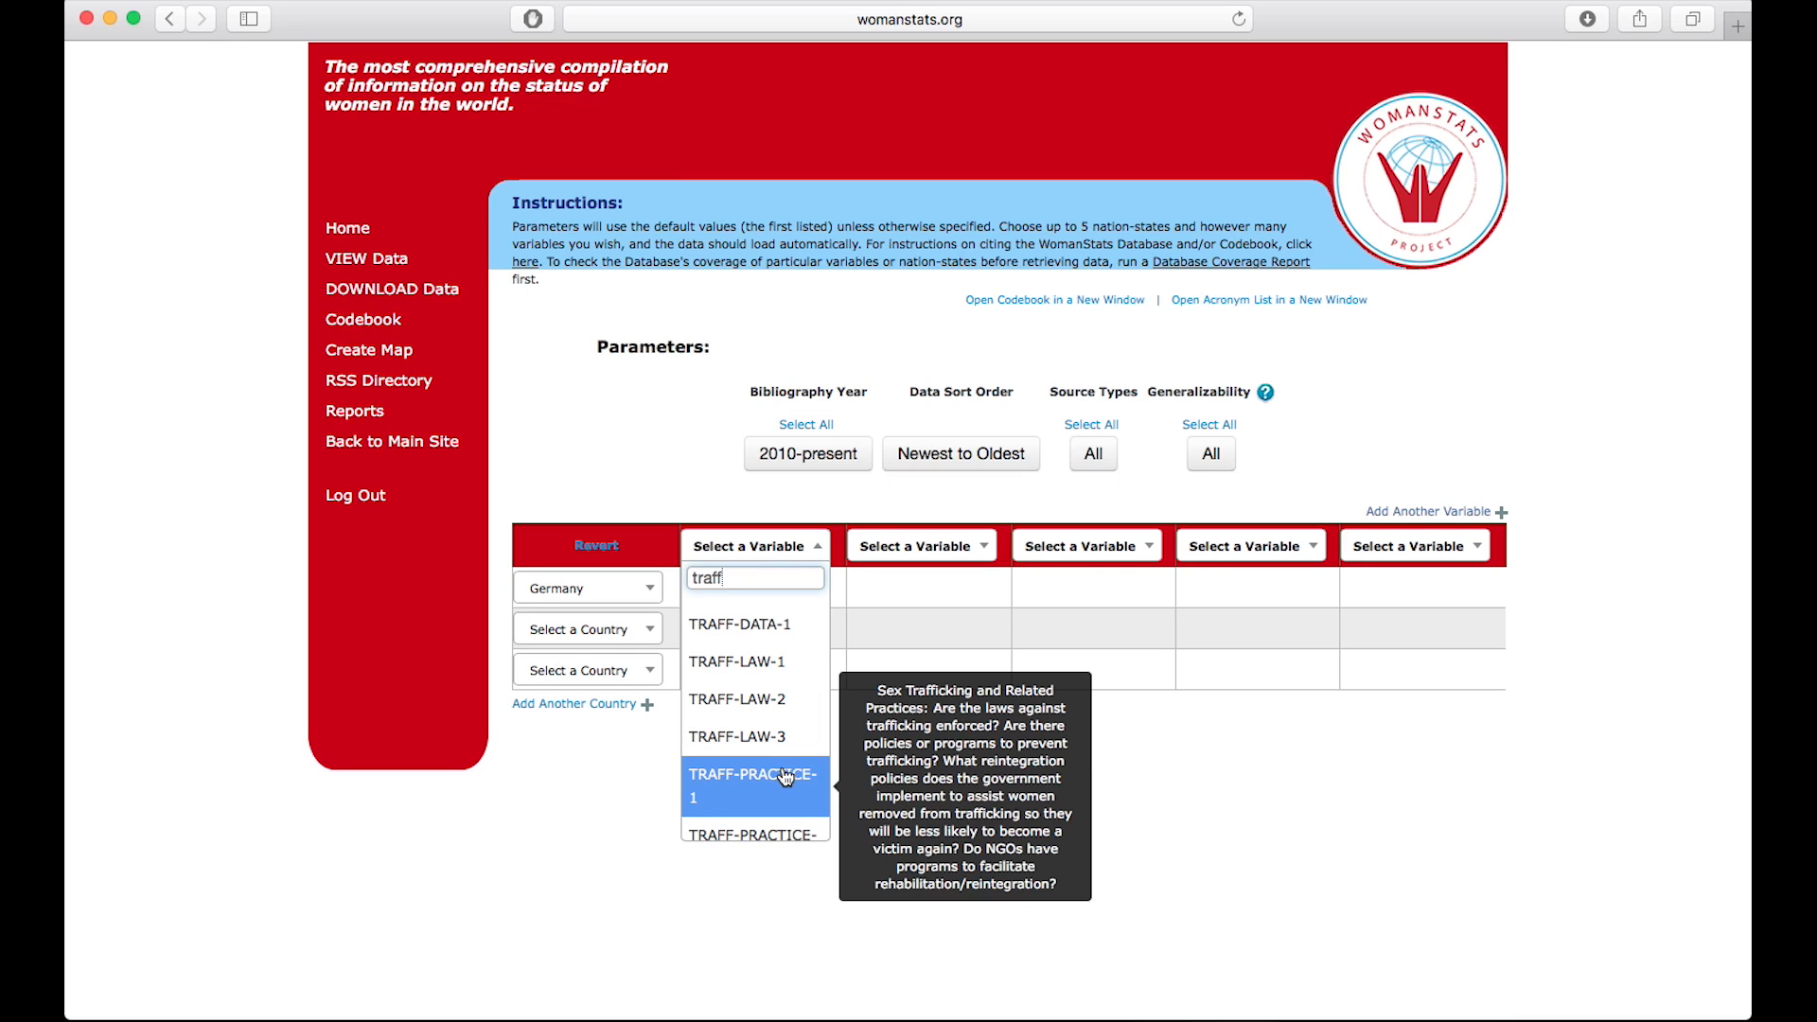
Step: Fill Germany's row with TRAFF-PRACTICE-1, TRAFF-DATA-1, TRAFF-LAW-1 and TRAFF-SCALE-1
click(751, 785)
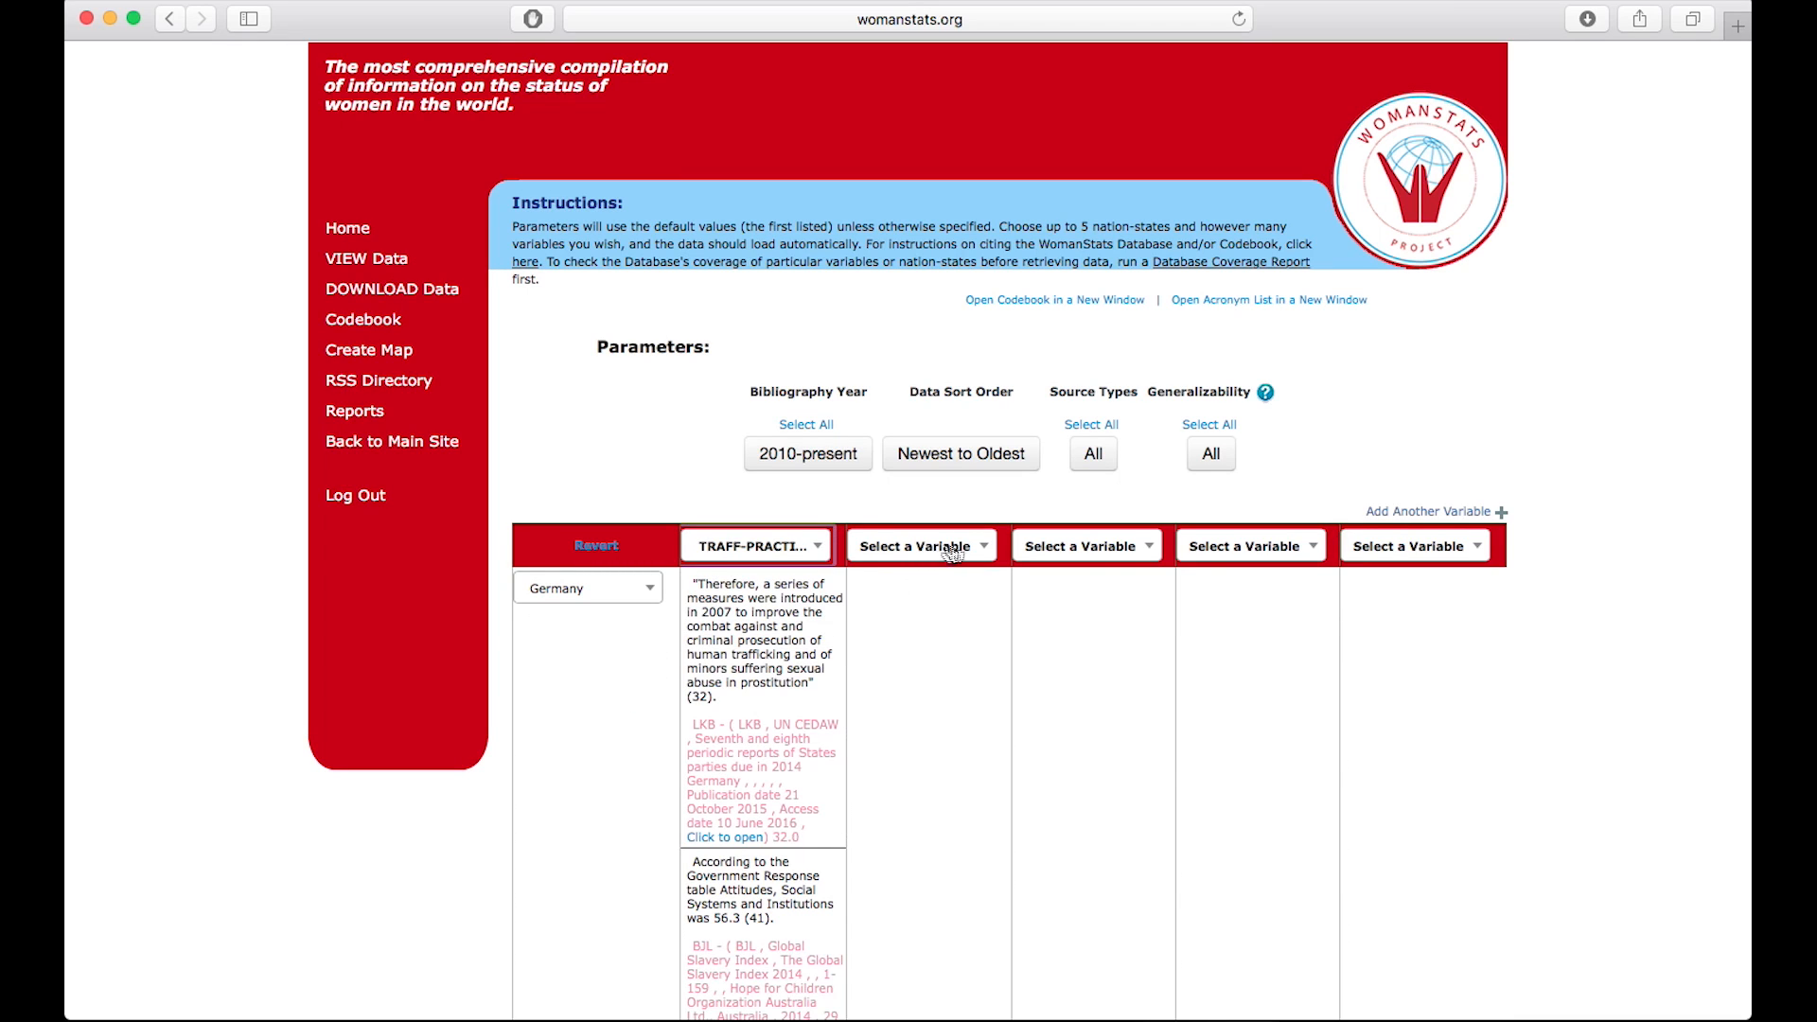
click(922, 545)
text(traf)
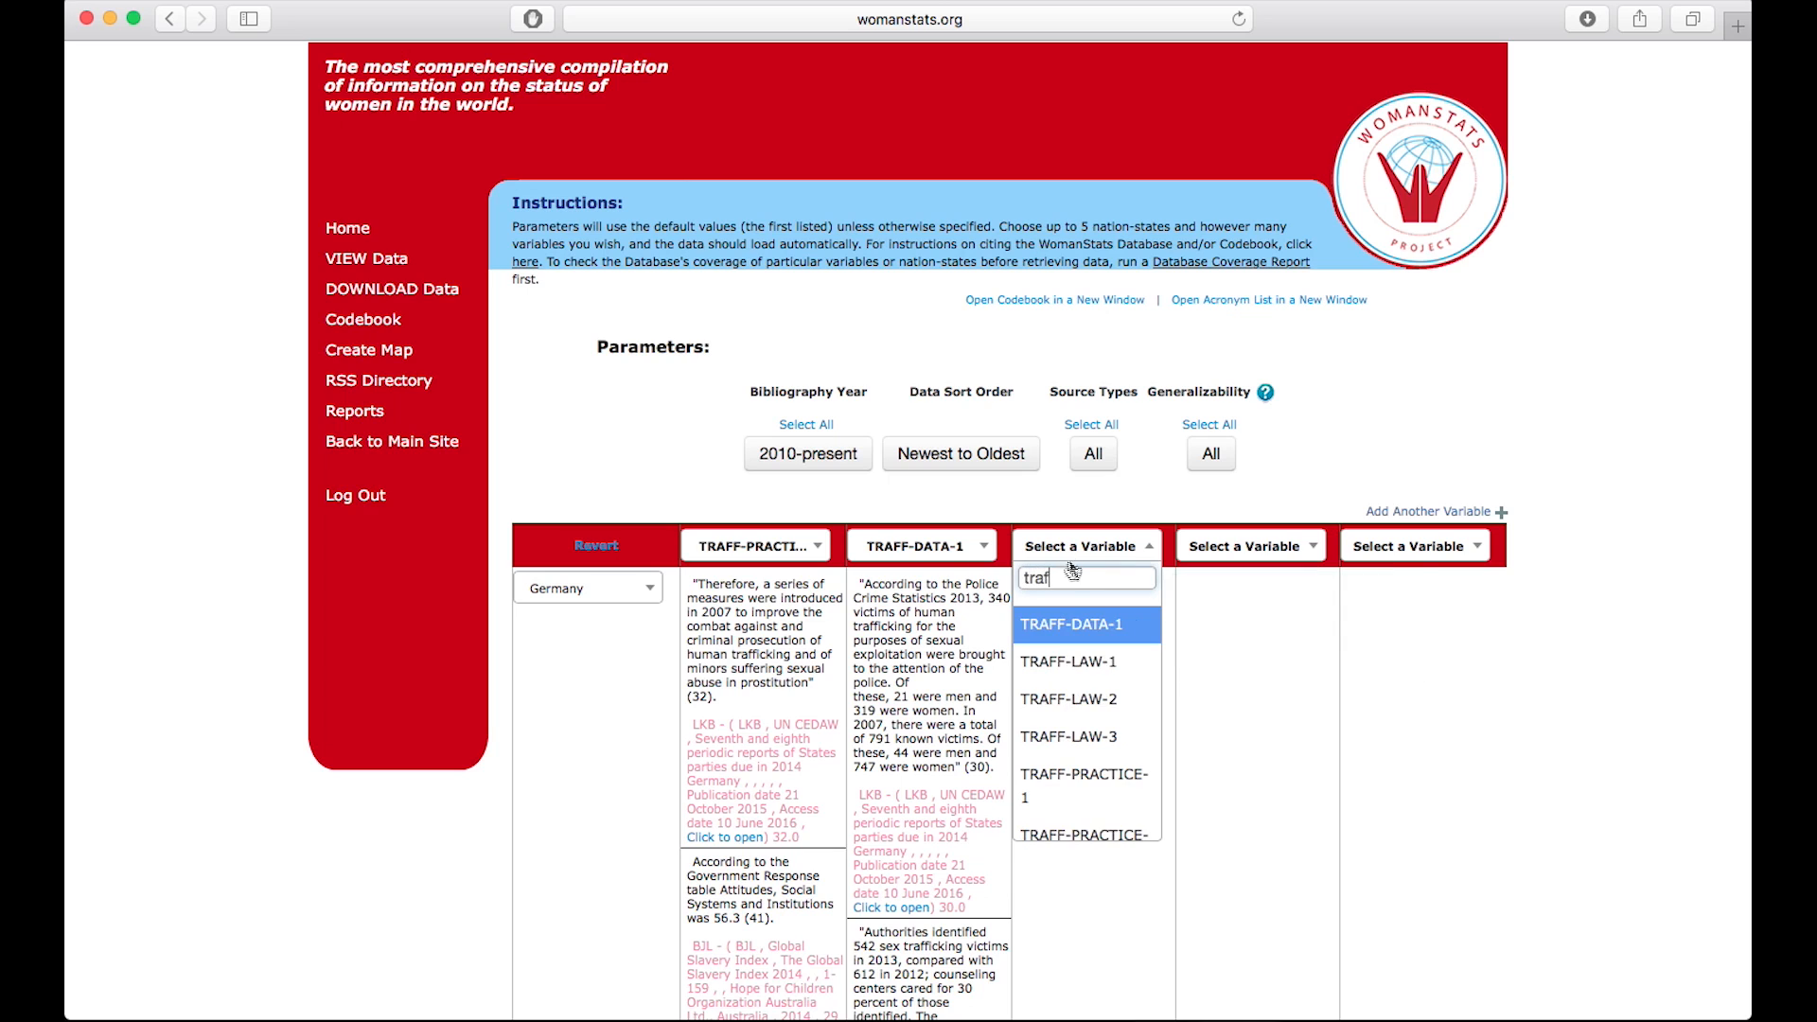
click(1070, 662)
text(traff)
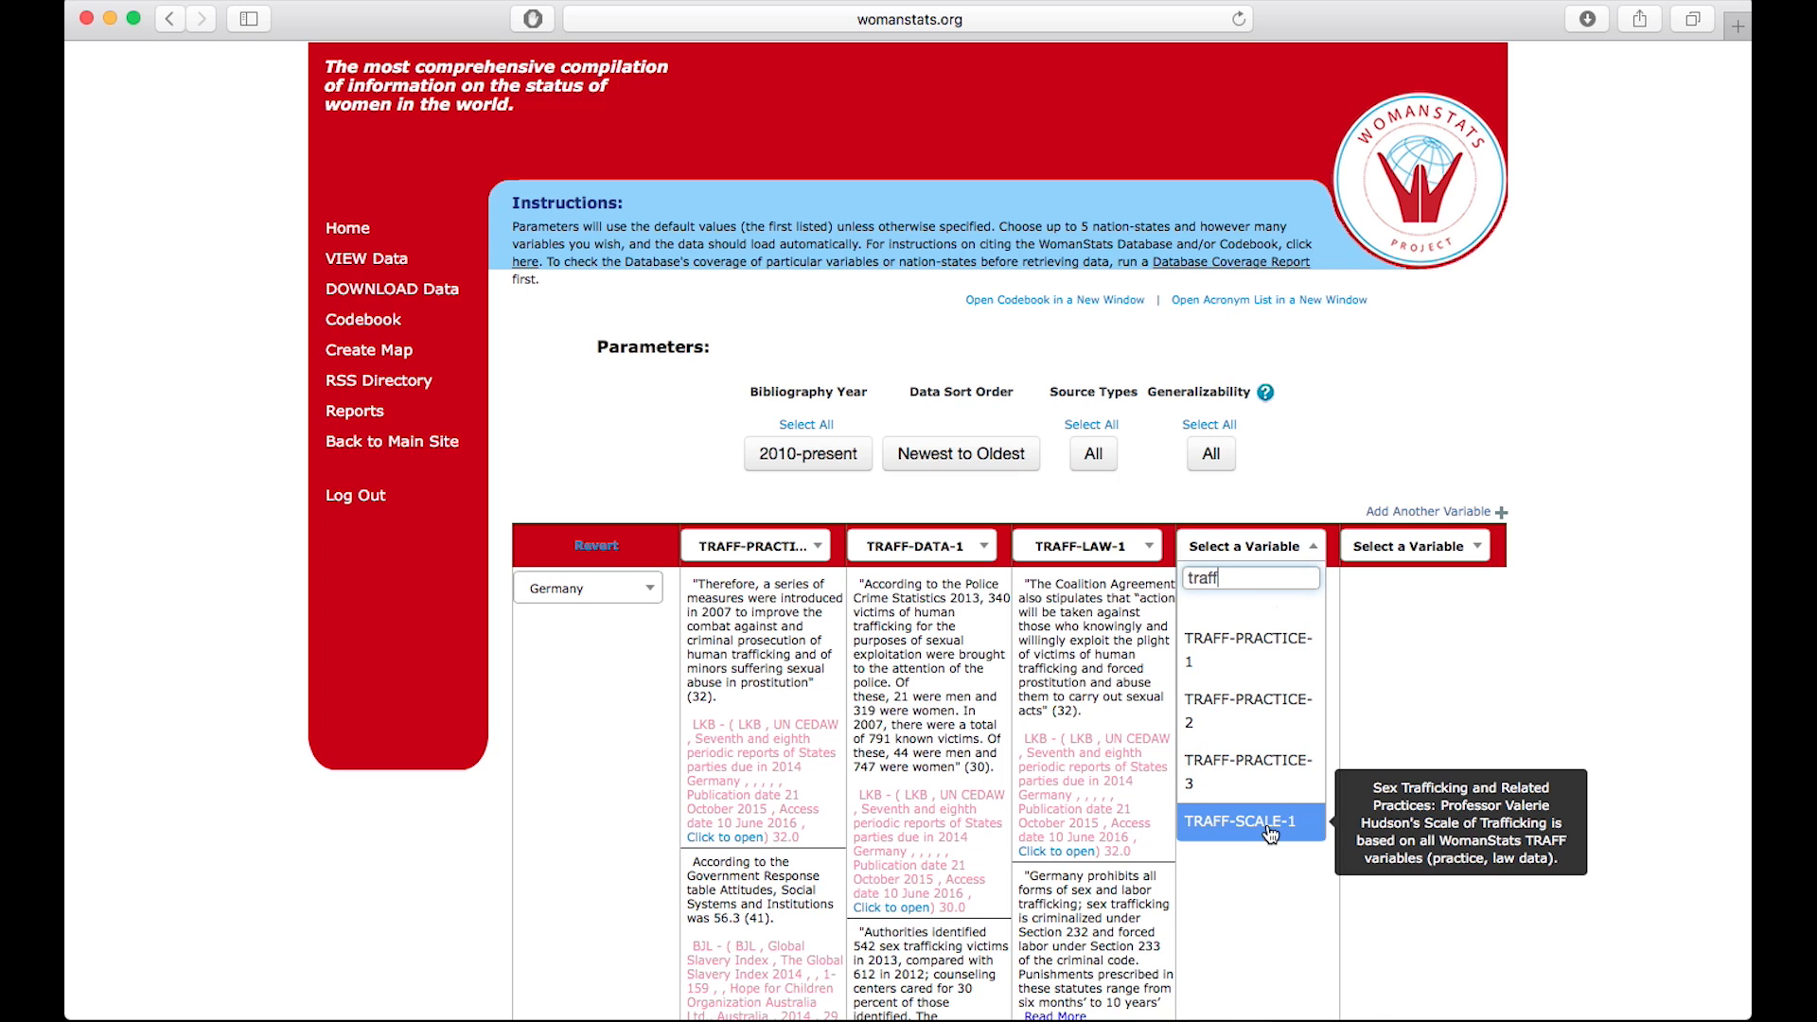
click(1249, 821)
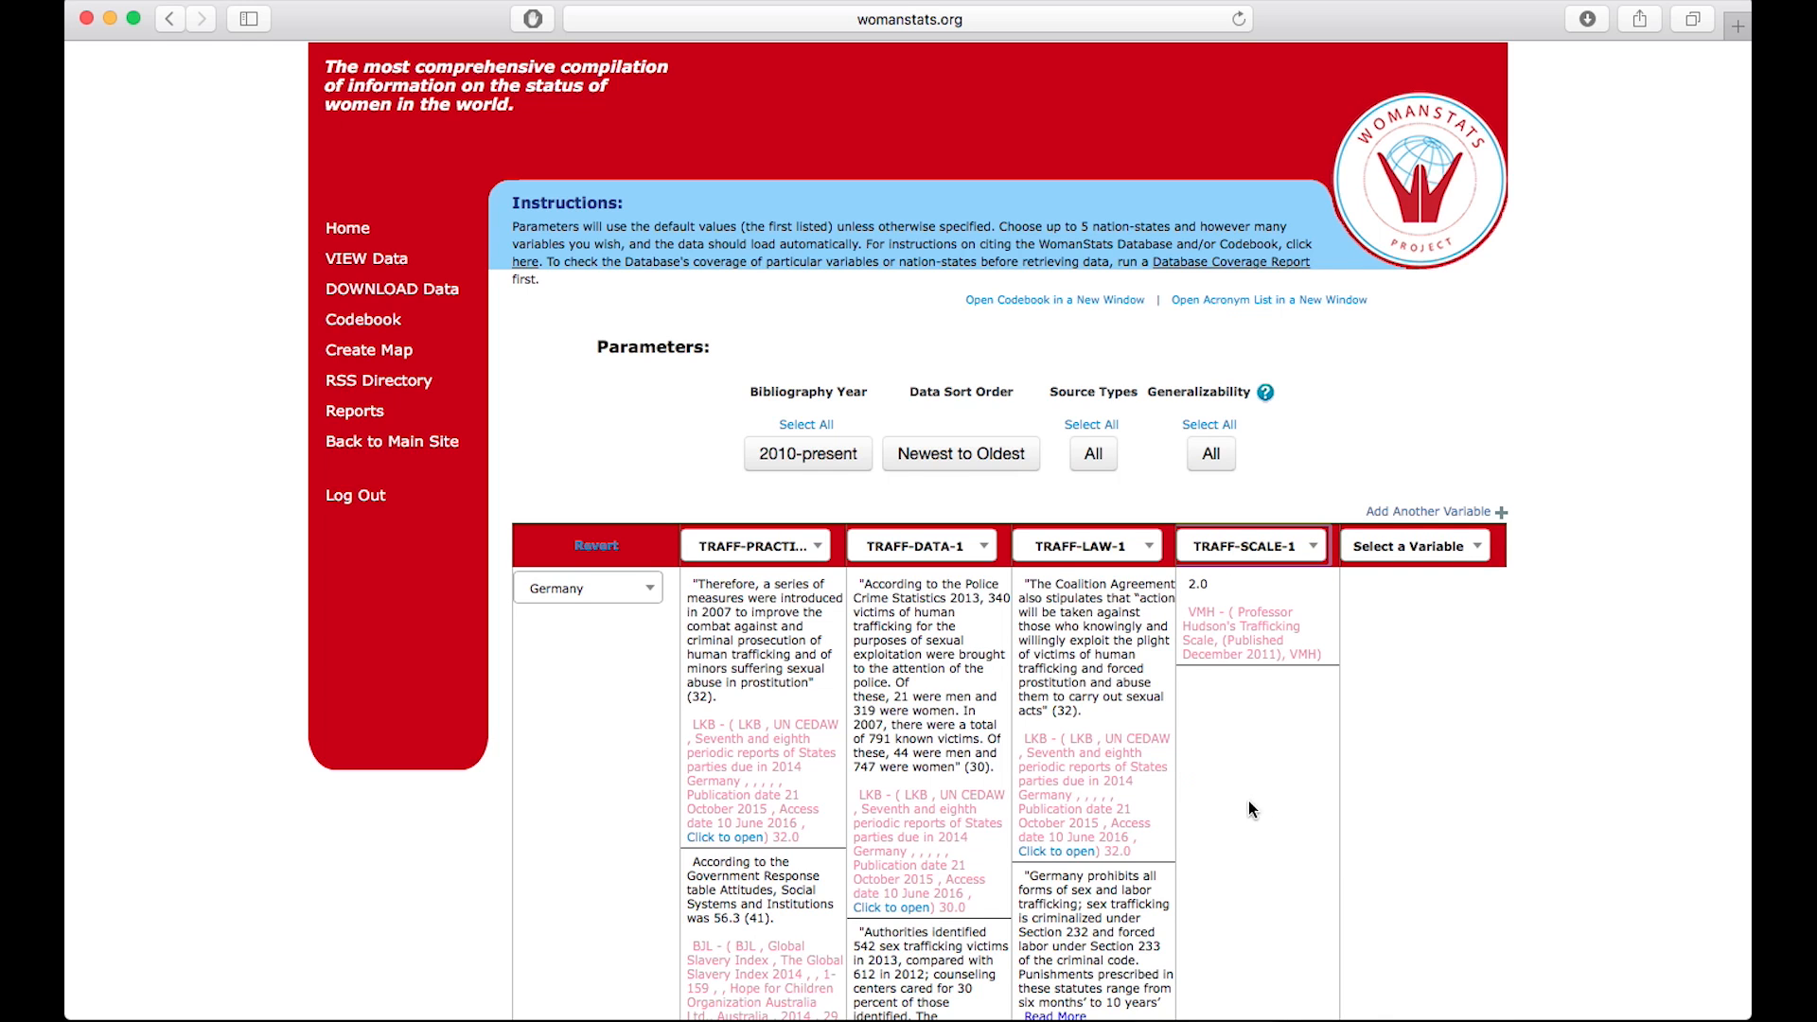
Step: Scroll through Germany's trafficking entries and their source references
scroll(down, 3)
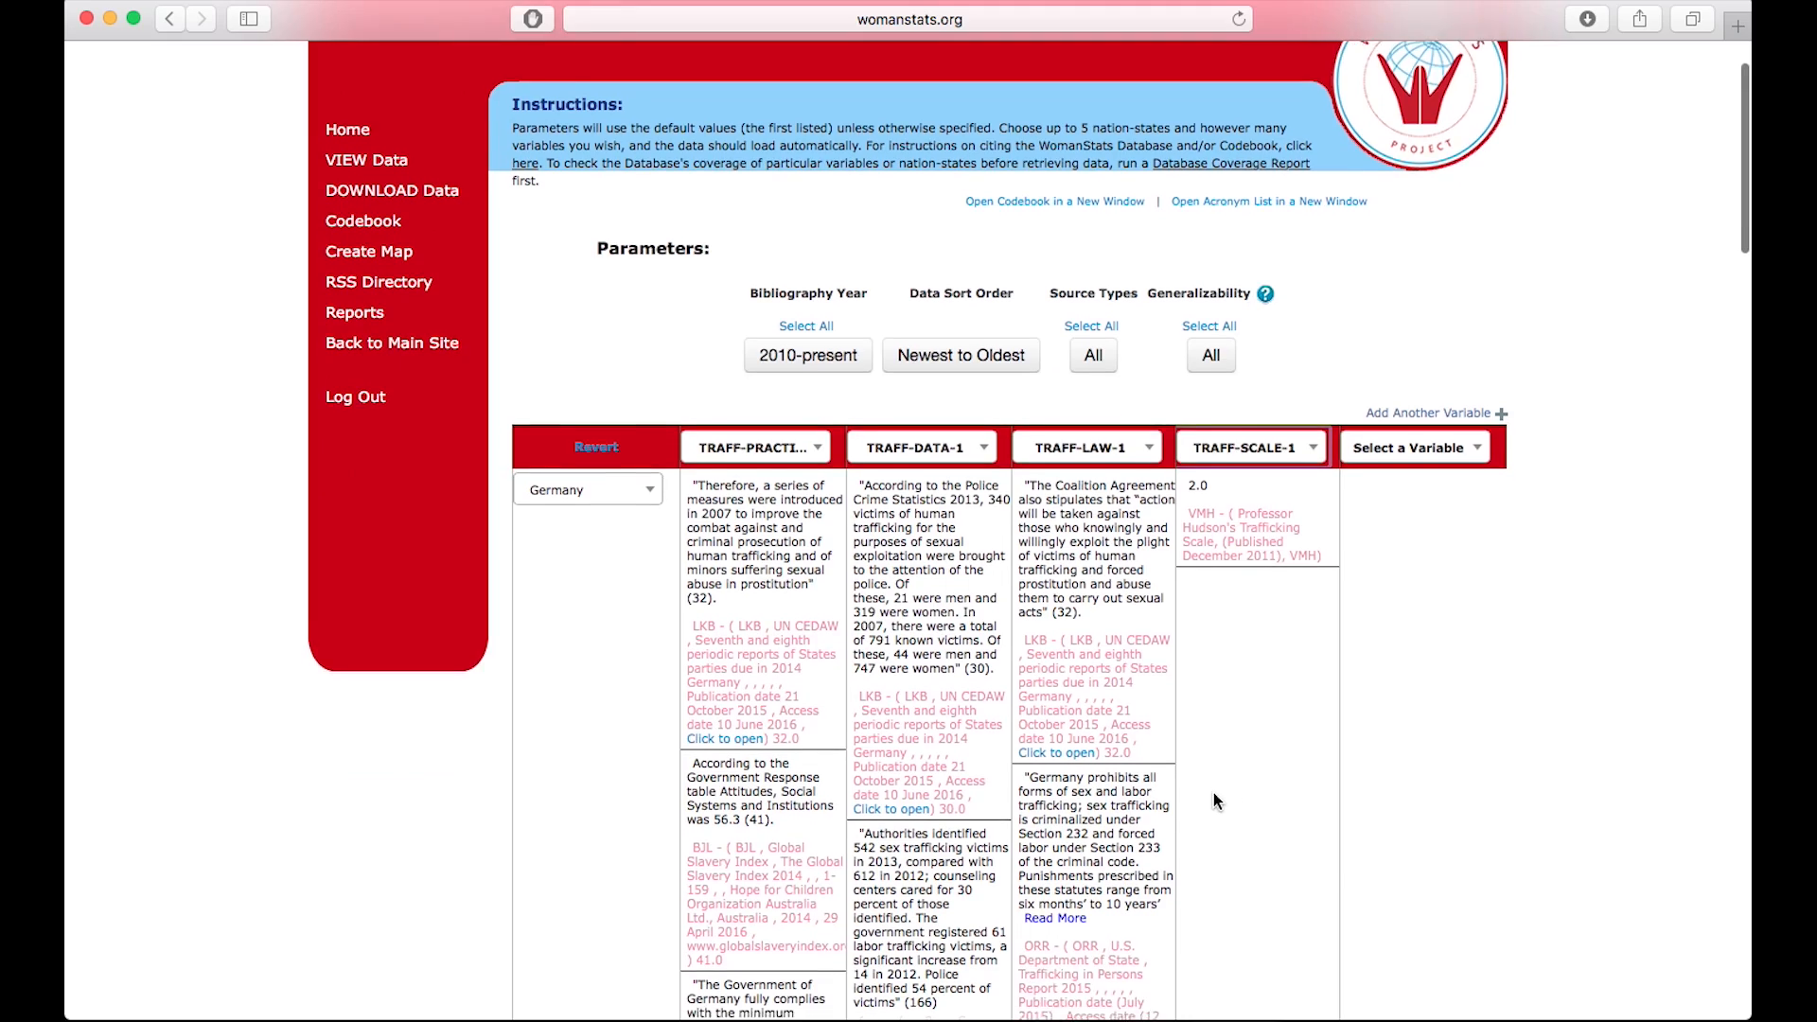
scroll(down, 3)
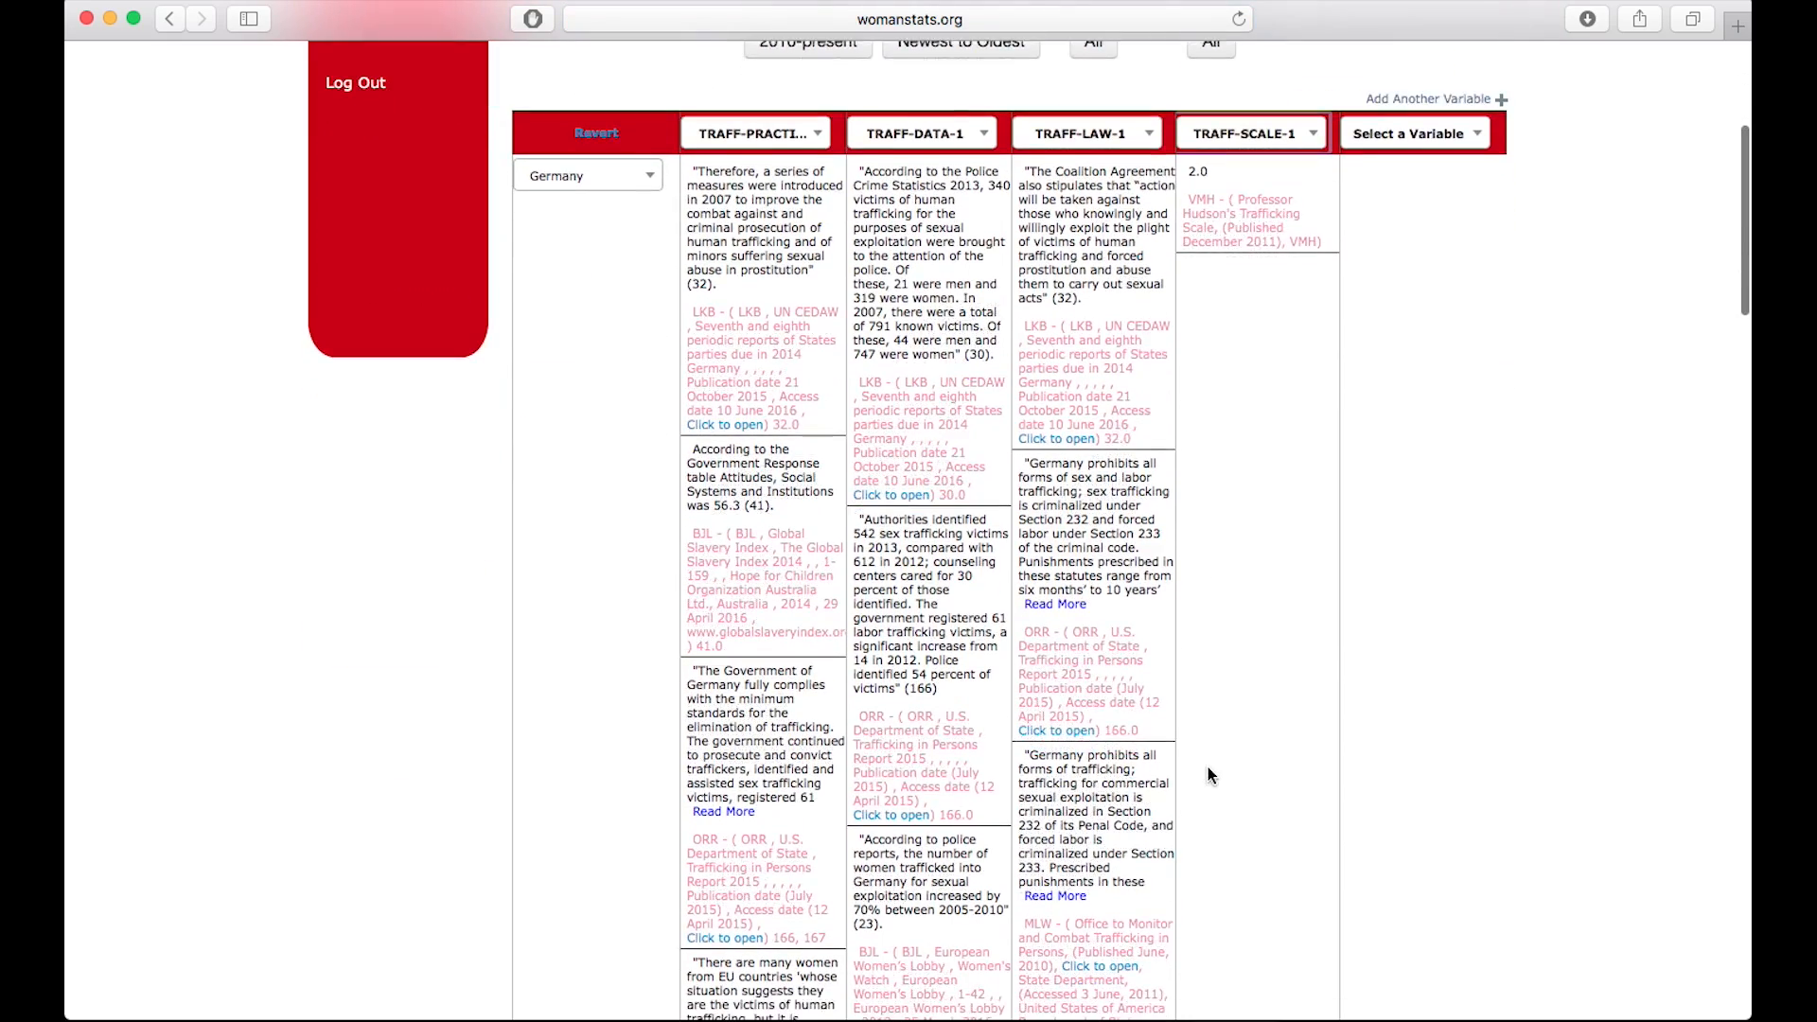
scroll(down, 3)
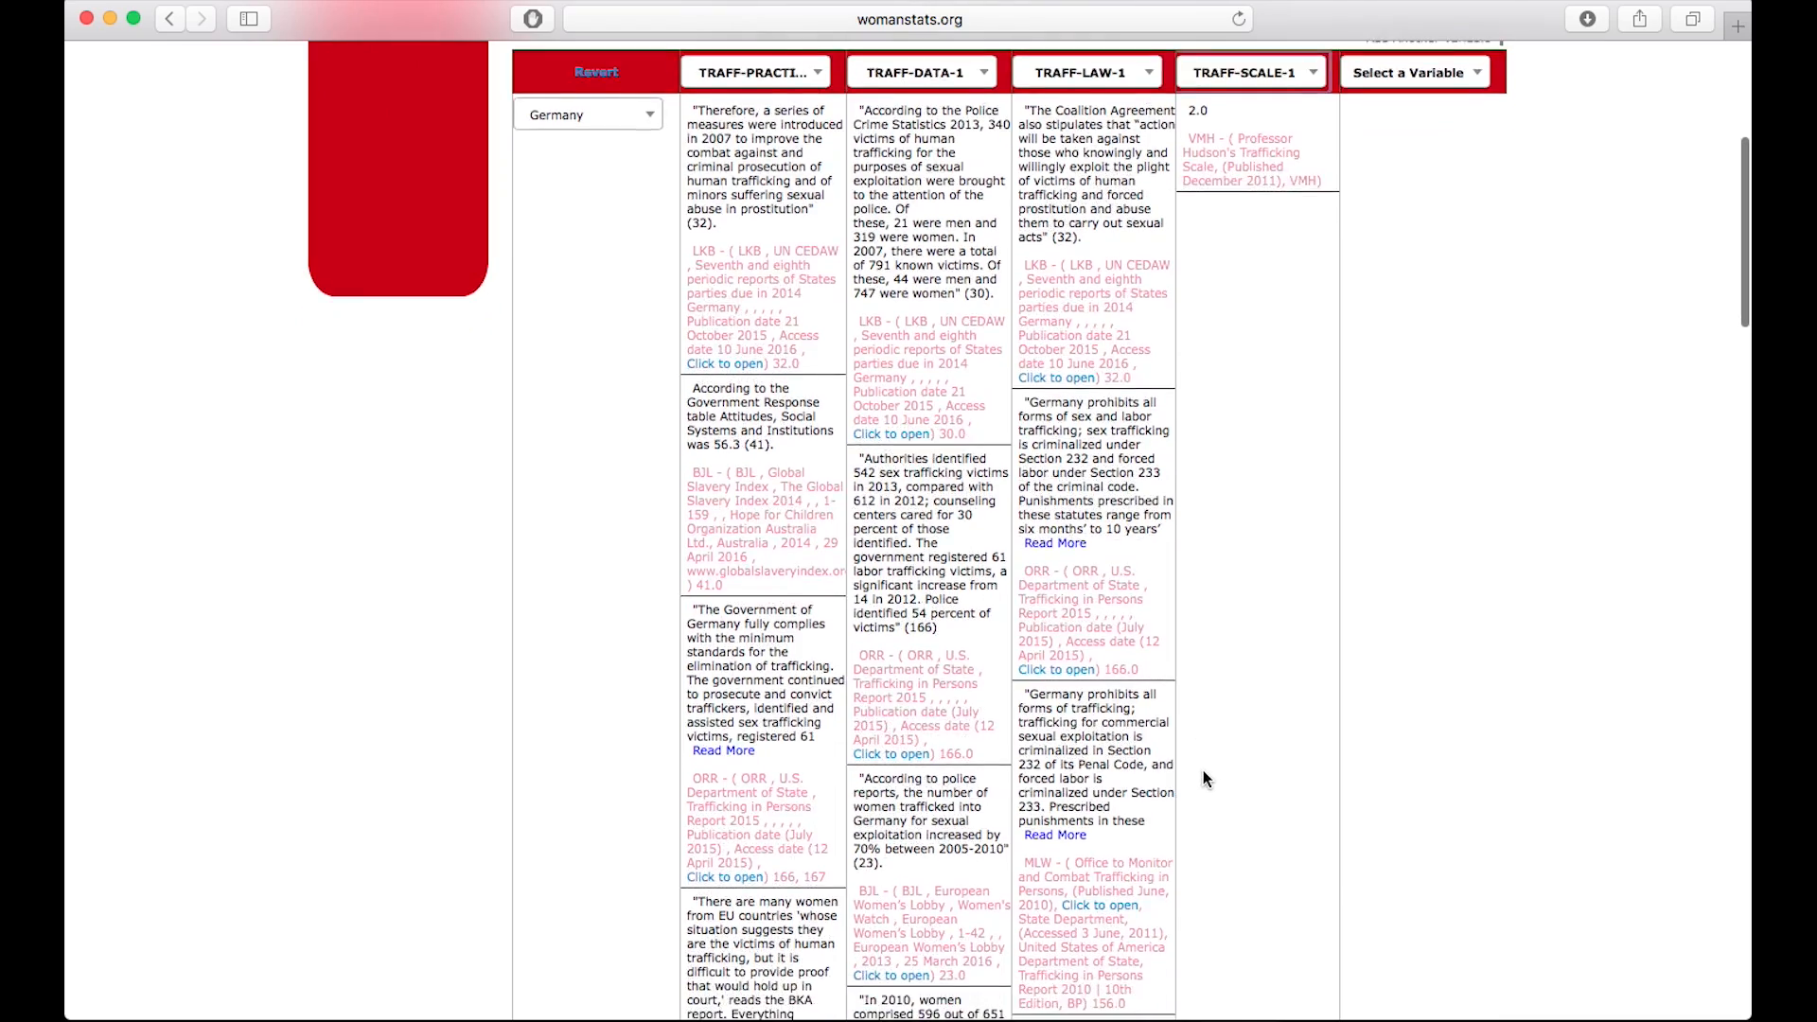
scroll(down, 3)
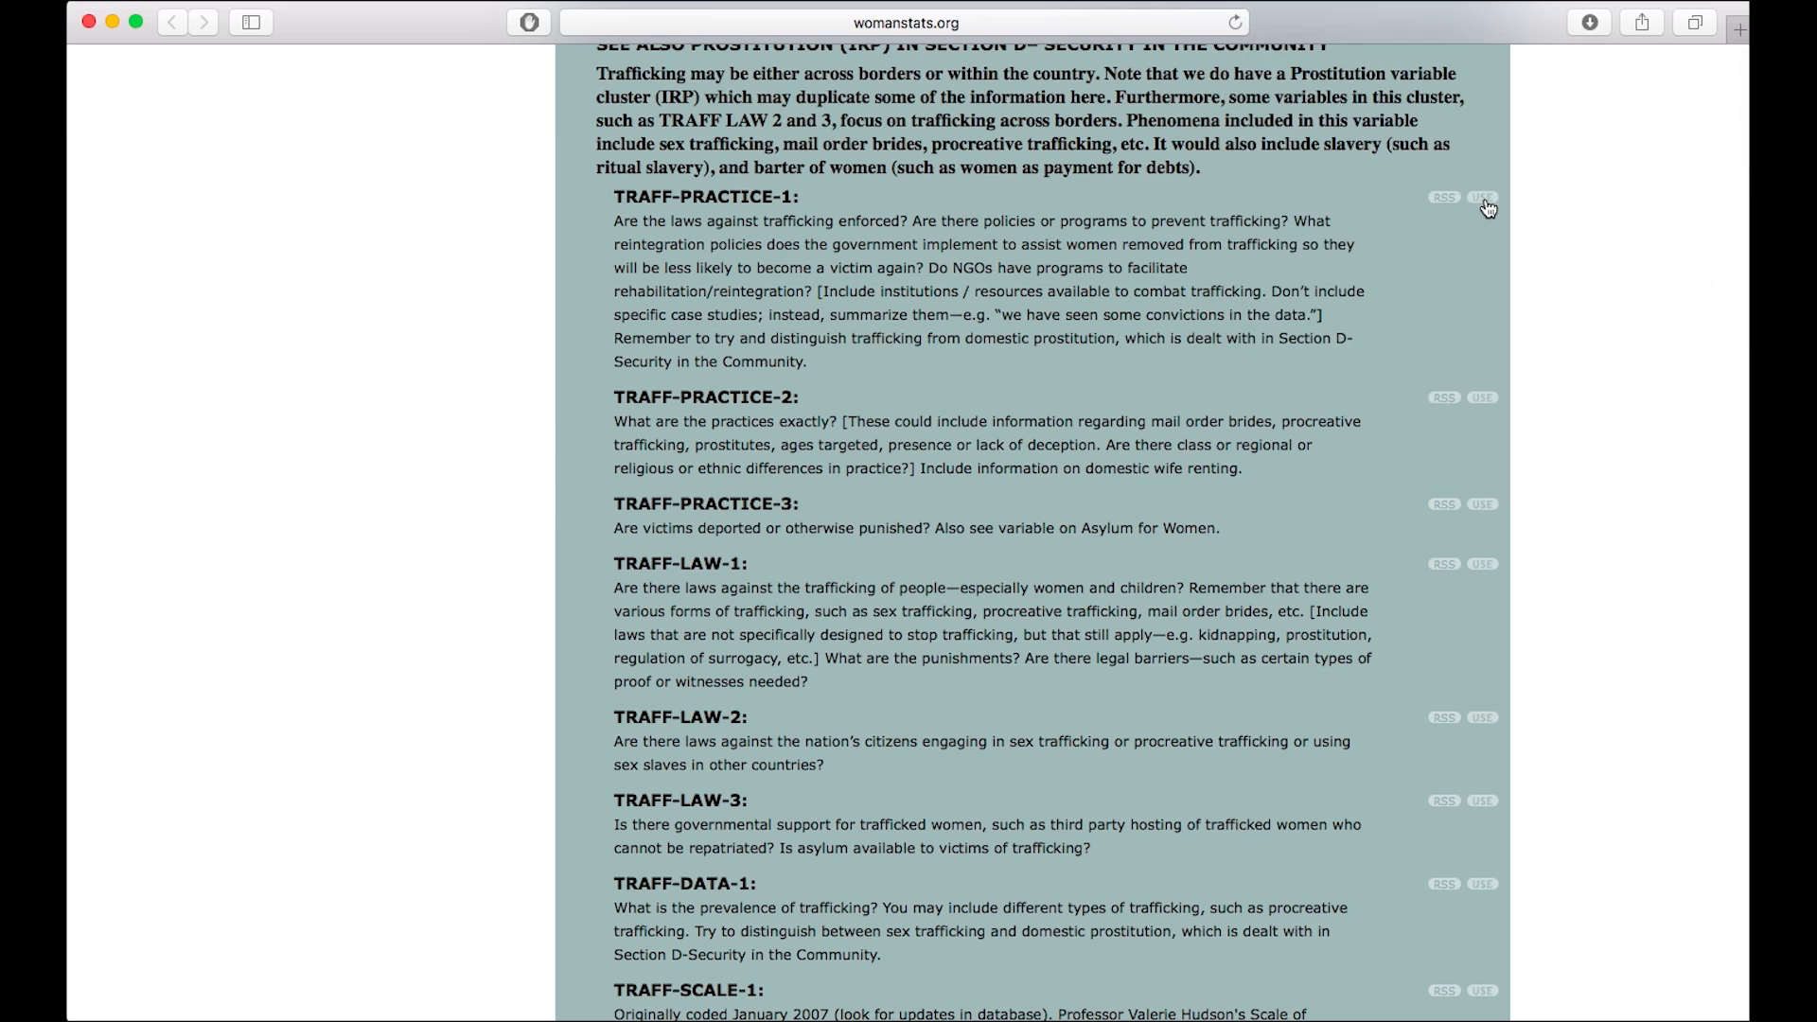
Step: Mark TRAFF-PRACTICE-1 in the codebook and jump to the data view with it preselected
click(1482, 197)
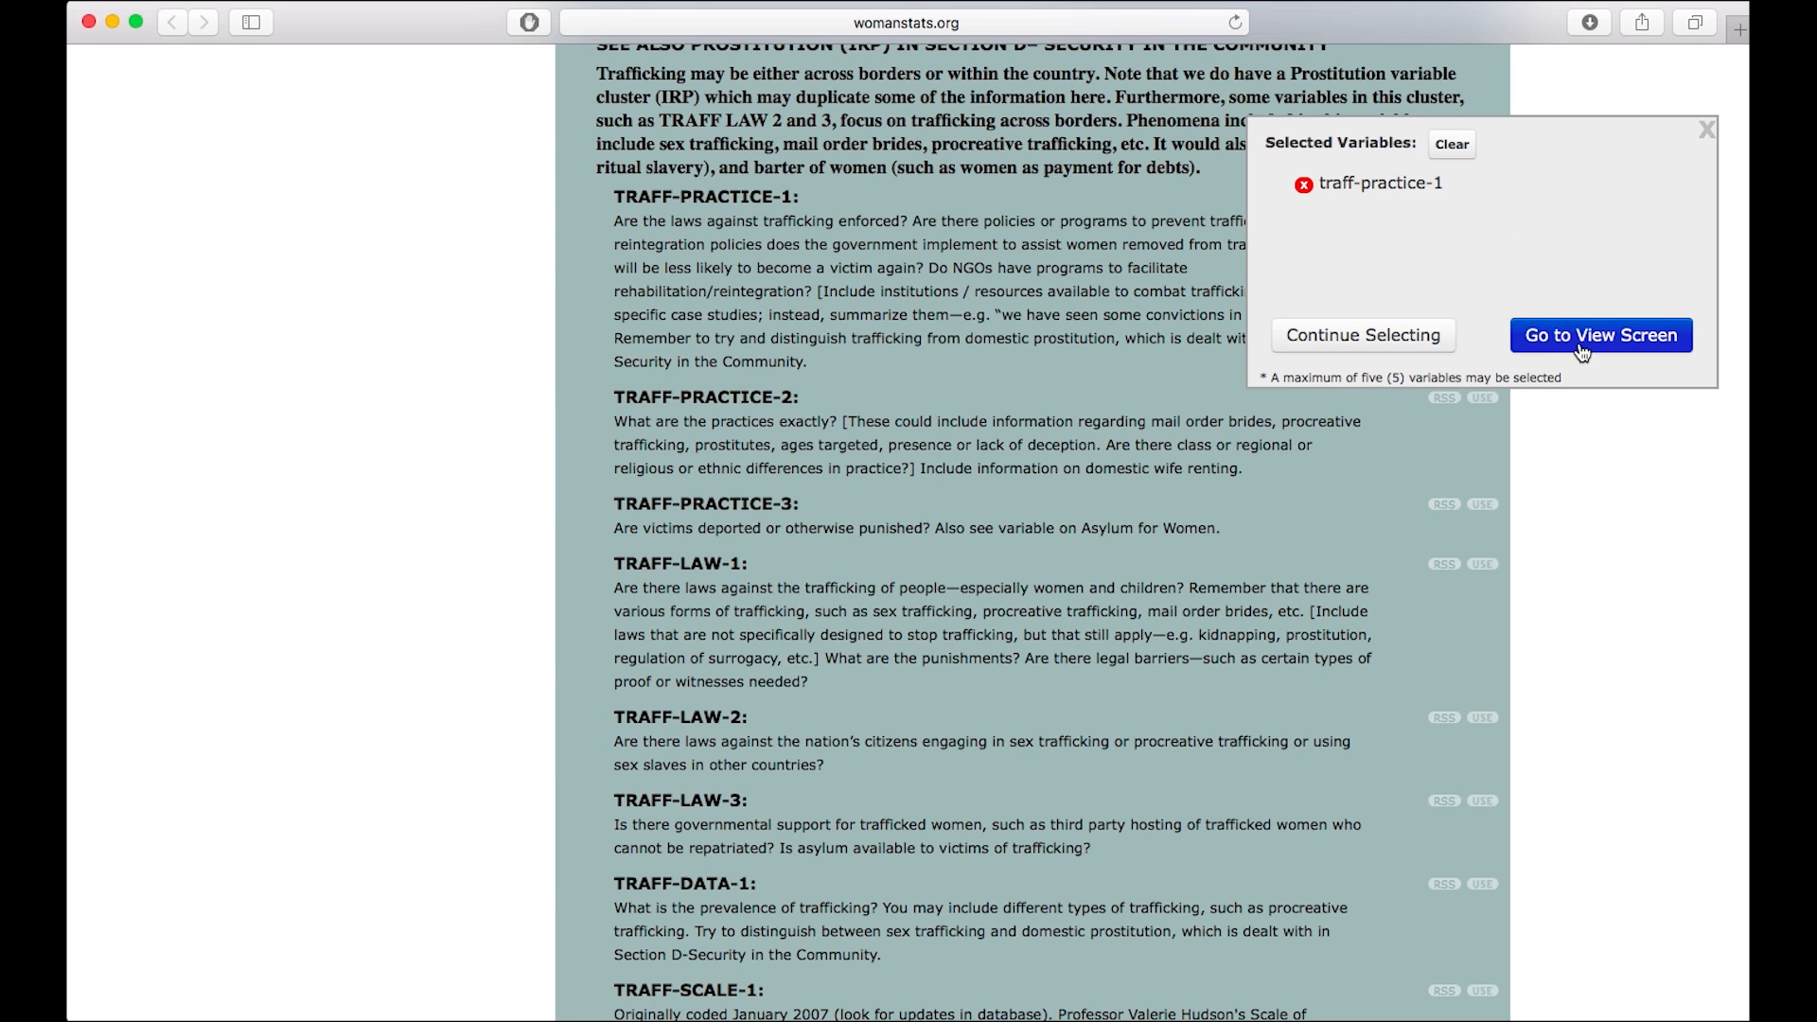
click(1601, 335)
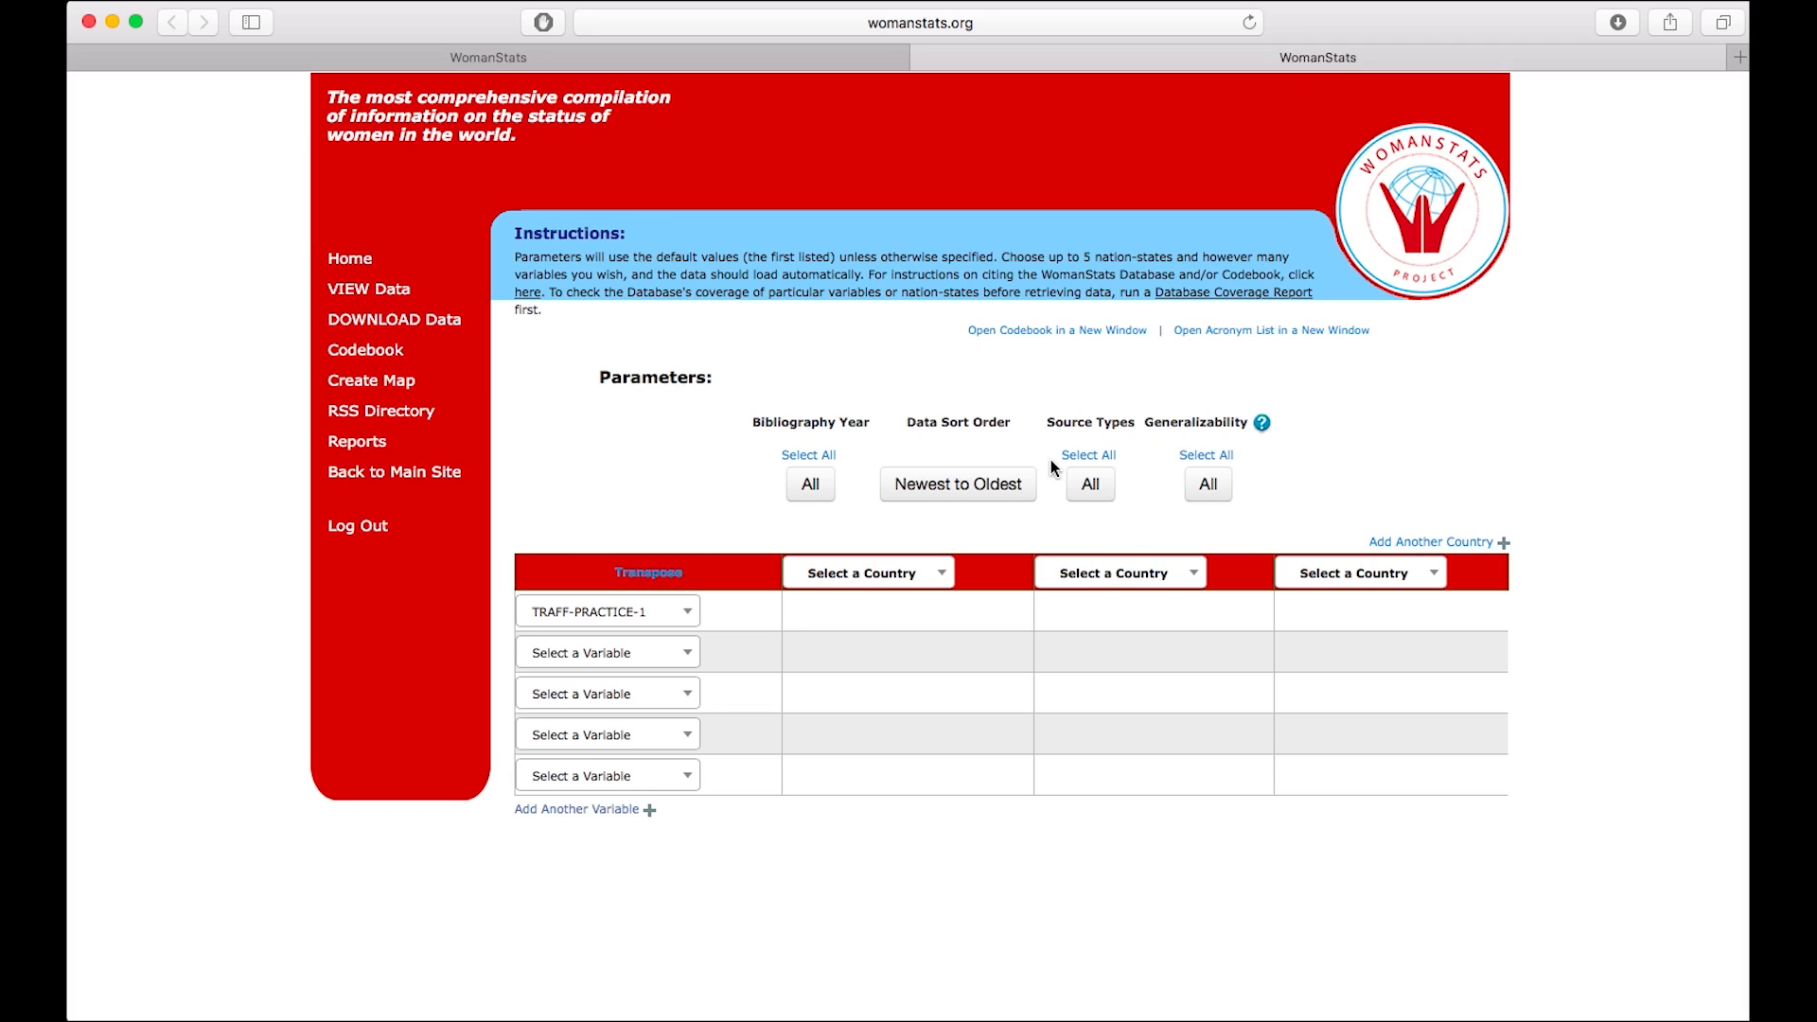
mouse_move(912, 77)
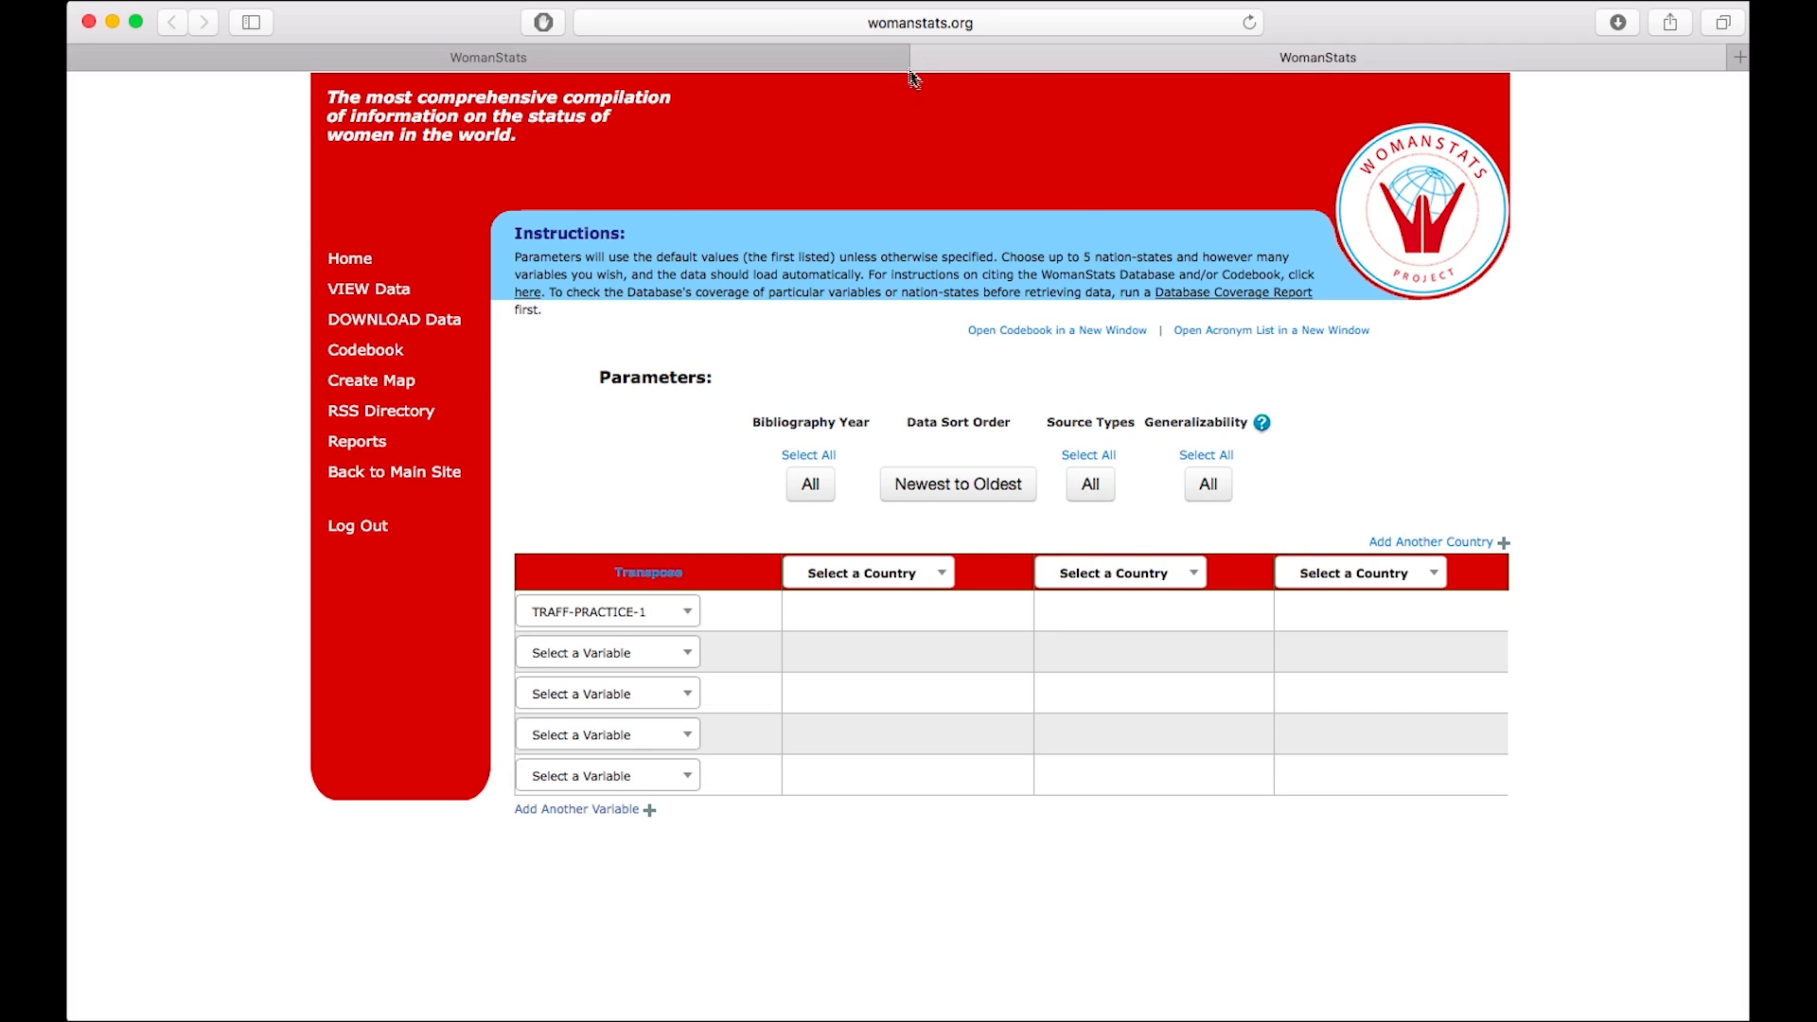
mouse_move(924, 59)
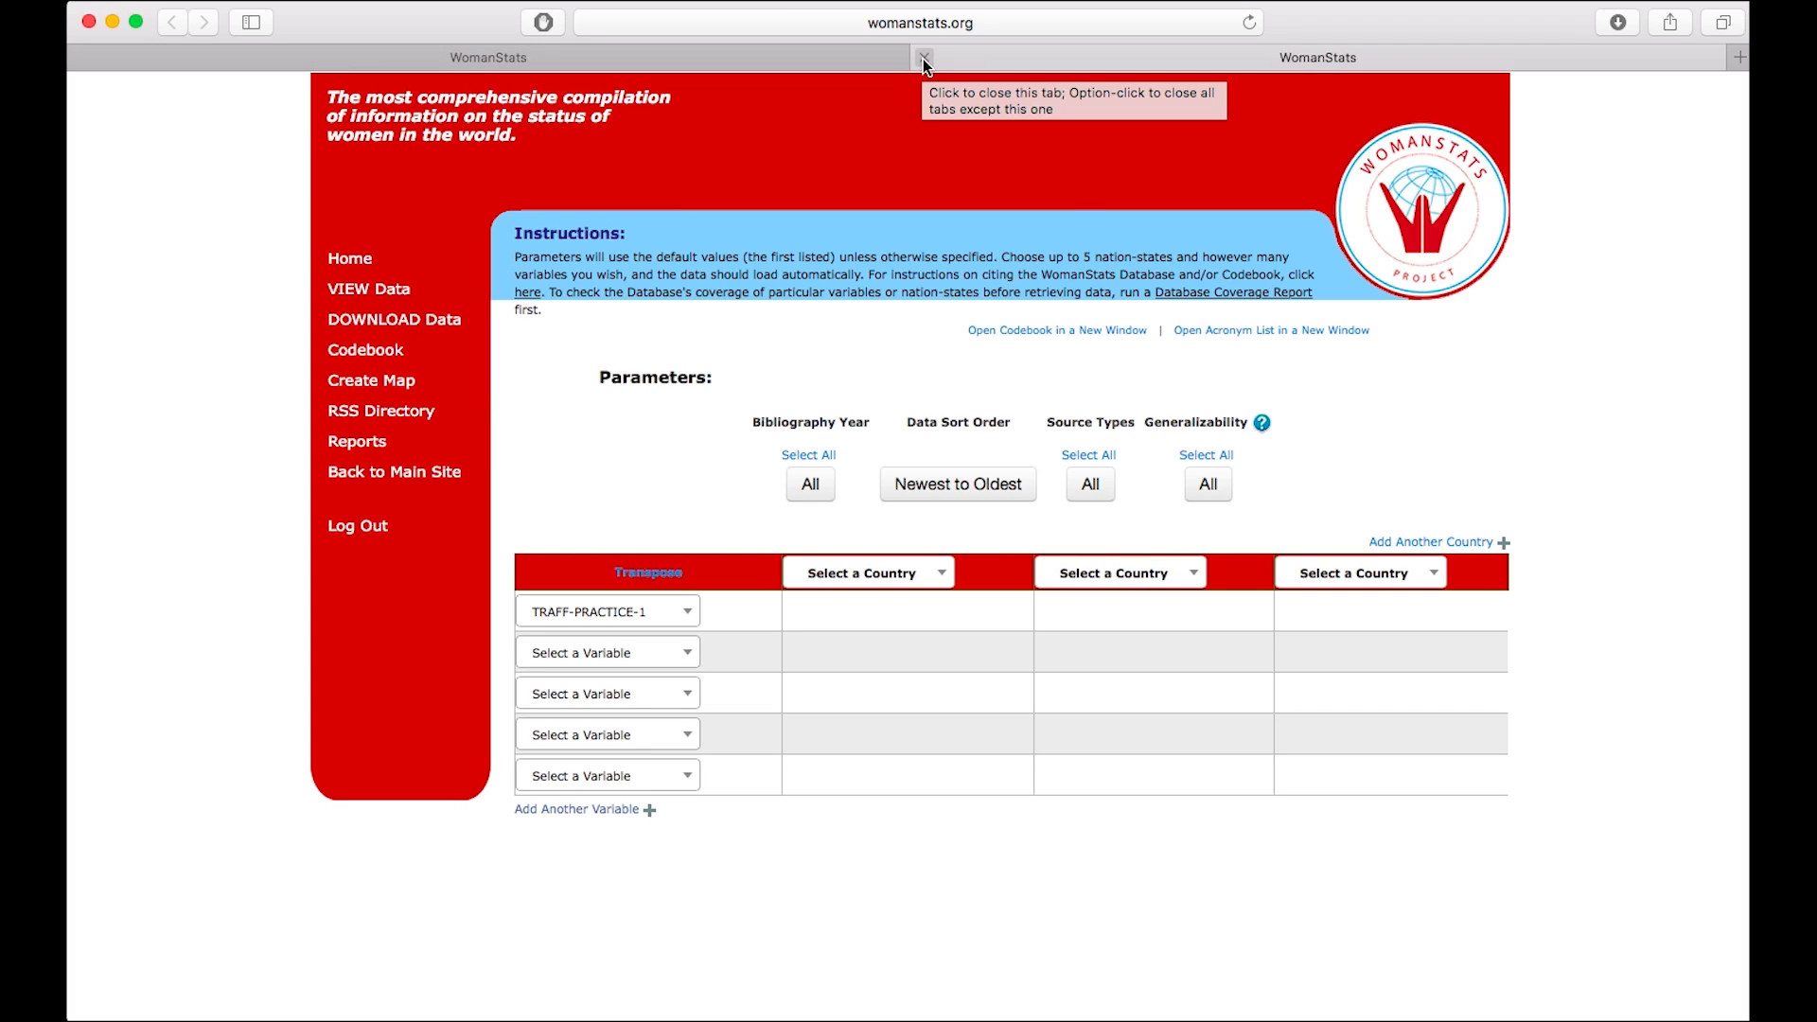